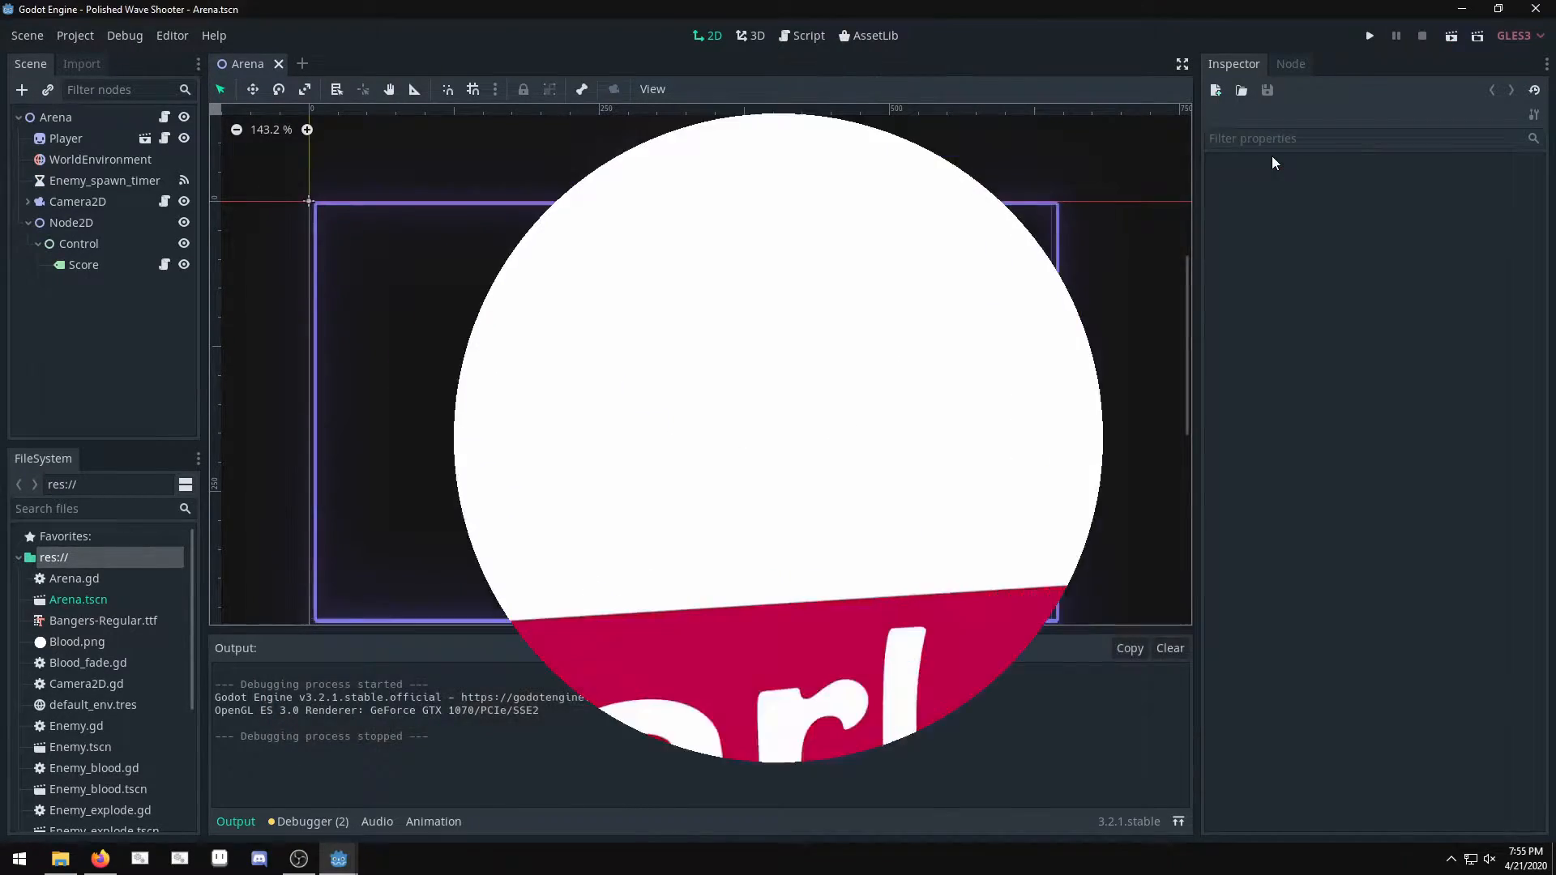
Step: Request Quit to Project List from the Polished Wave Shooter project
left_click(1369, 36)
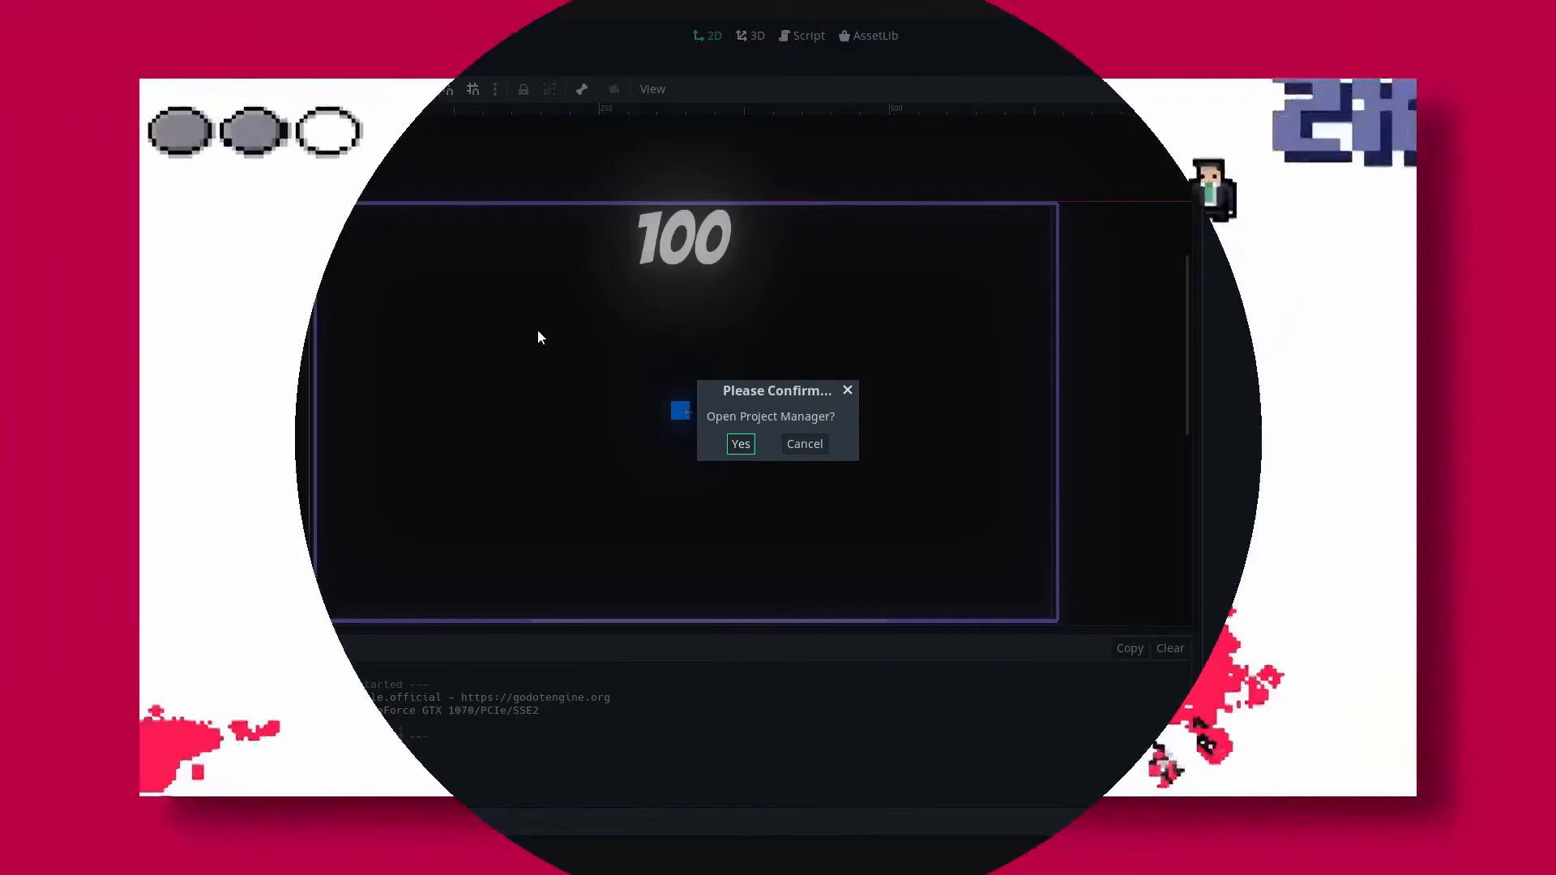
Step: Create a new project 'Wave Shooter Tutorial' in its own folder under Projects and open it for editing
left_click(741, 445)
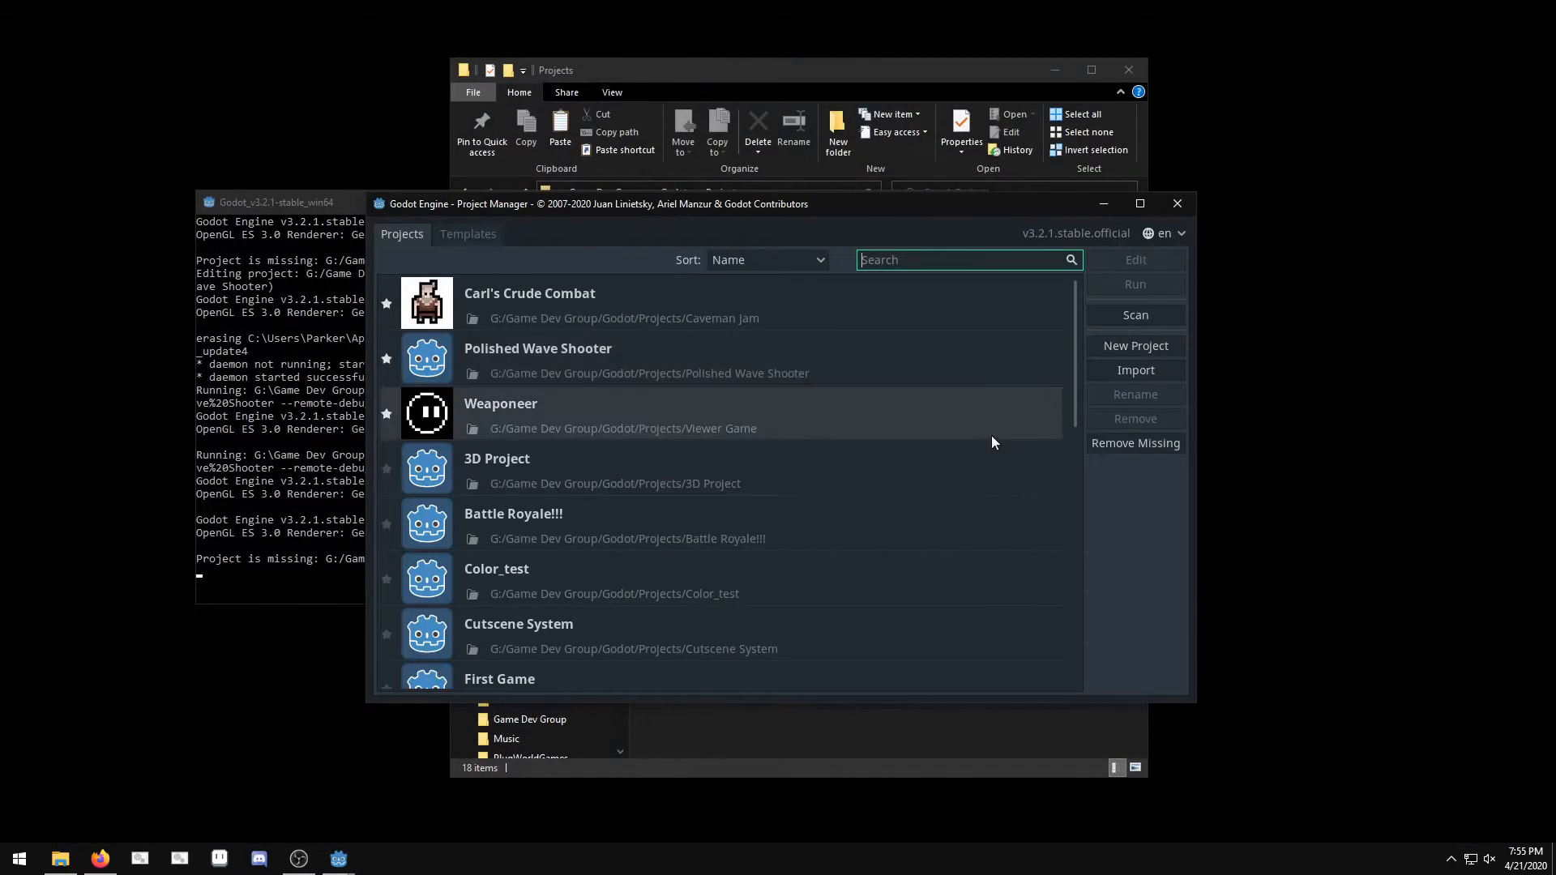
left_click(1135, 345)
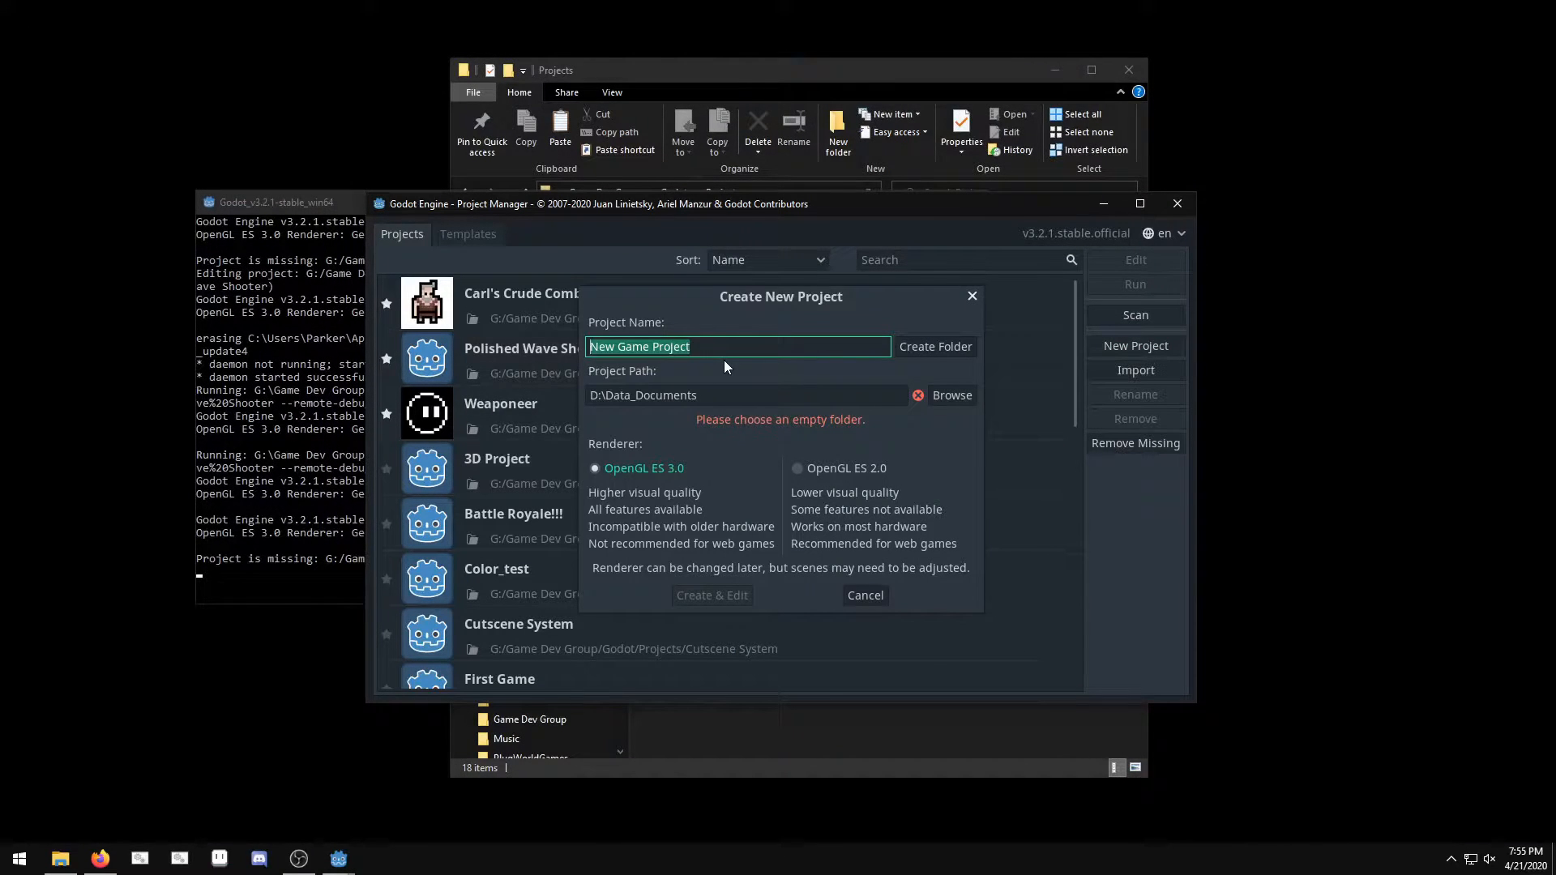
key("Delete")
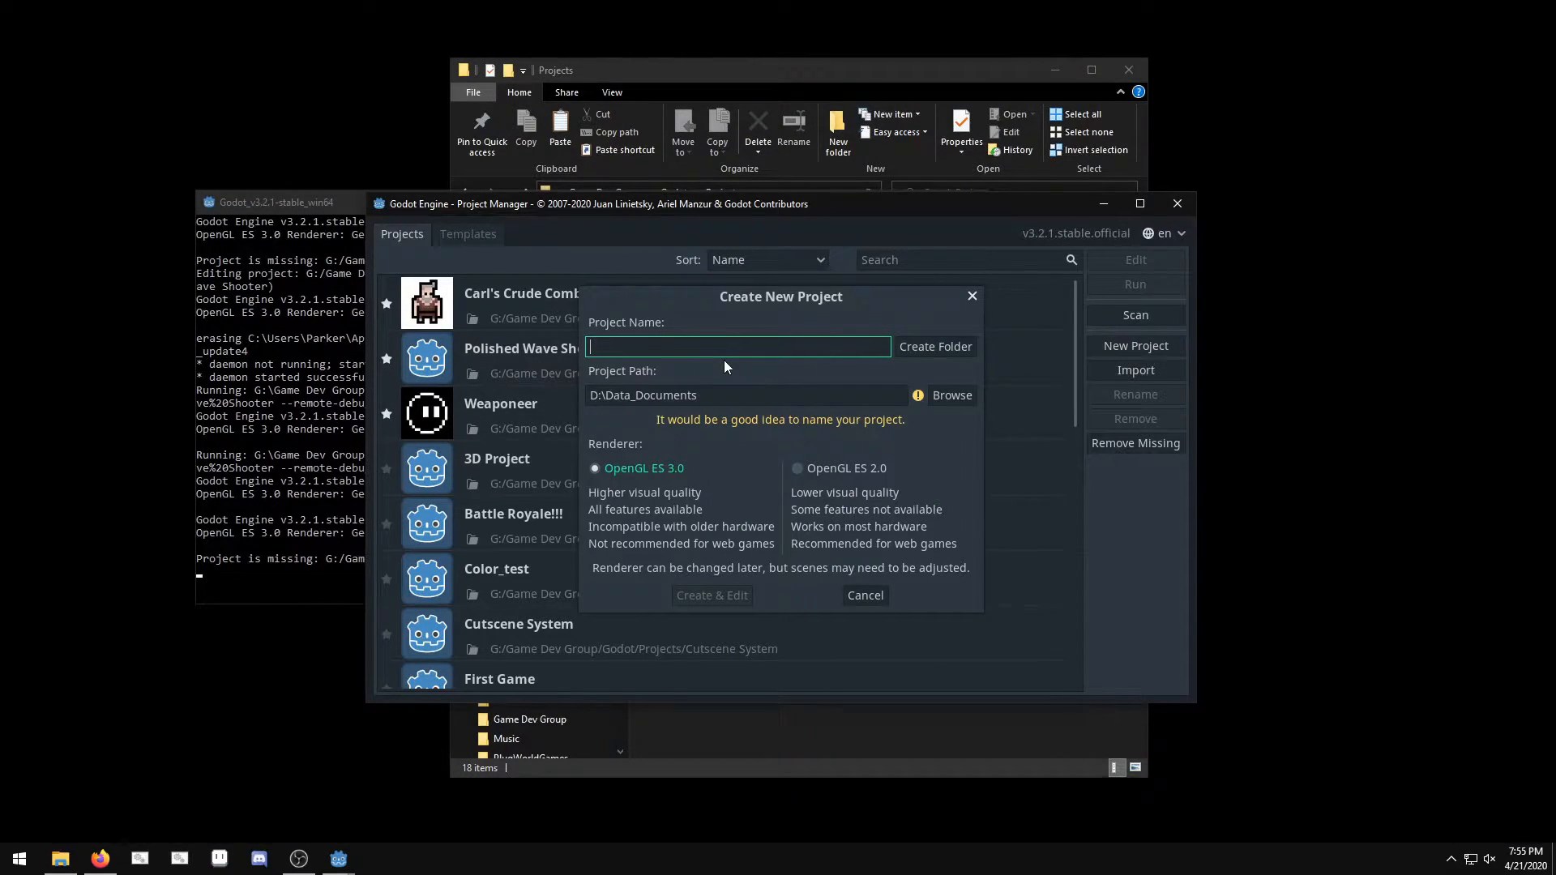
type("Wave Shooter Tutorial")
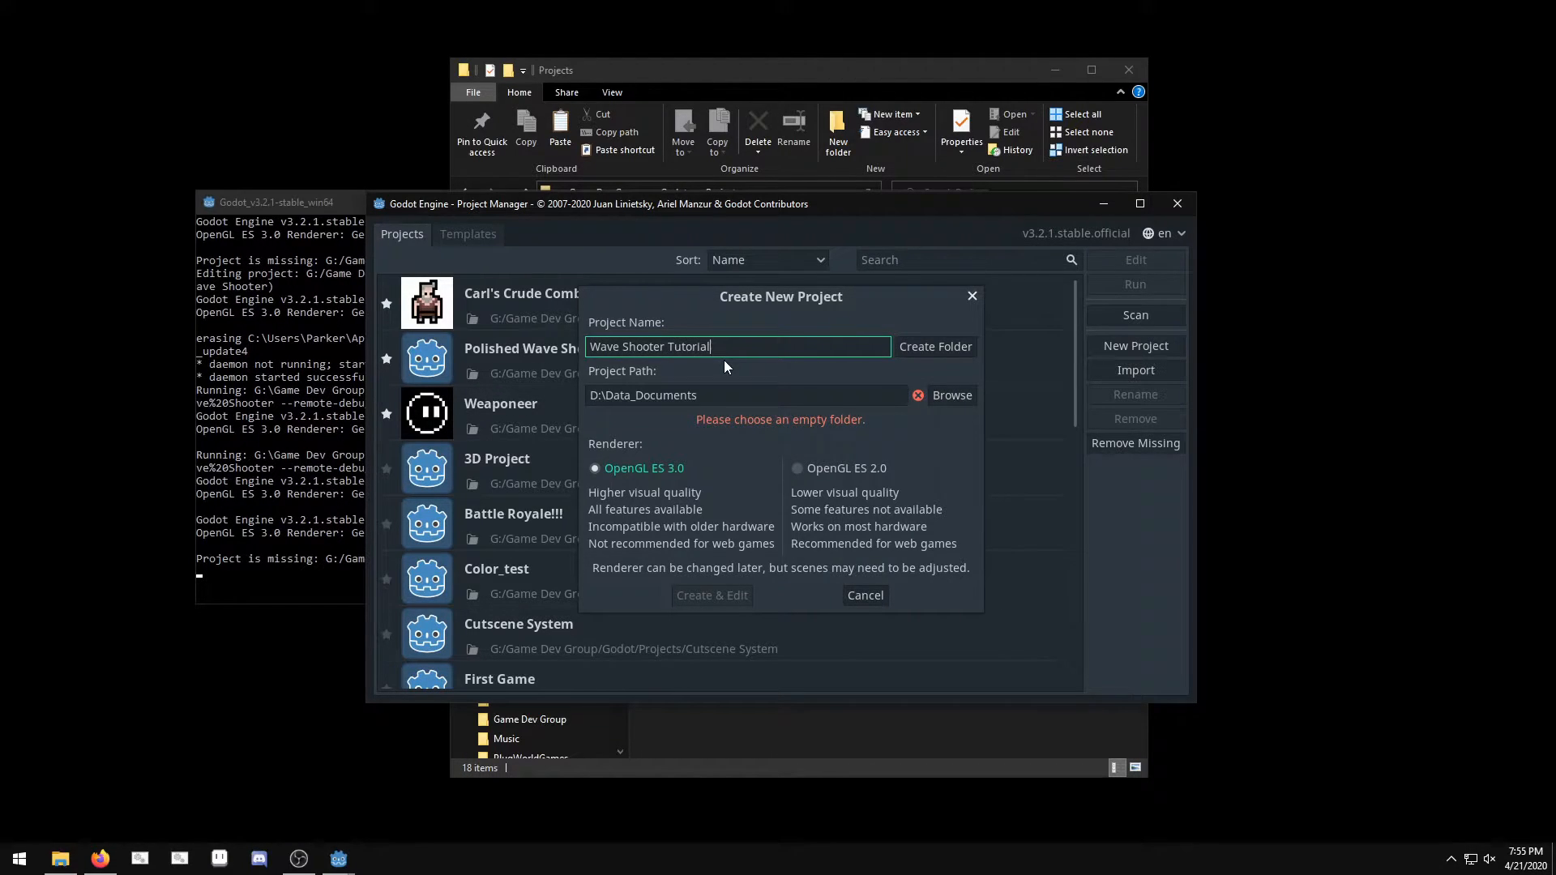
left_click(950, 396)
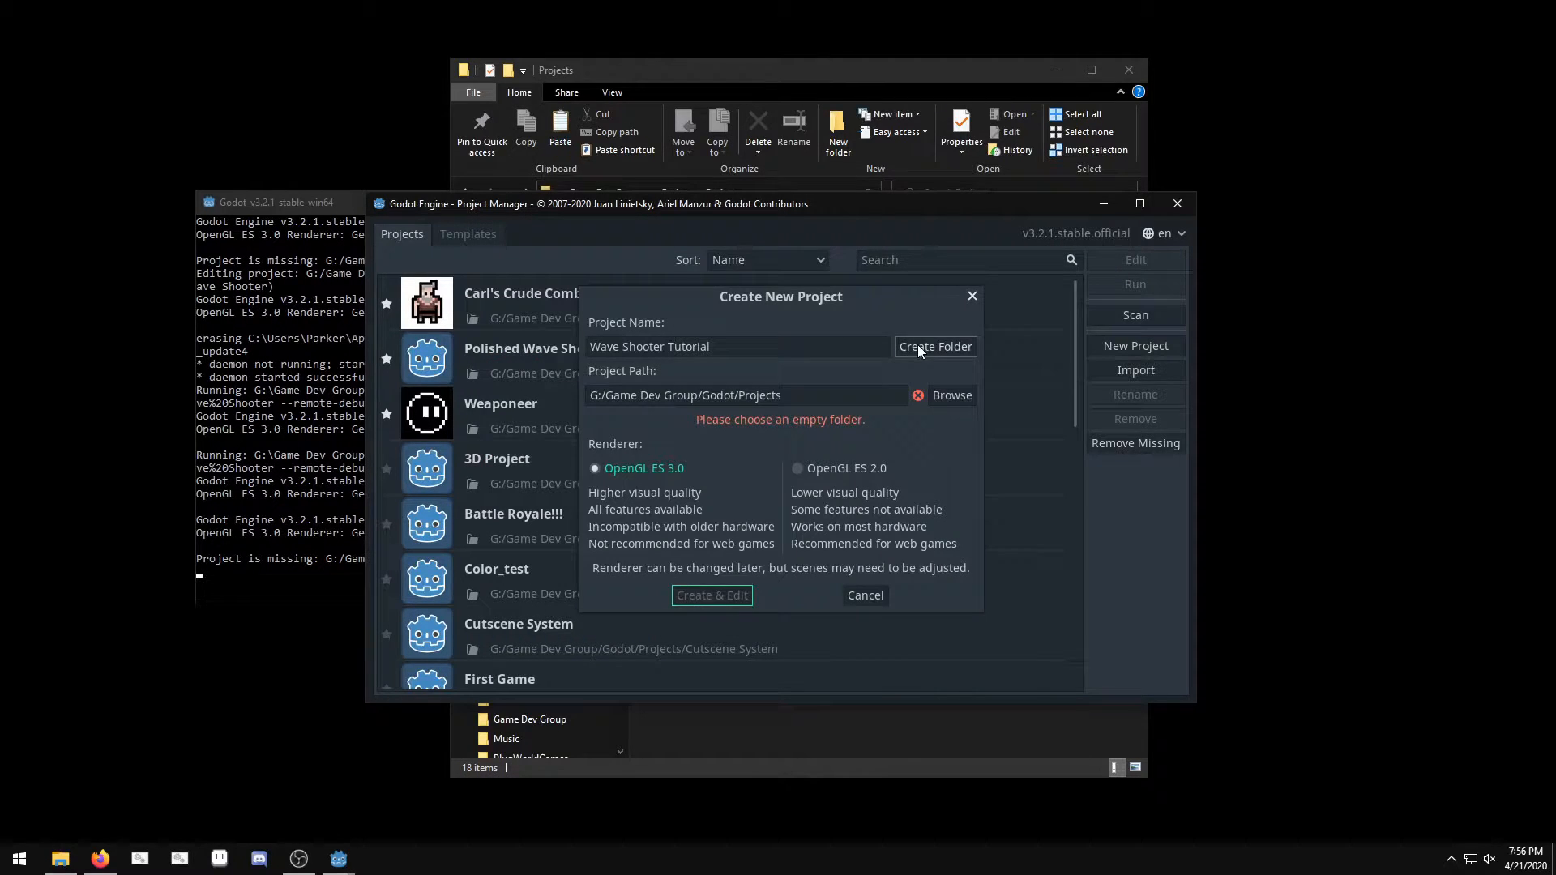
left_click(934, 347)
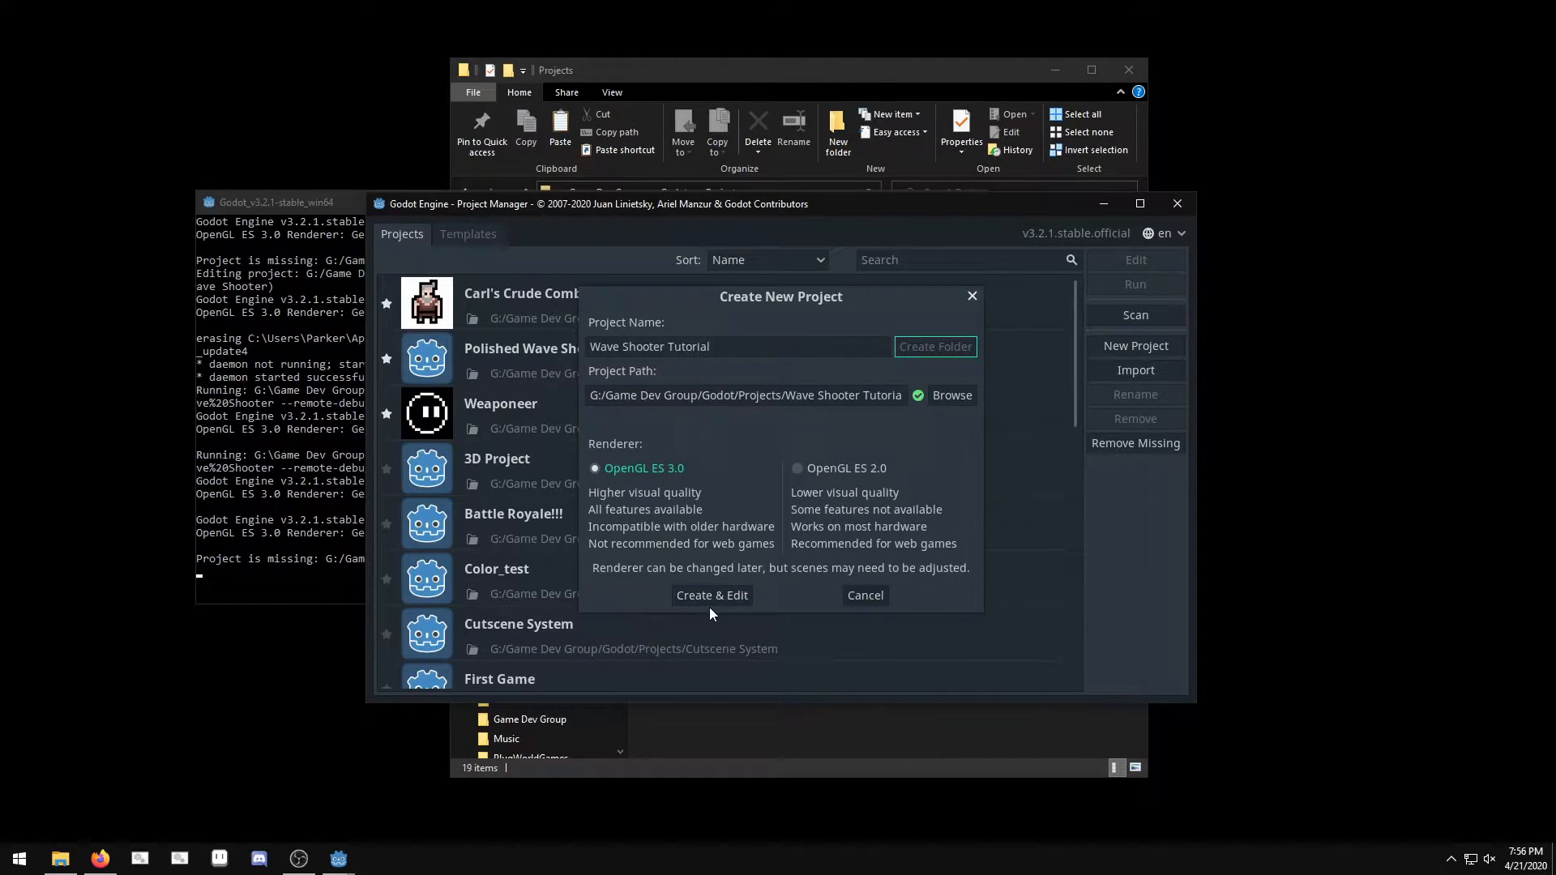
left_click(712, 595)
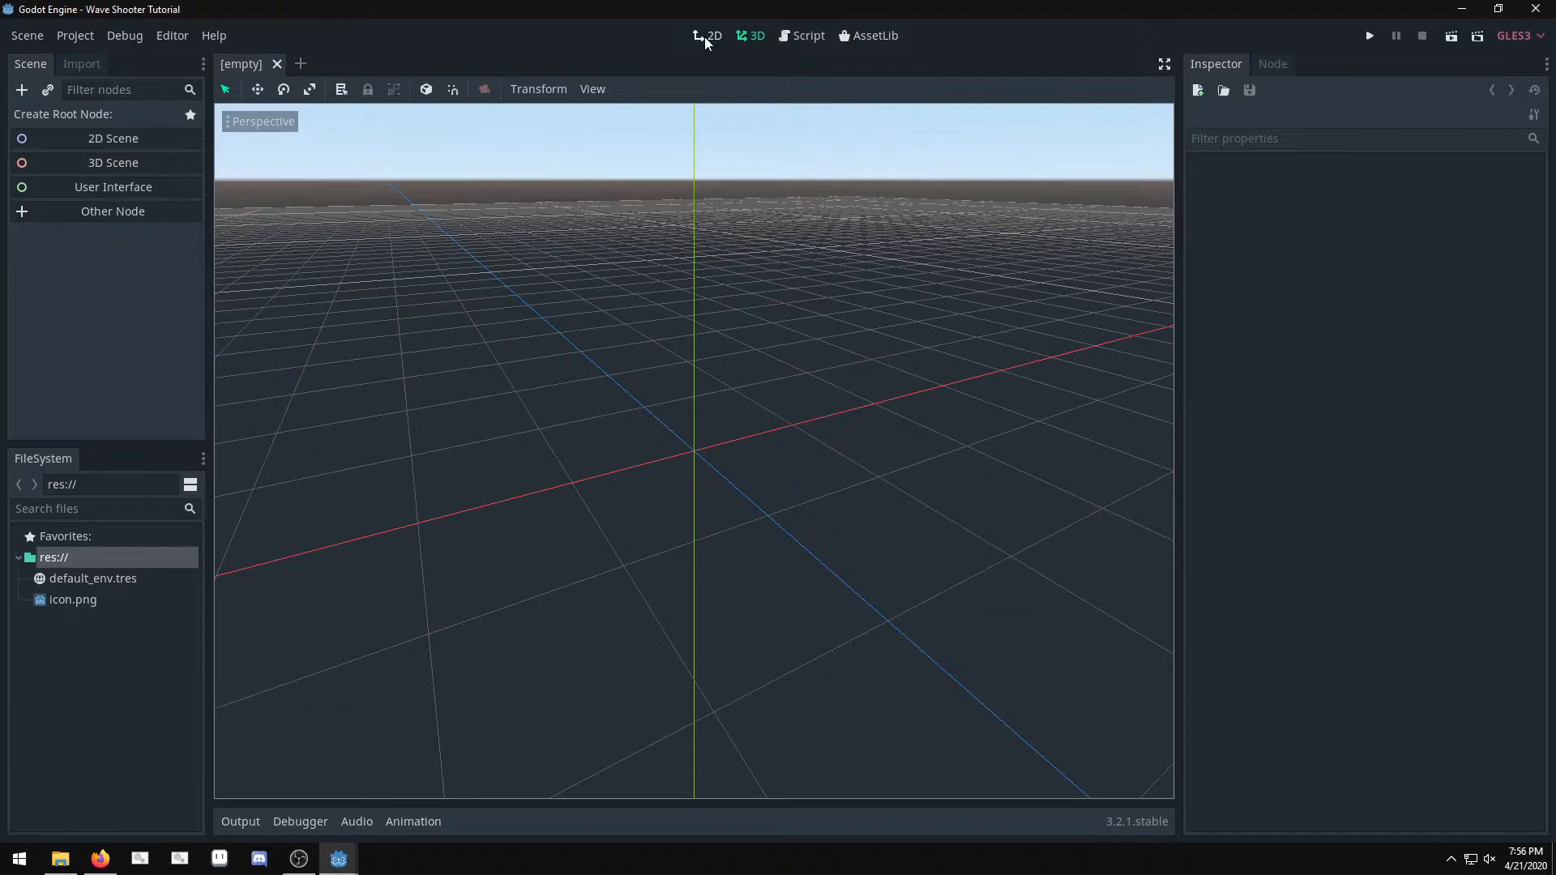
Step: In Display > Window set height 360, test size 1280×720, stretch mode 2d and aspect keep
left_click(713, 36)
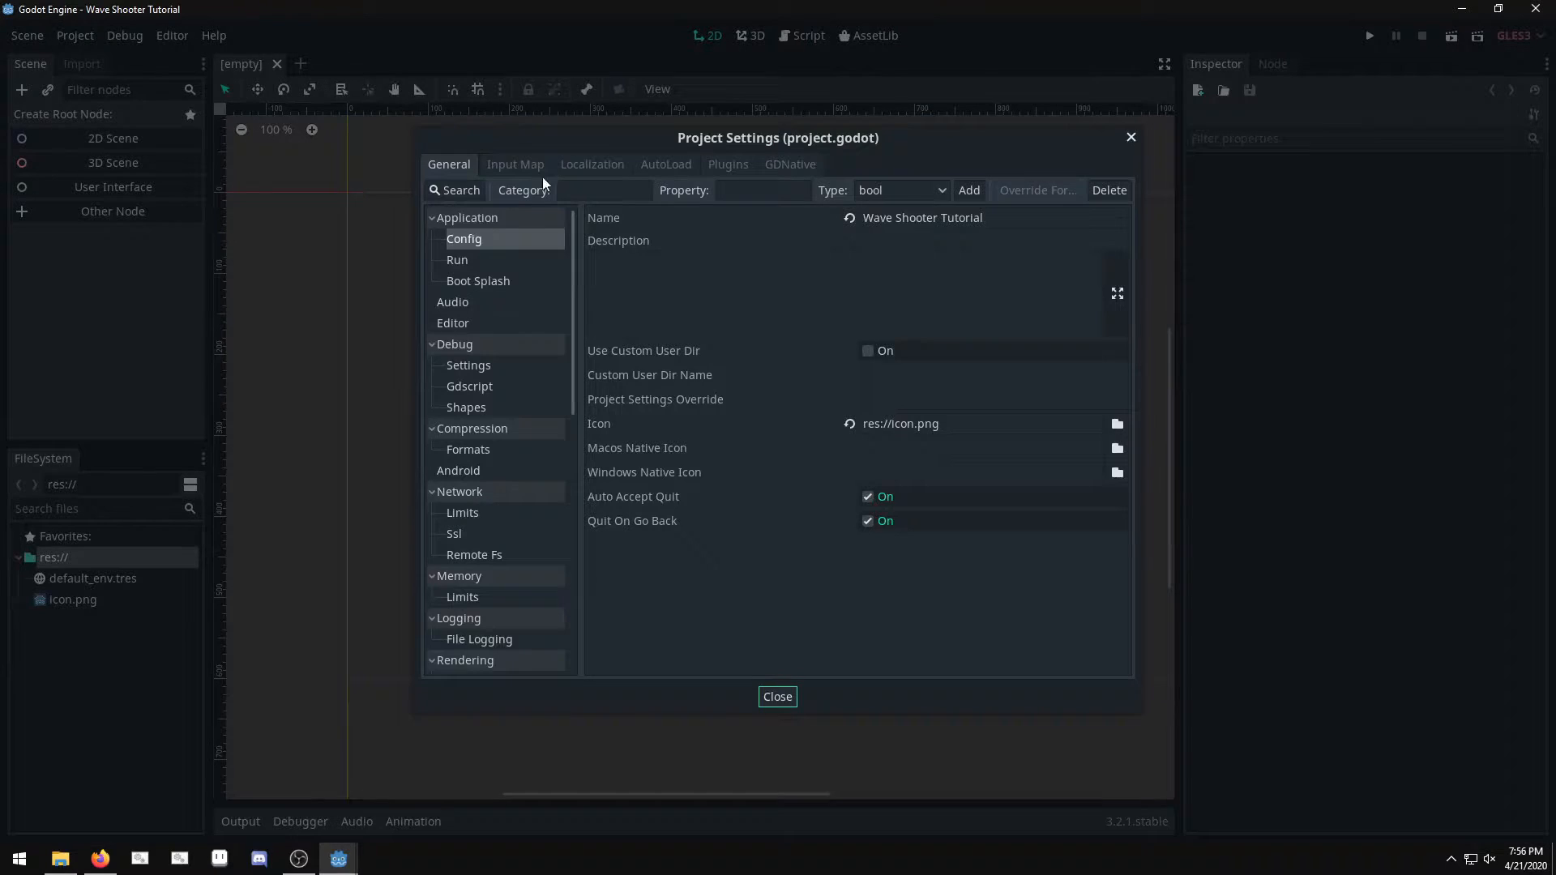
scroll("down", 3)
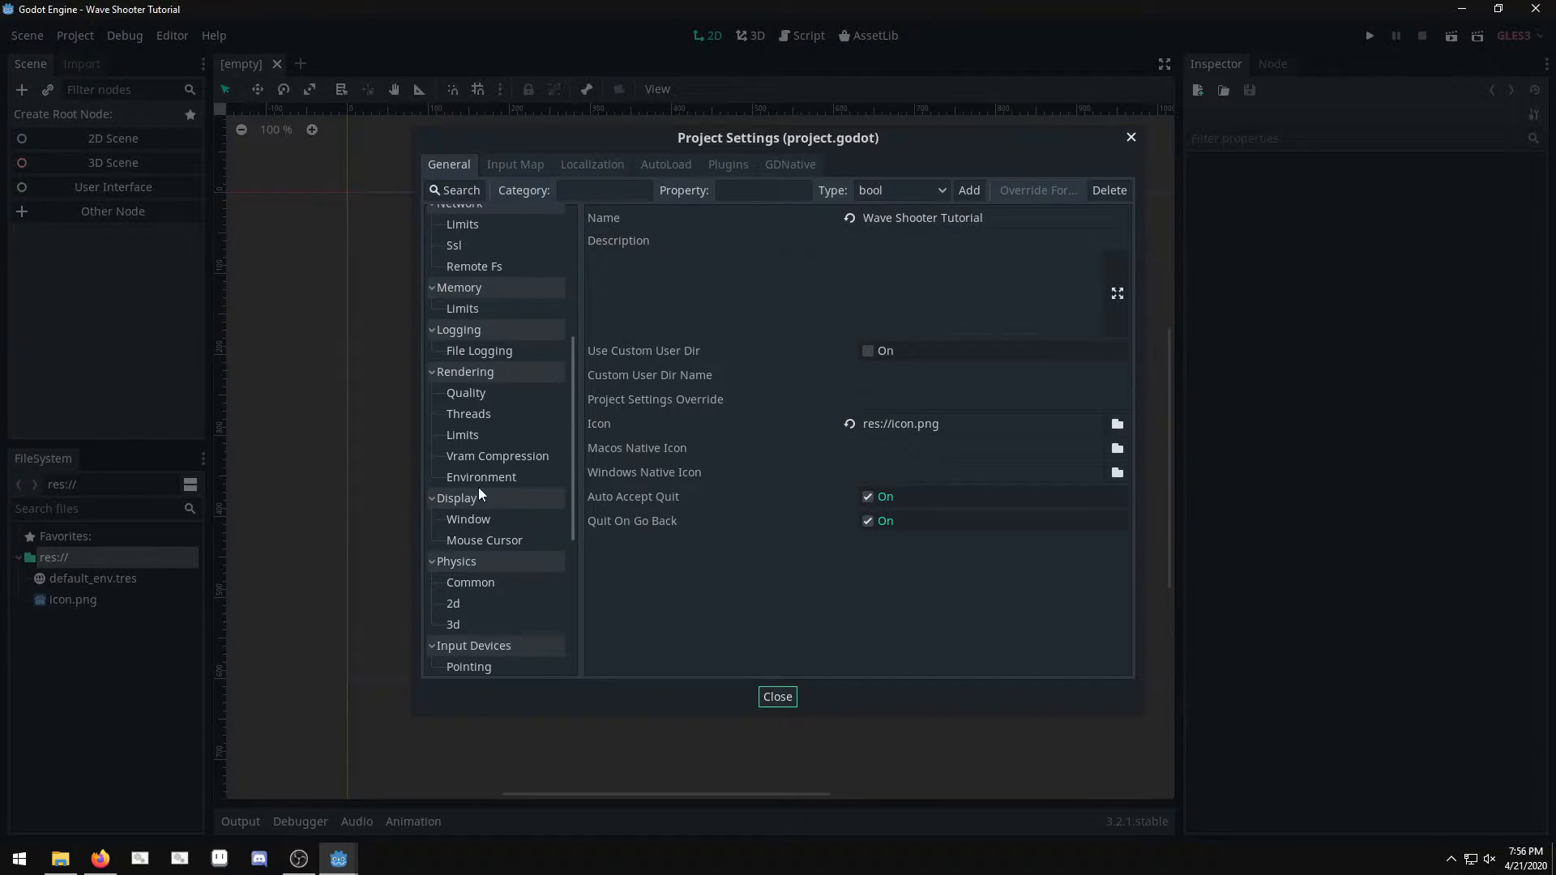
left_click(469, 519)
type("640")
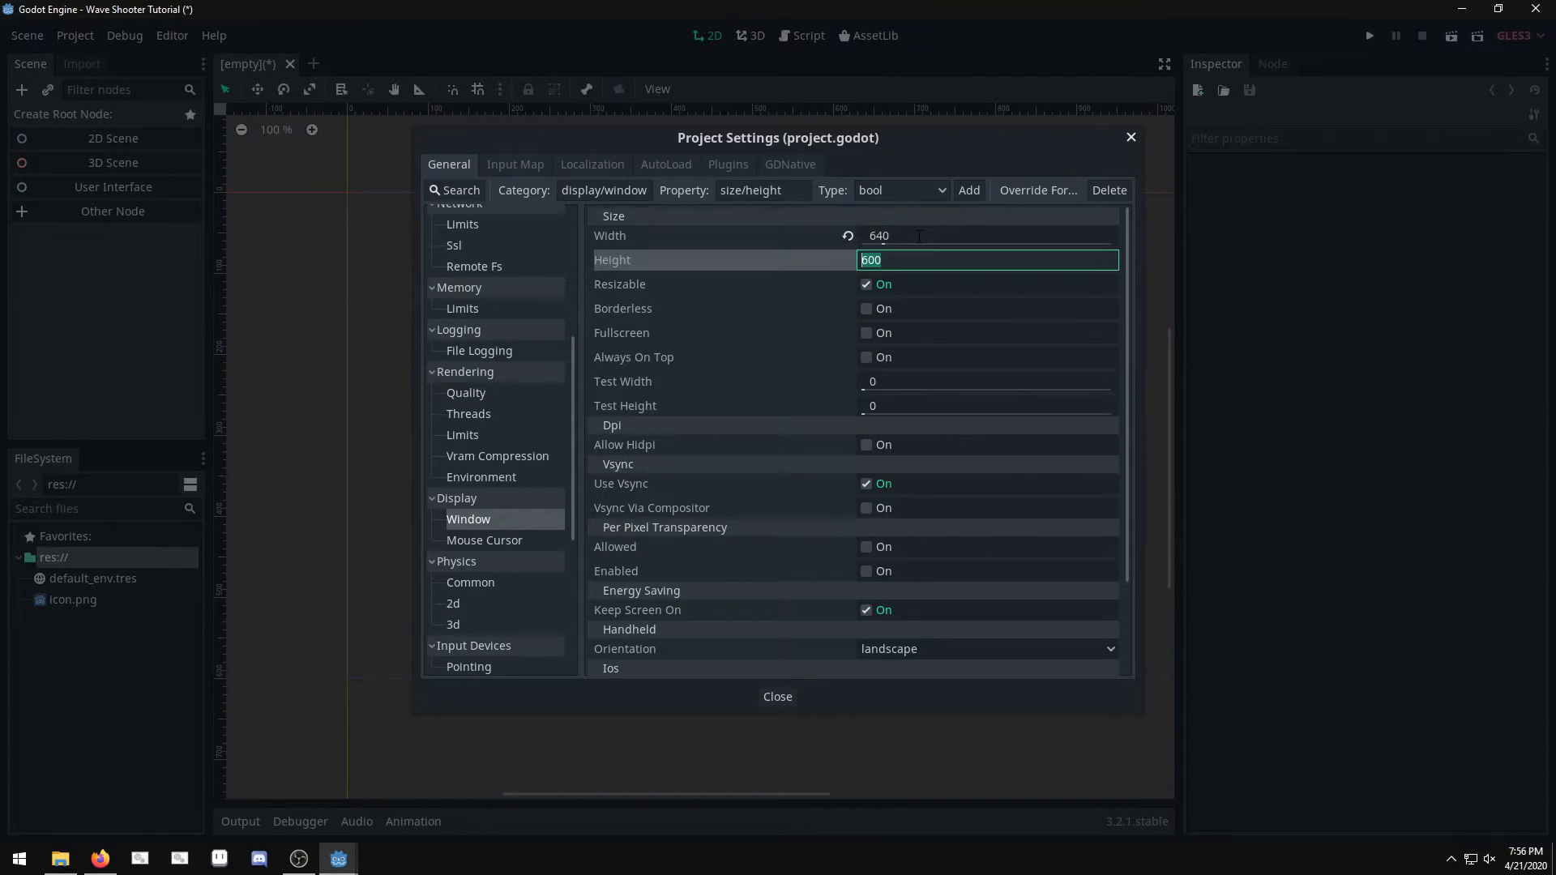
type("360")
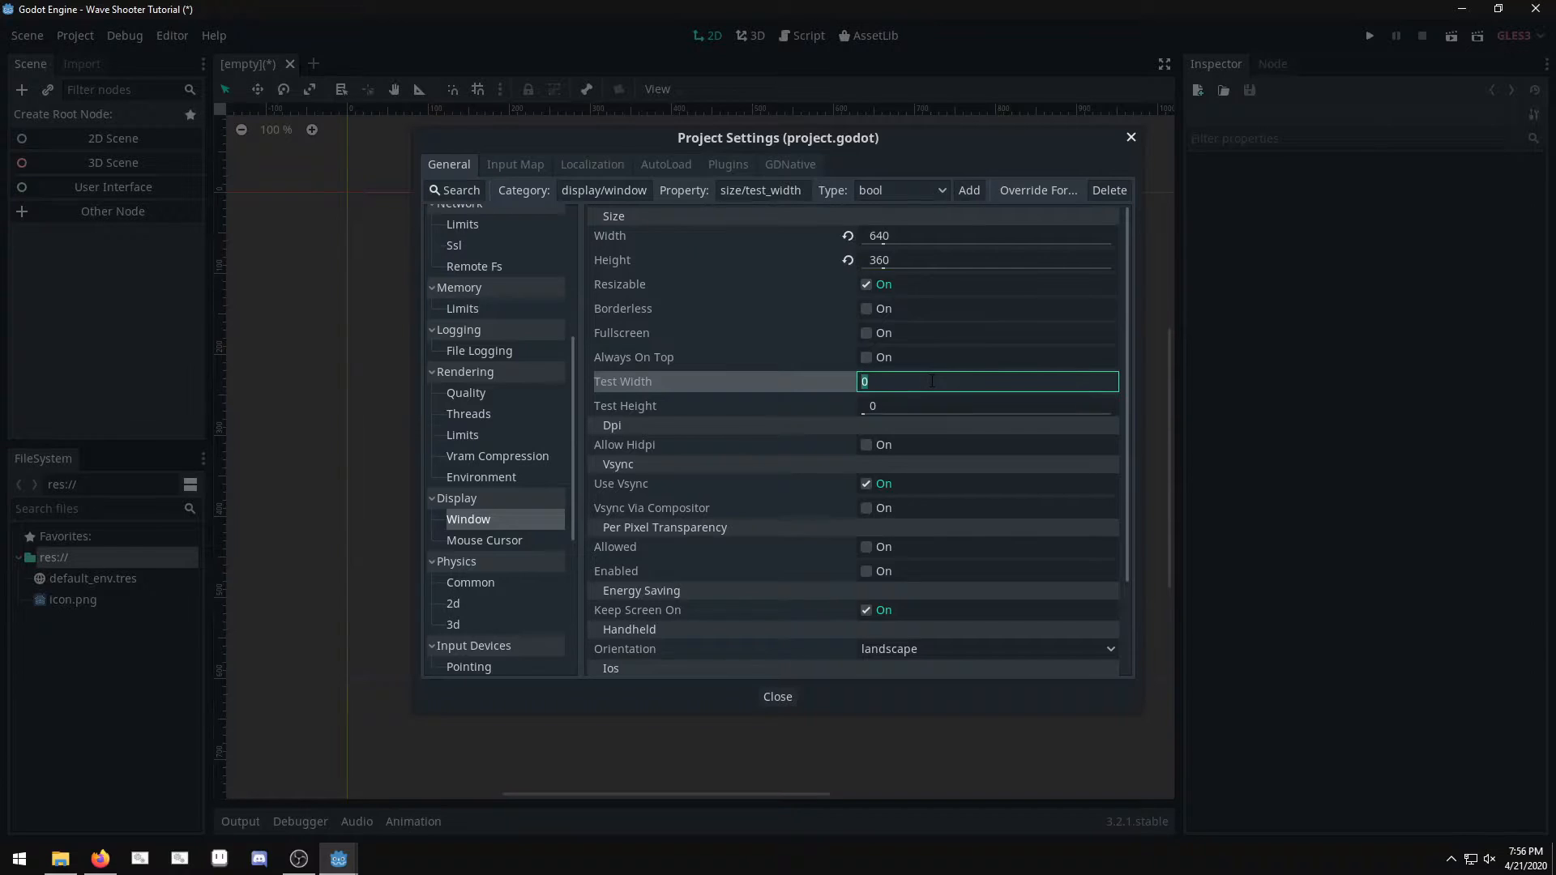
type("1")
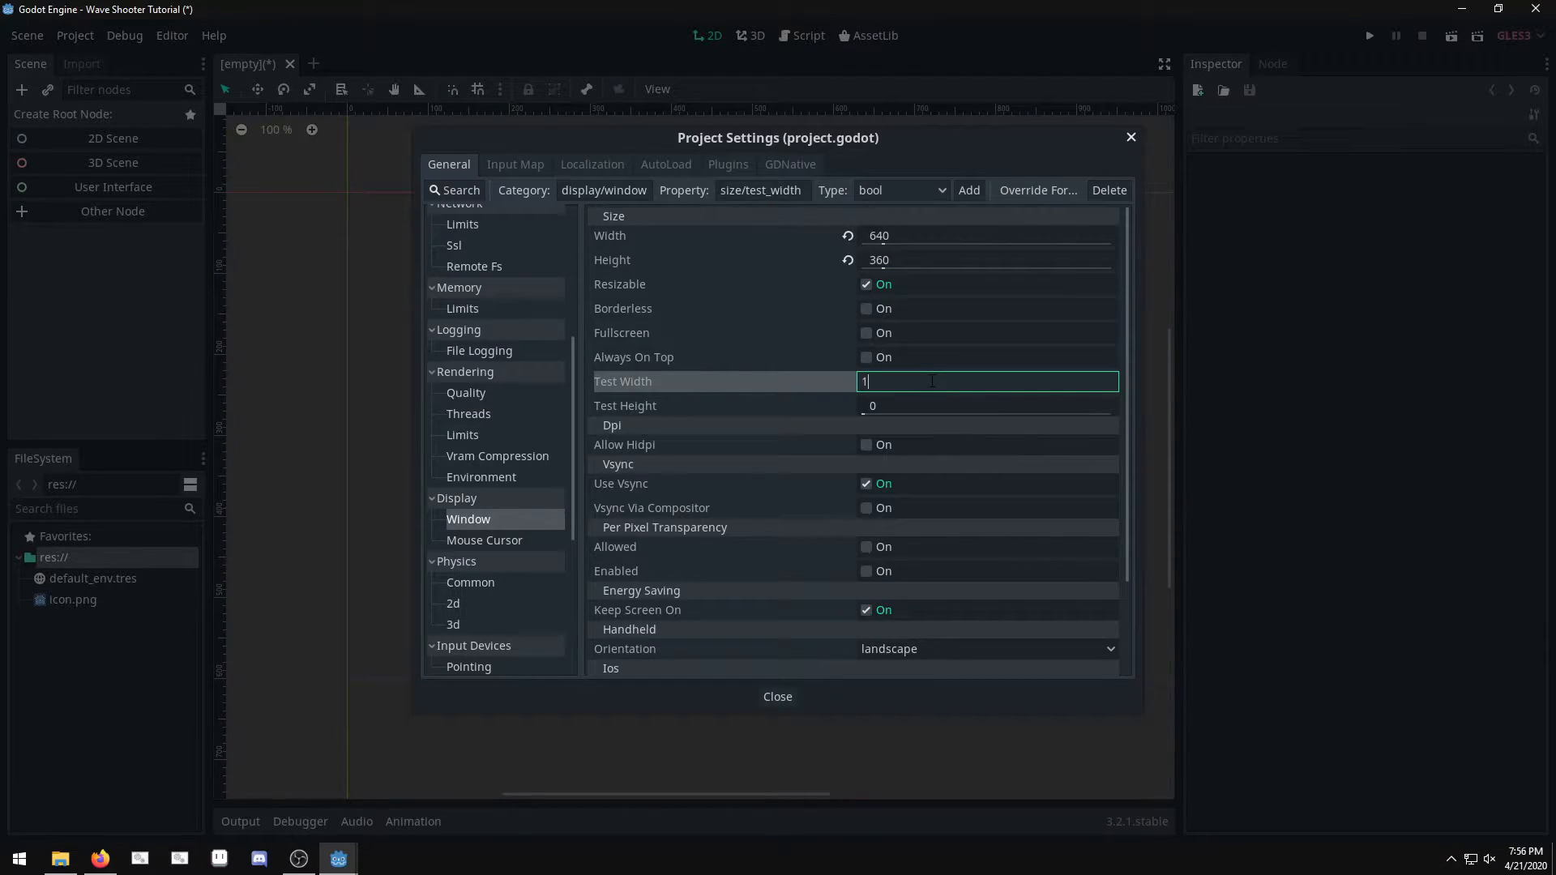
type("280")
left_click(989, 405)
type("720")
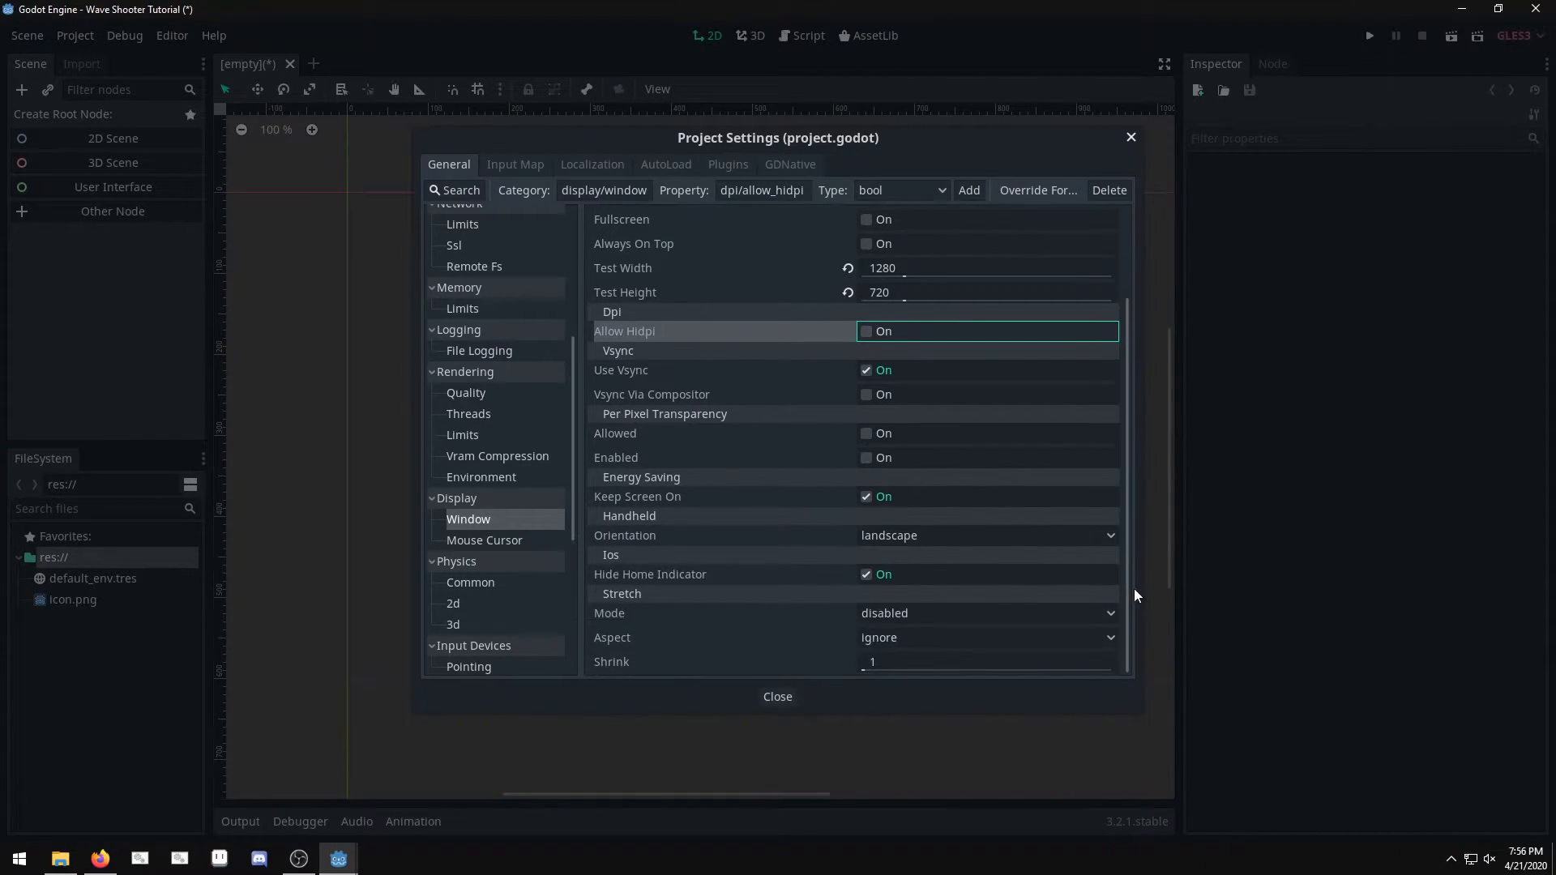
left_click(987, 637)
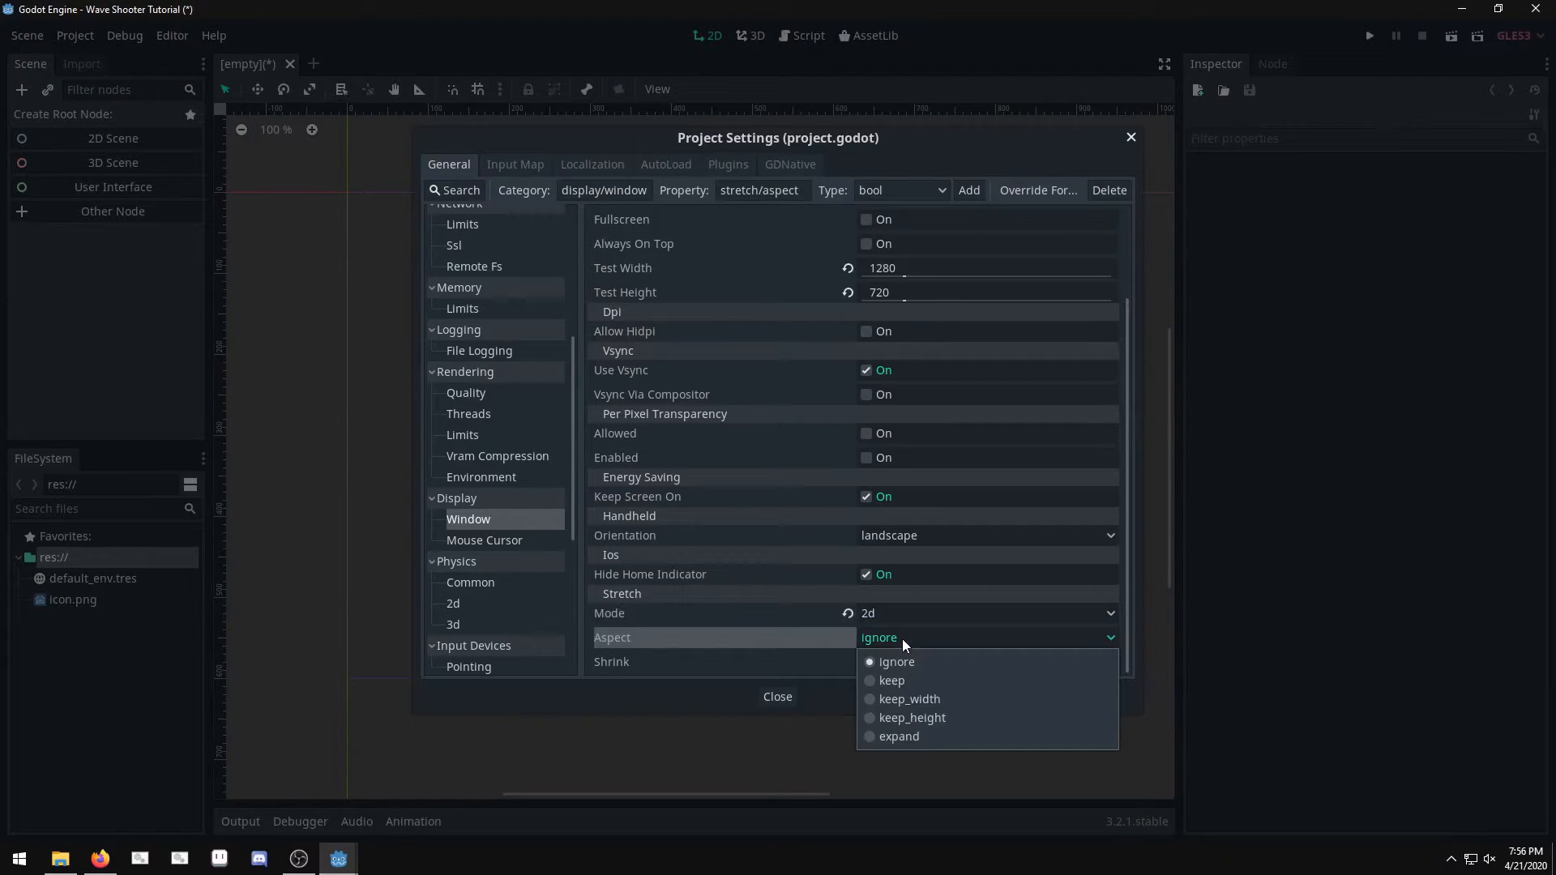
left_click(891, 679)
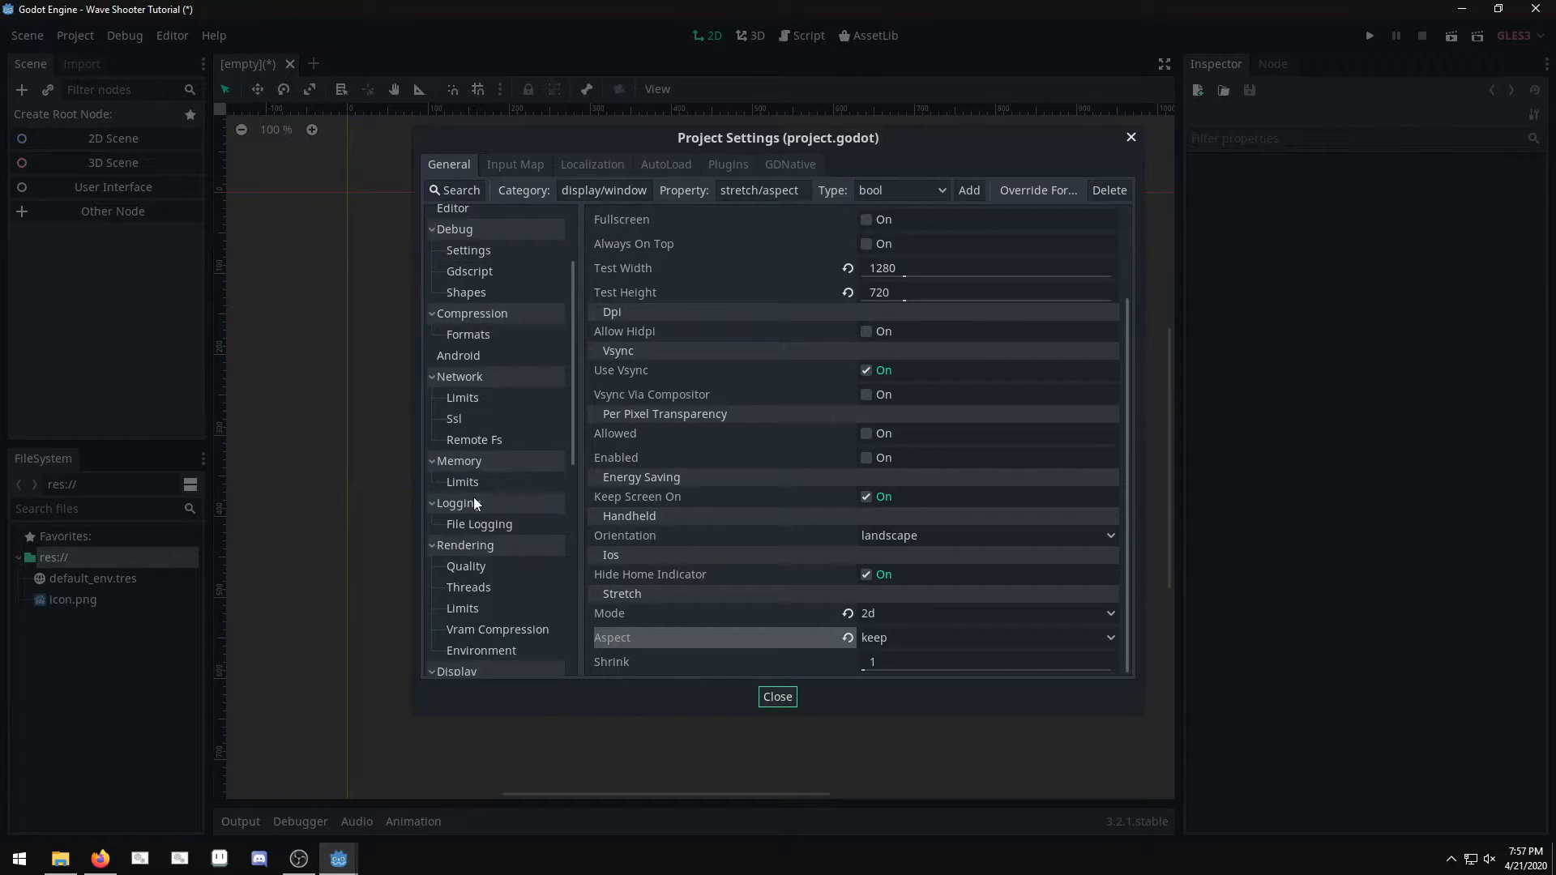
Step: In Rendering > Environment set the default clear colour to dark, then close Project Settings
left_click(481, 533)
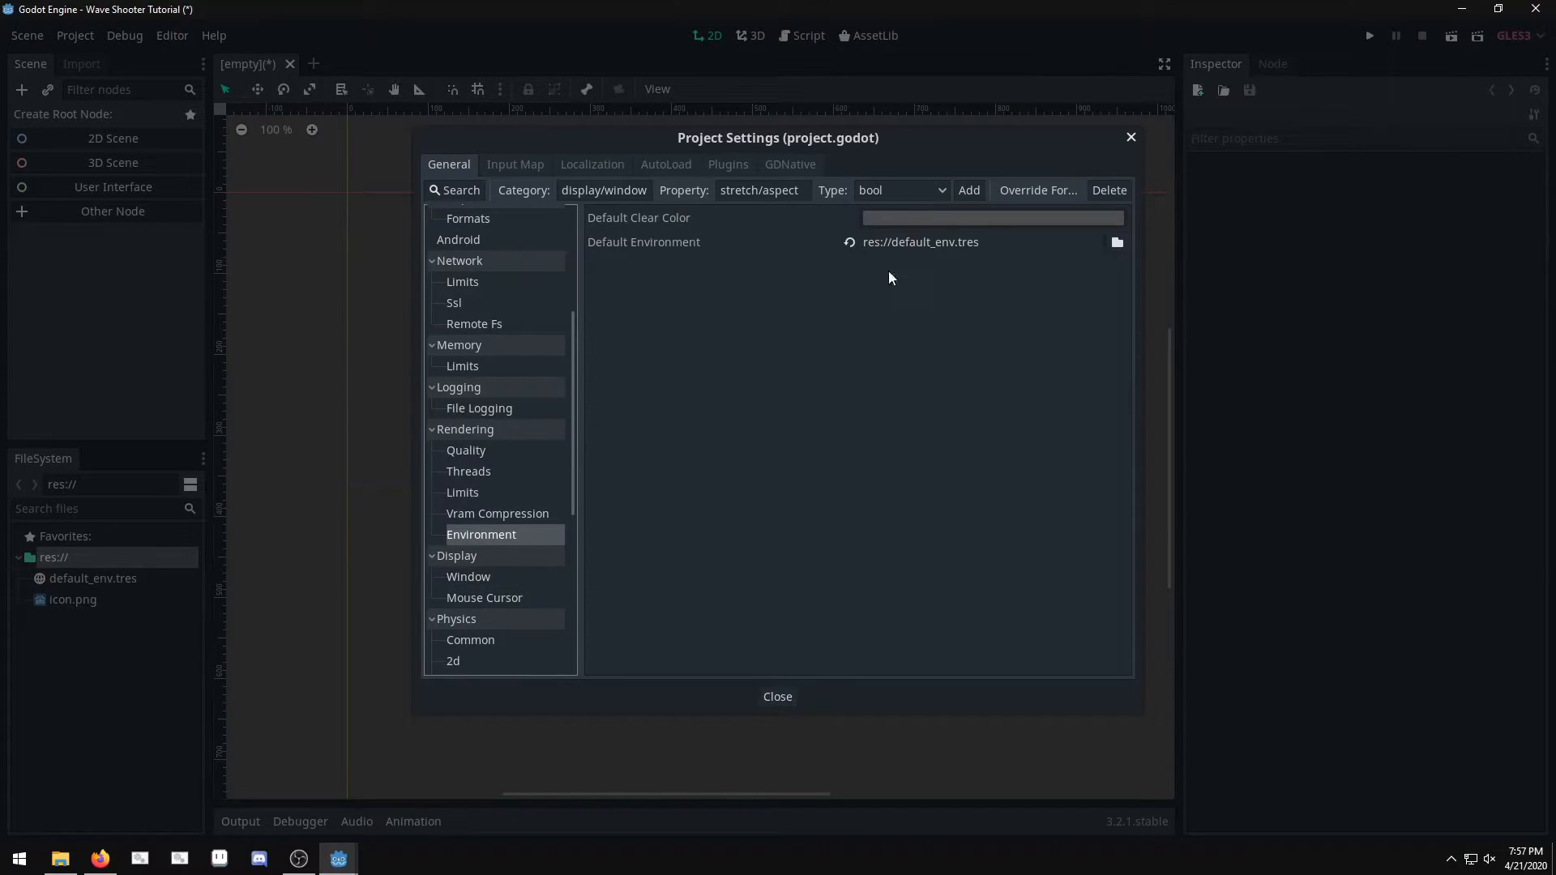
left_click(990, 217)
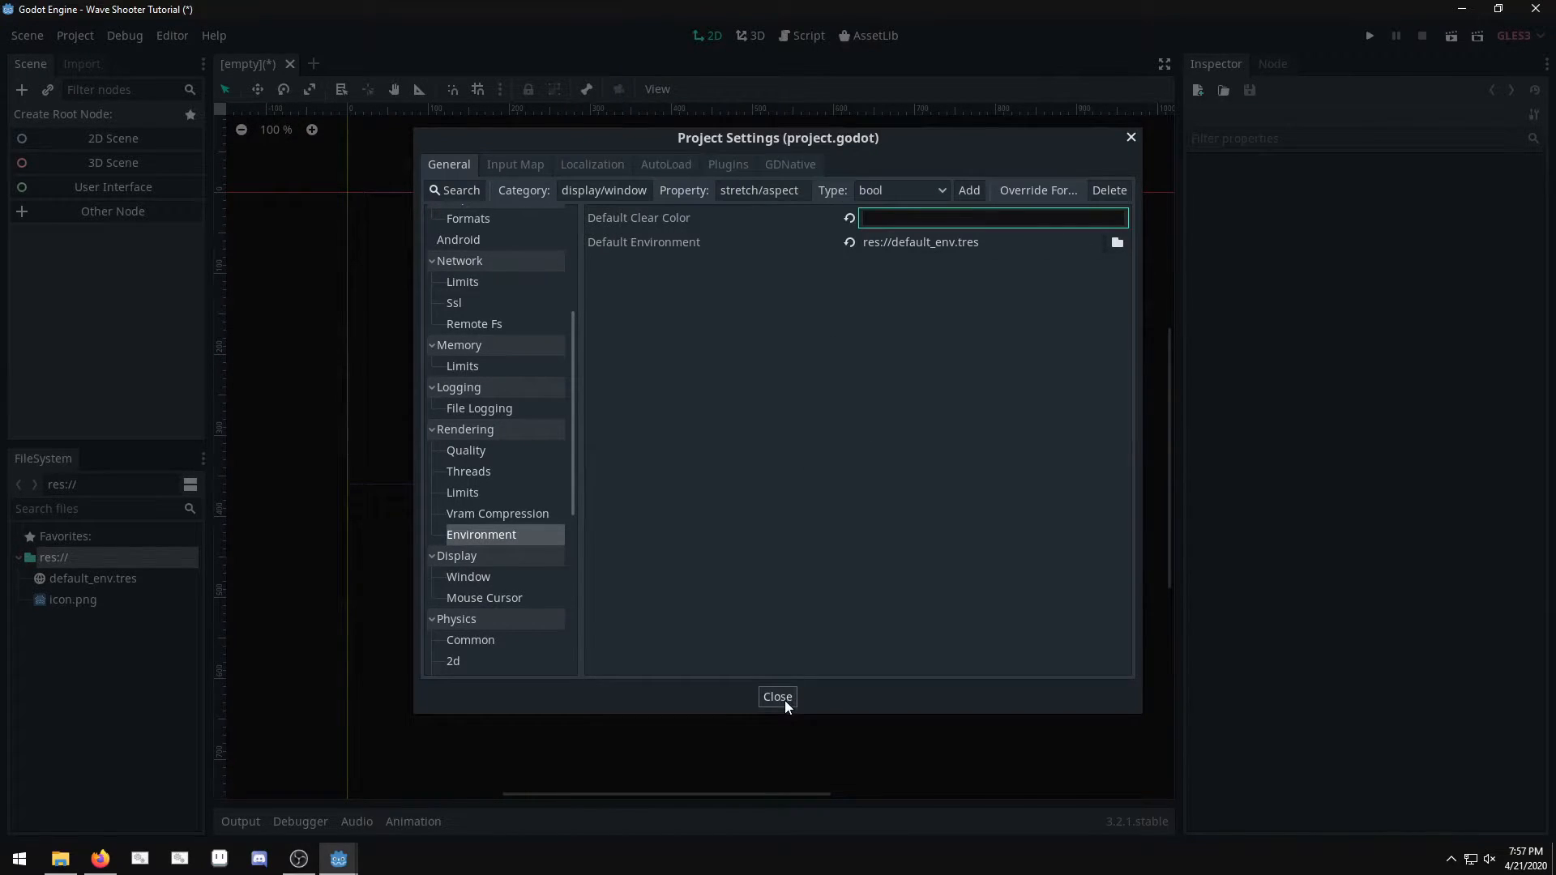
left_click(777, 696)
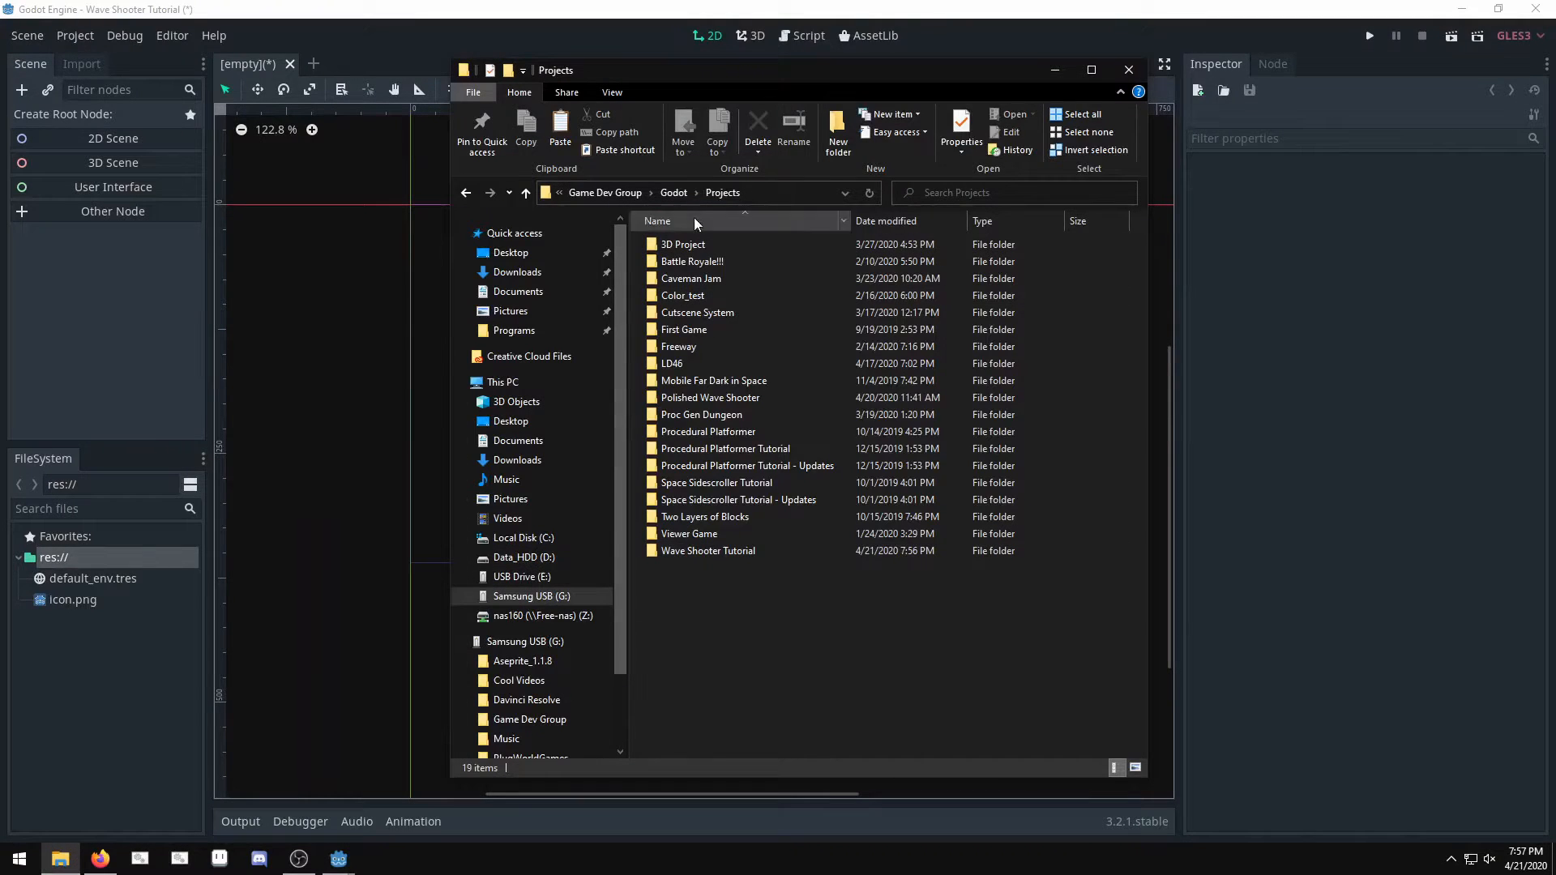
Step: Copy Circle.png and Square.png from Godot Tutorial Assets > Arena Shooter into the project's FileSystem
left_click(768, 193)
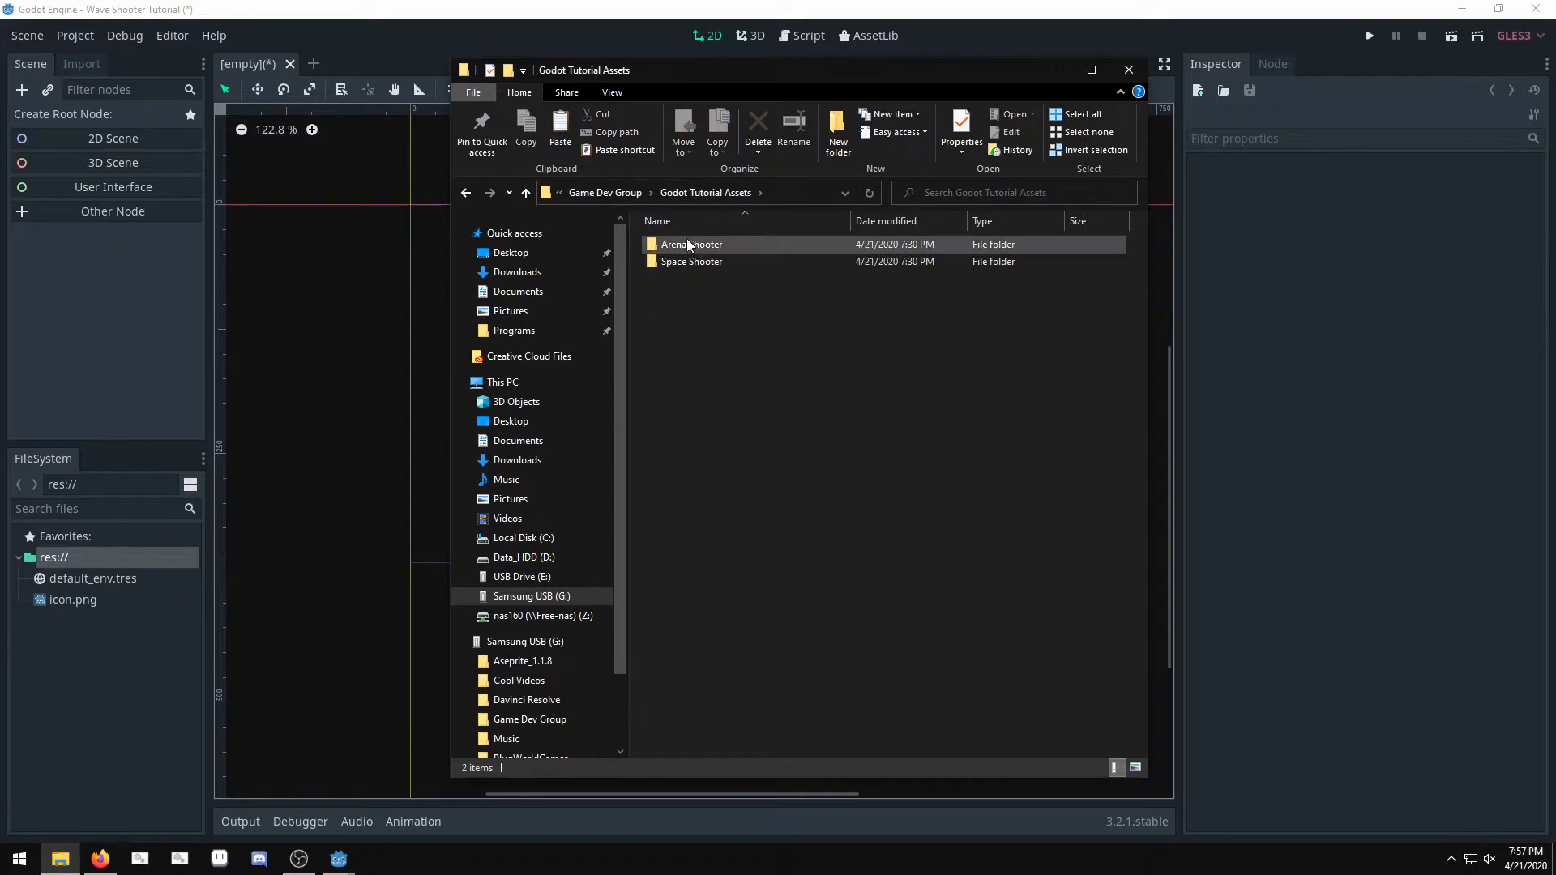
double_click(692, 245)
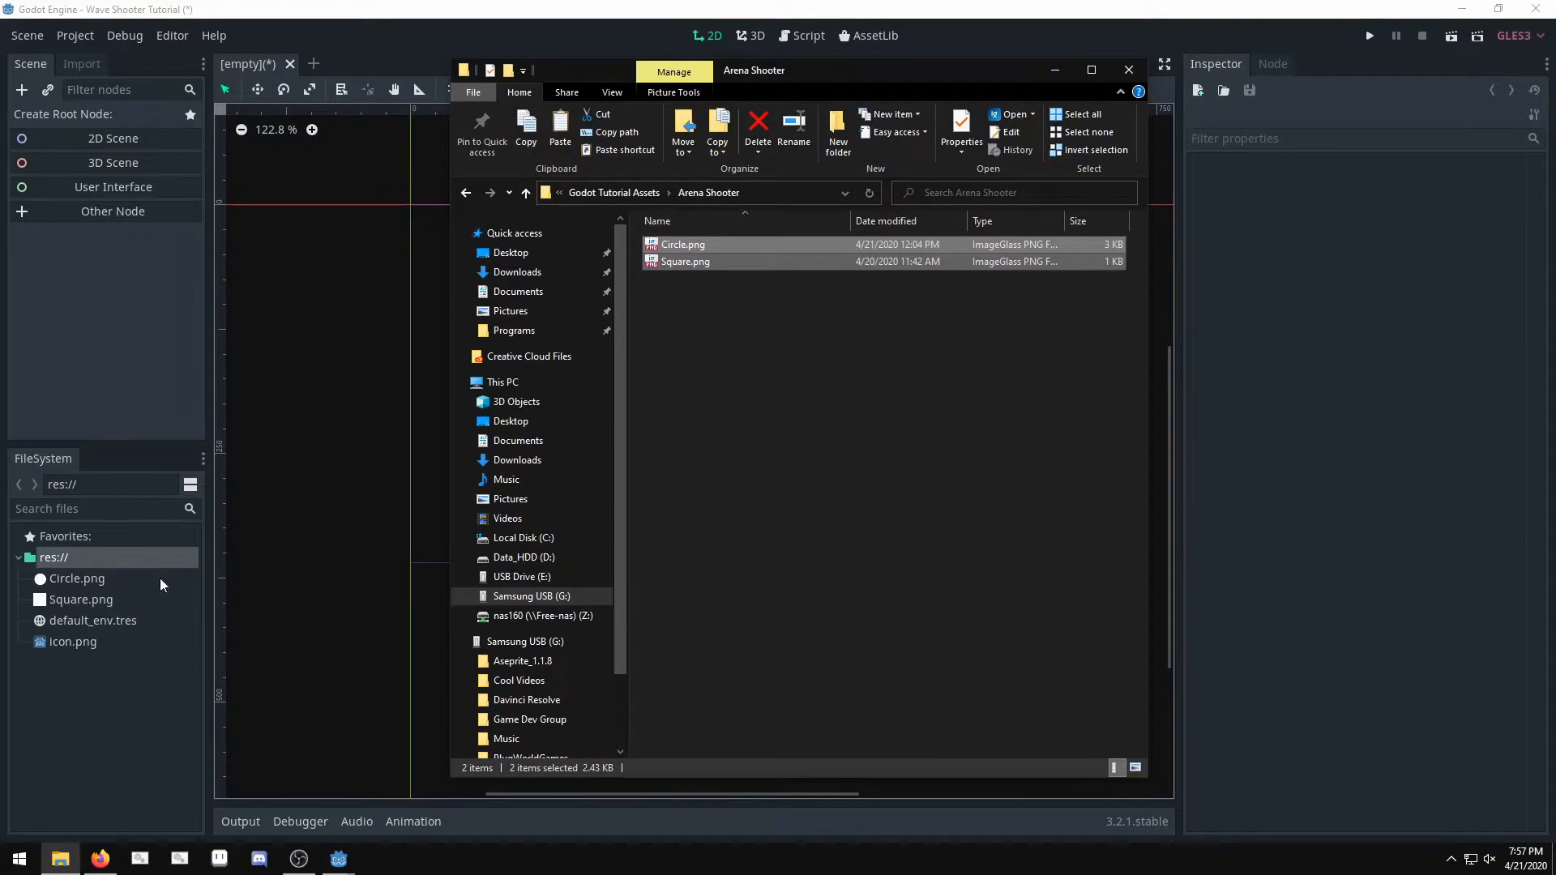
left_click(112, 211)
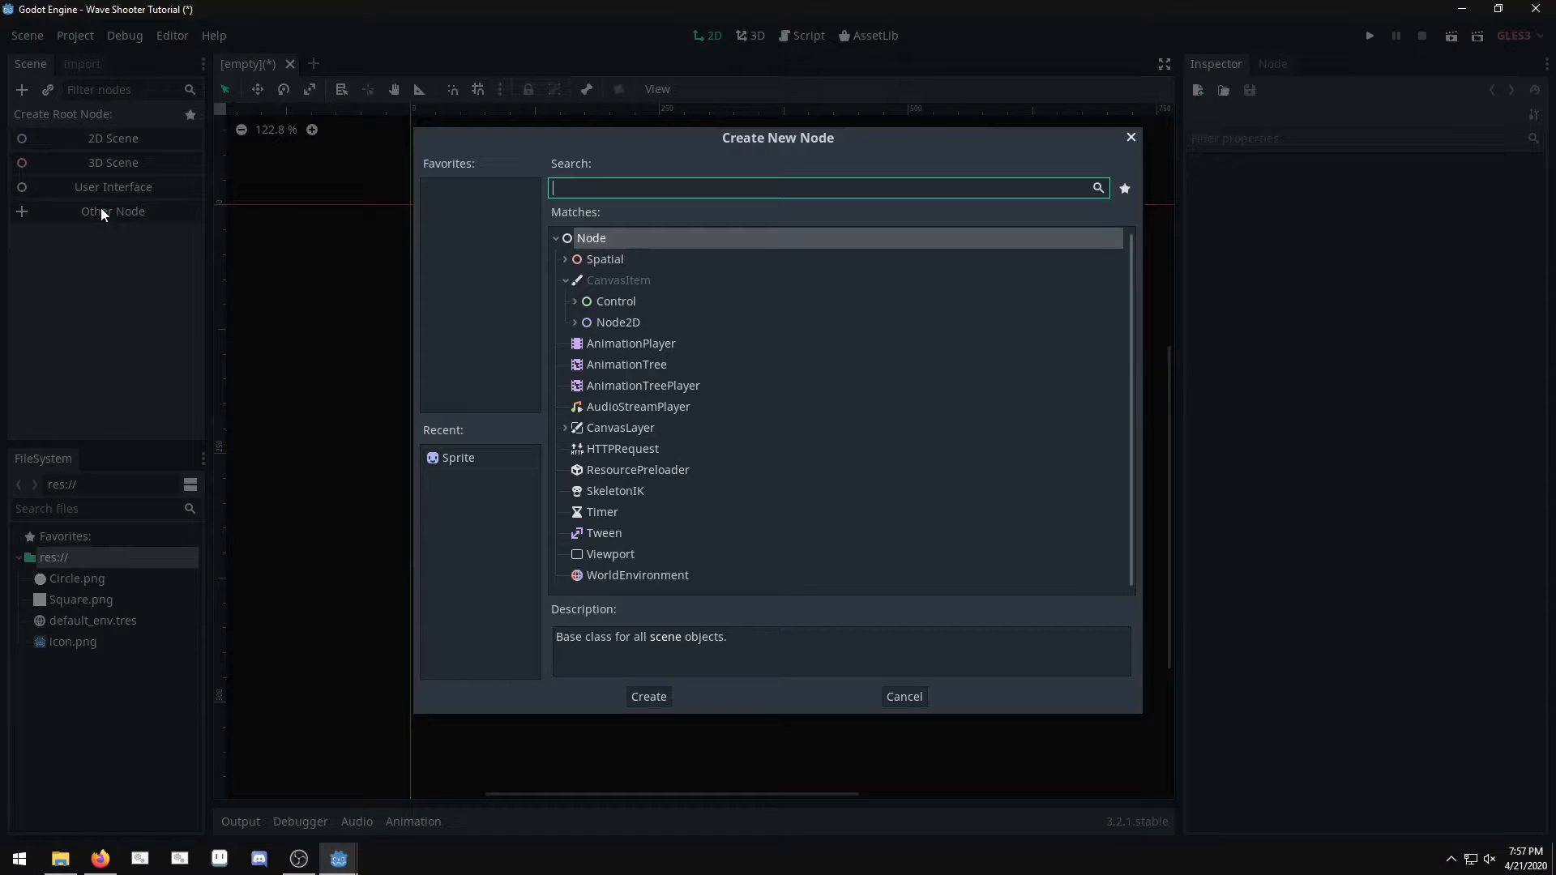
Step: Add a Sprite root node named Player using the Square texture, scaled 1.5, with a new modulate tint
left_click(648, 695)
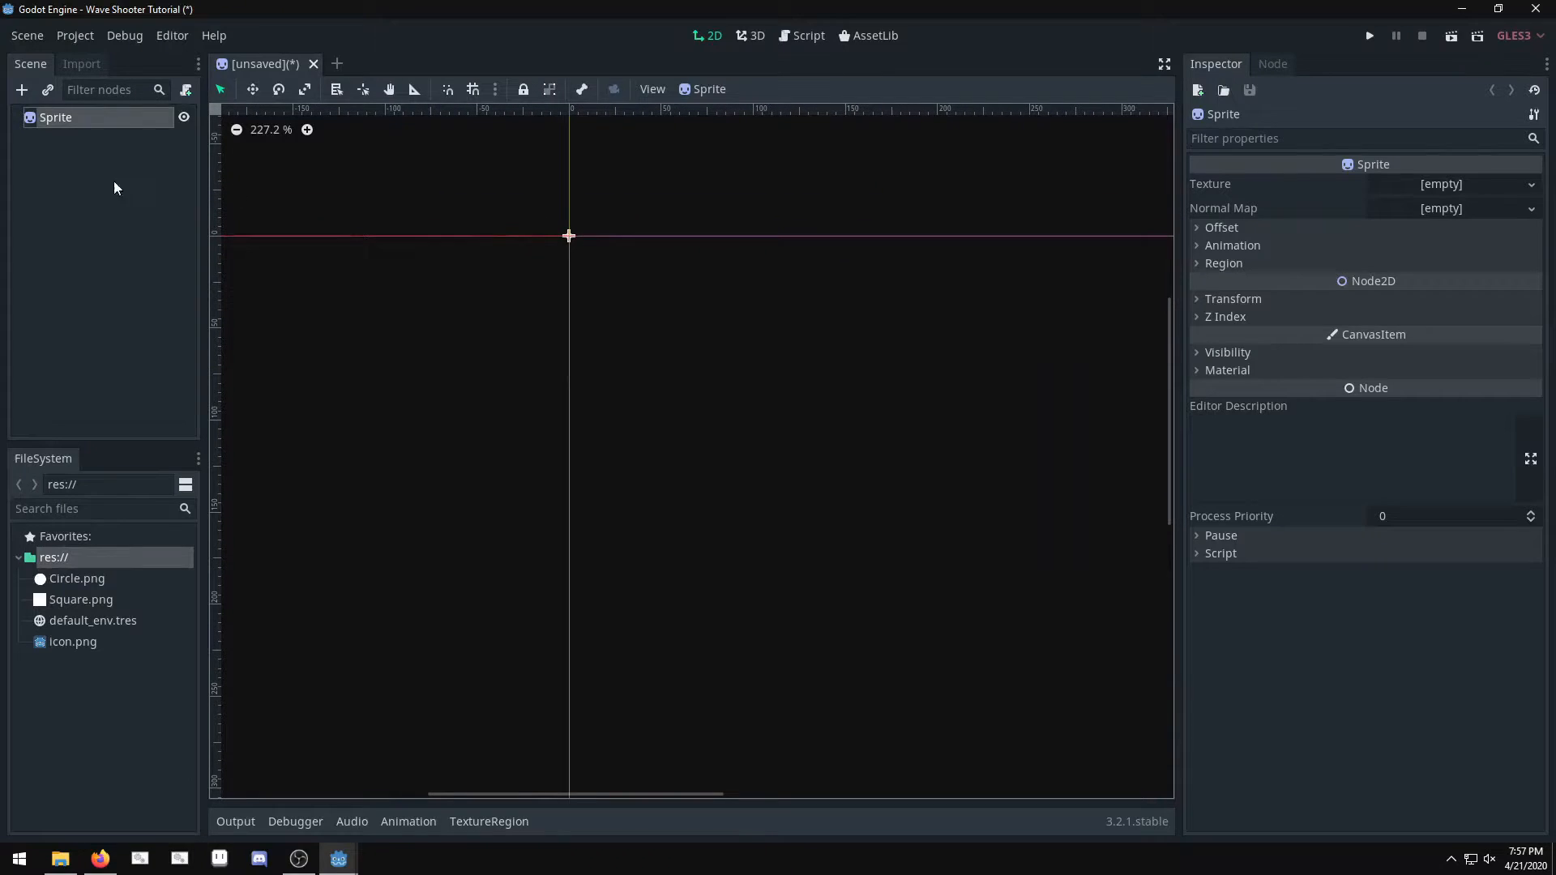
type("Player")
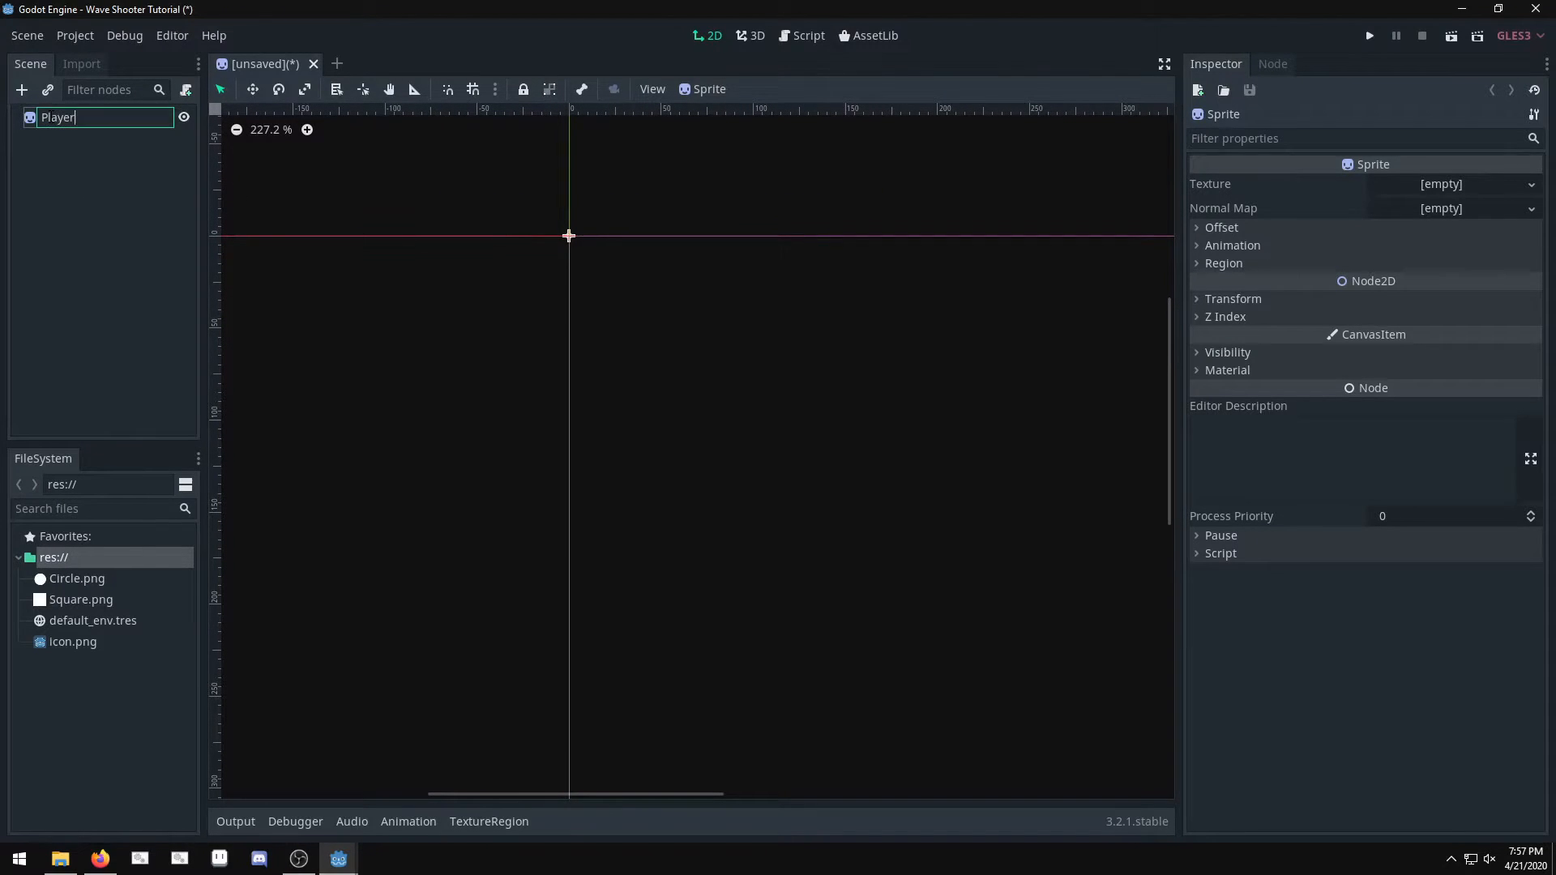
left_click(81, 600)
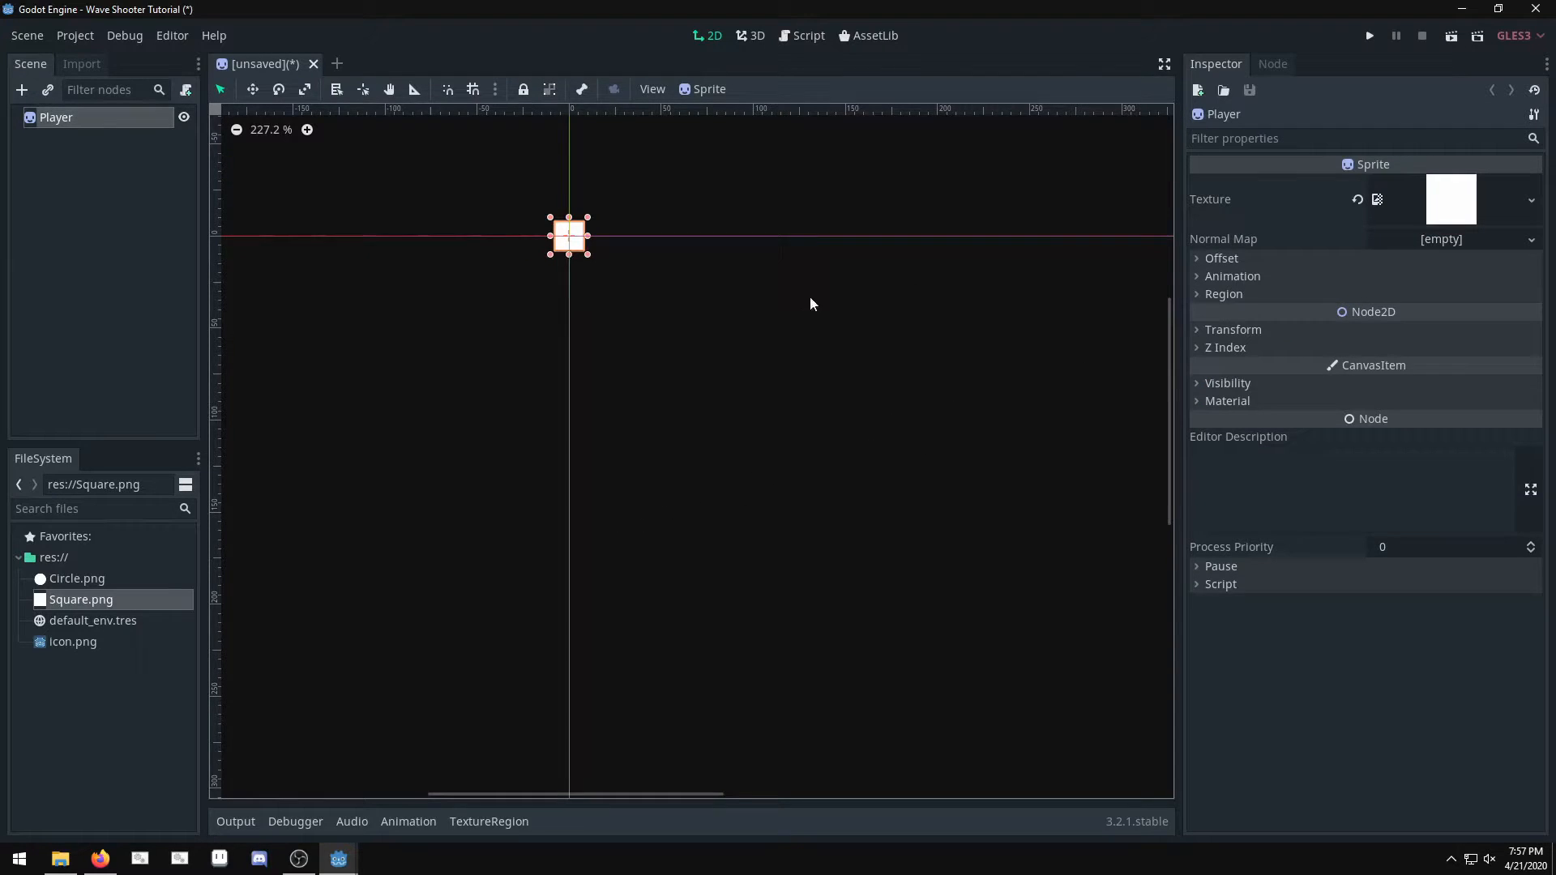
type("1.5")
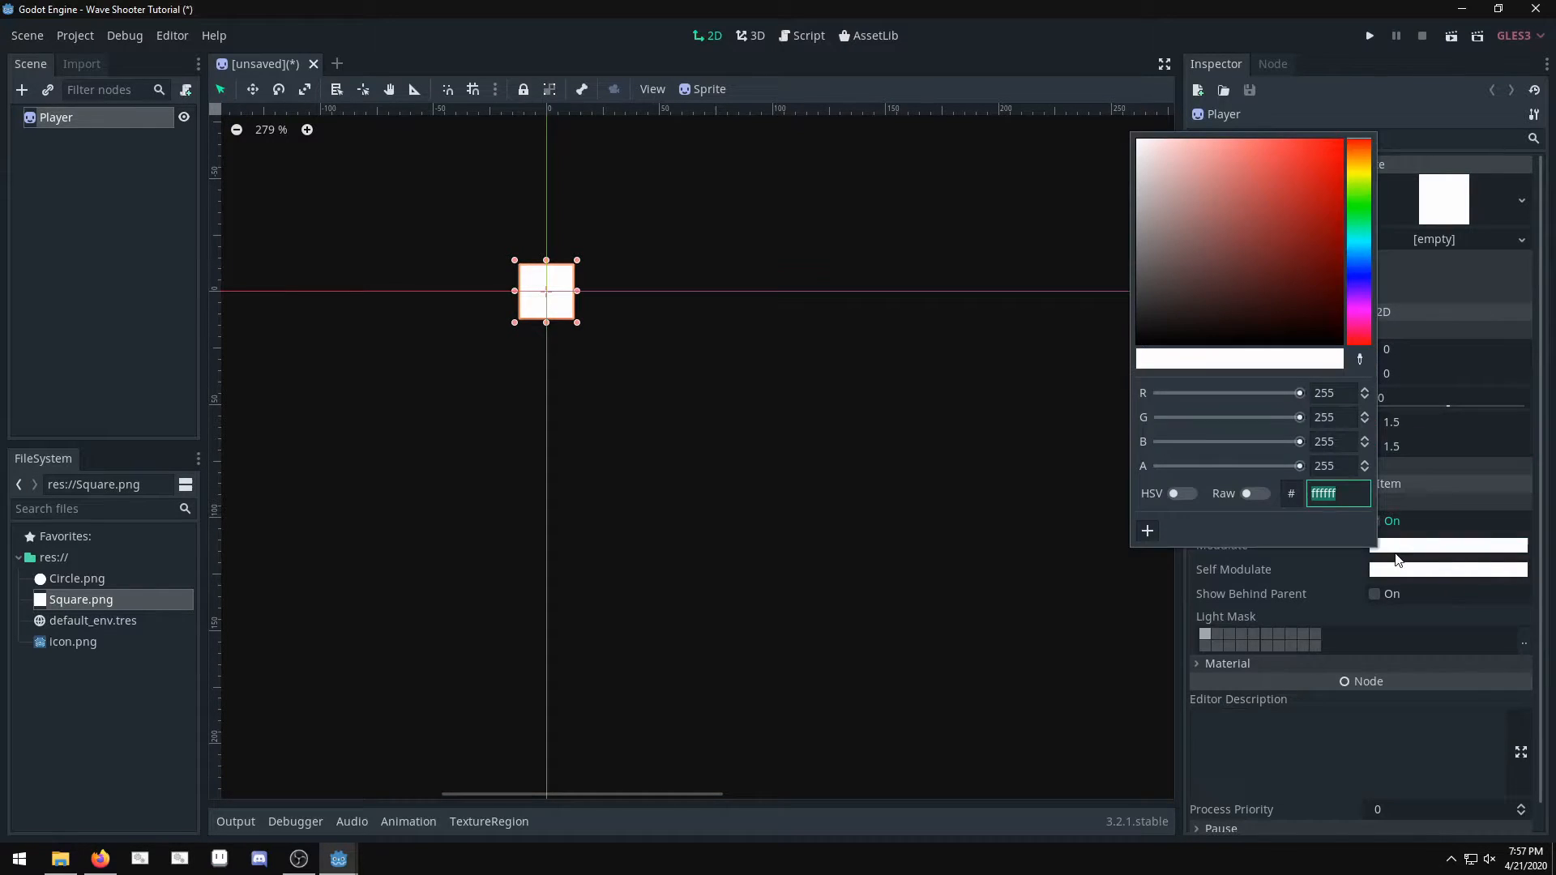
left_click(1315, 177)
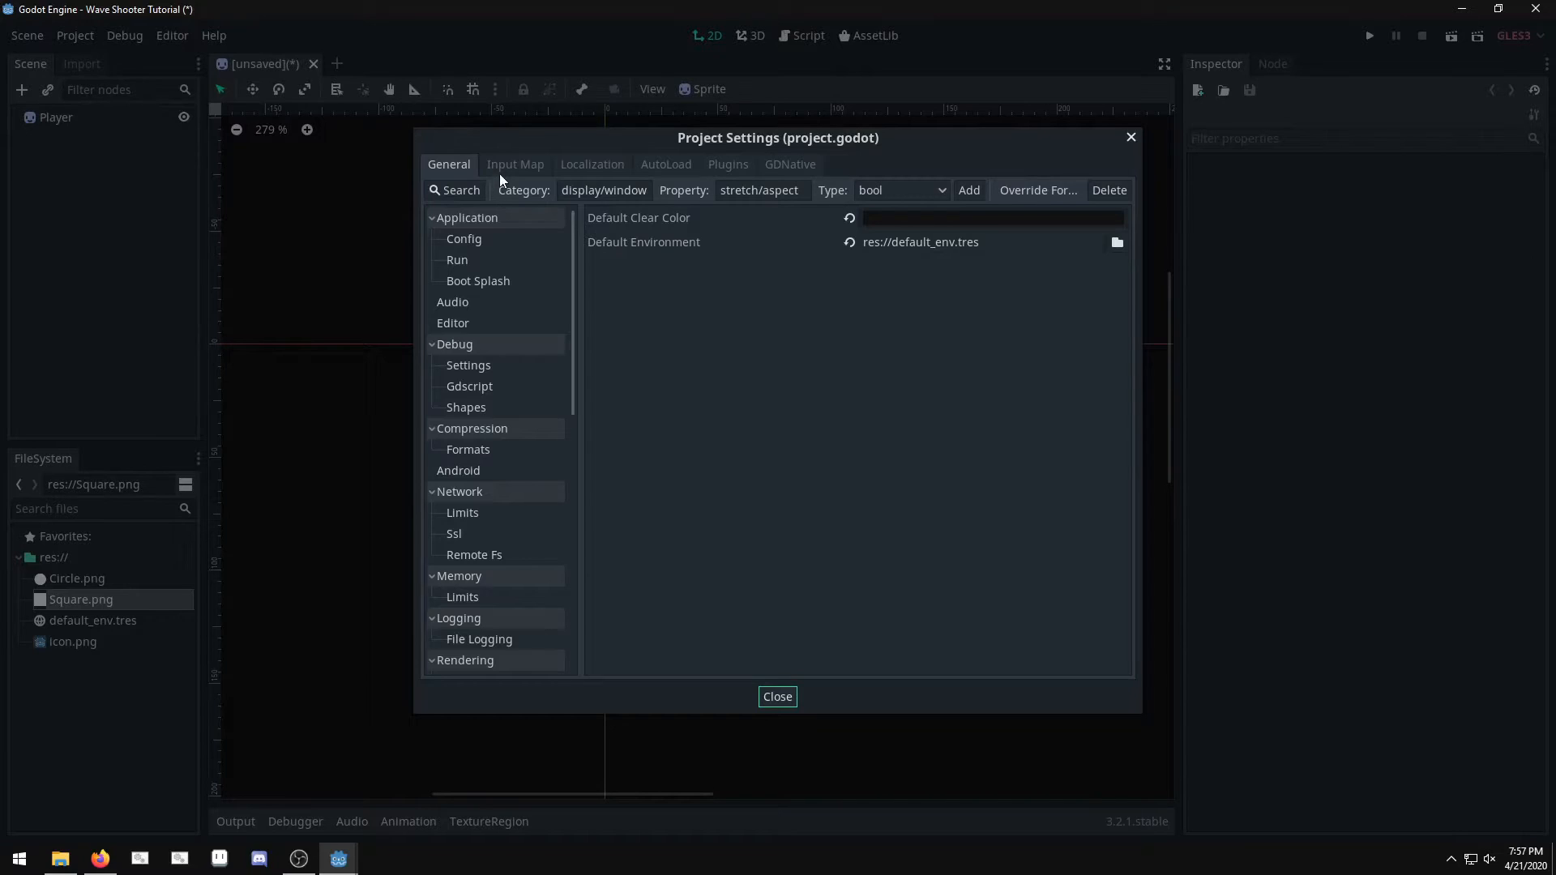
Step: In Input Map add move_right, move_left, move_up and move_down actions bound to D, A, W and S
left_click(516, 163)
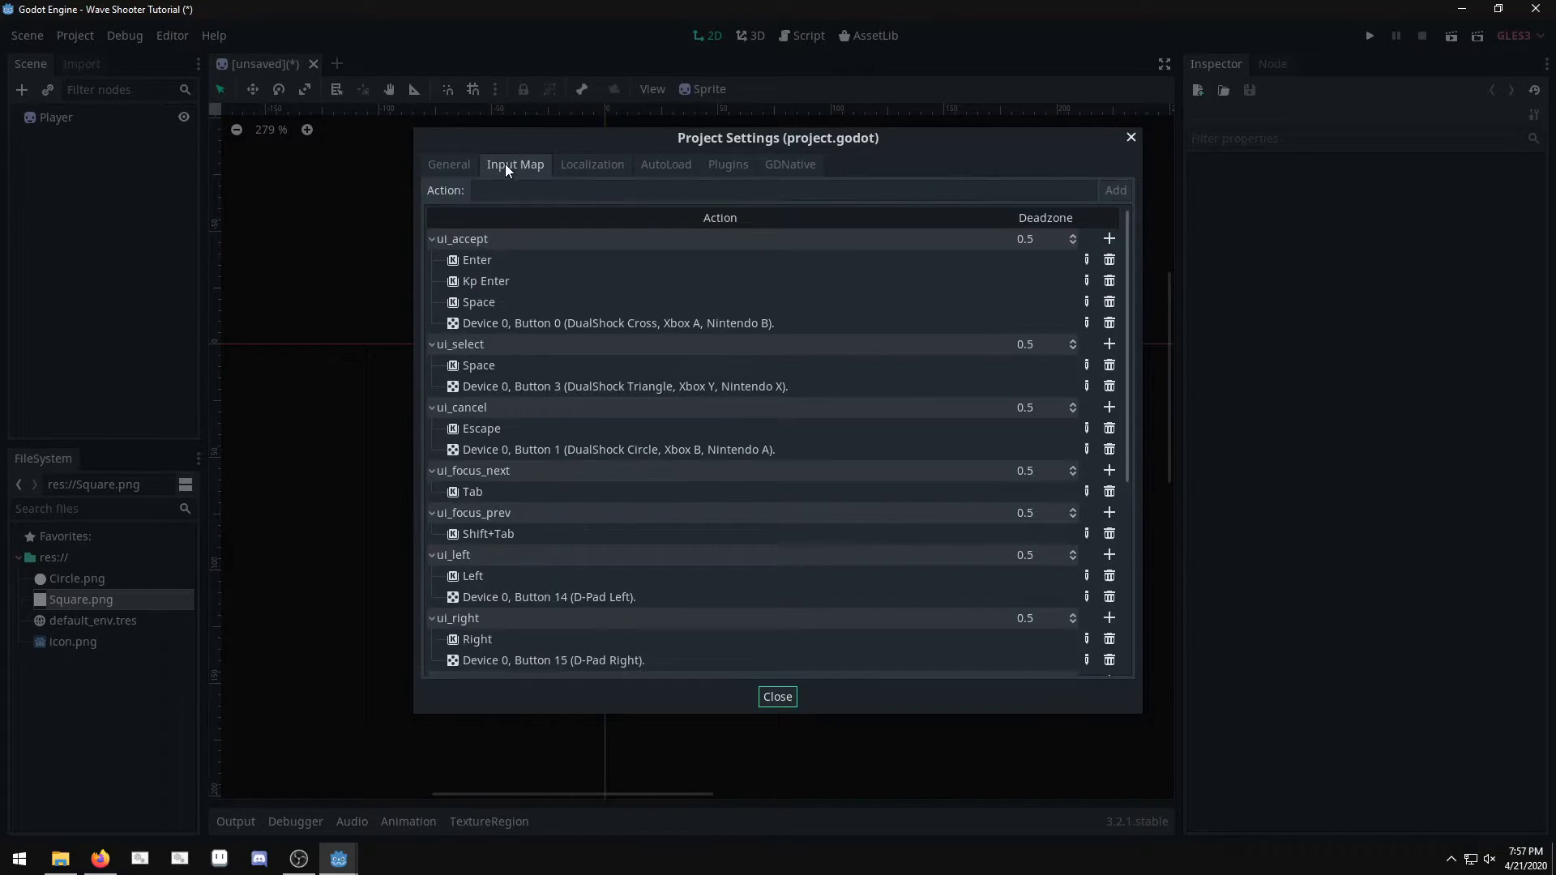
type("m")
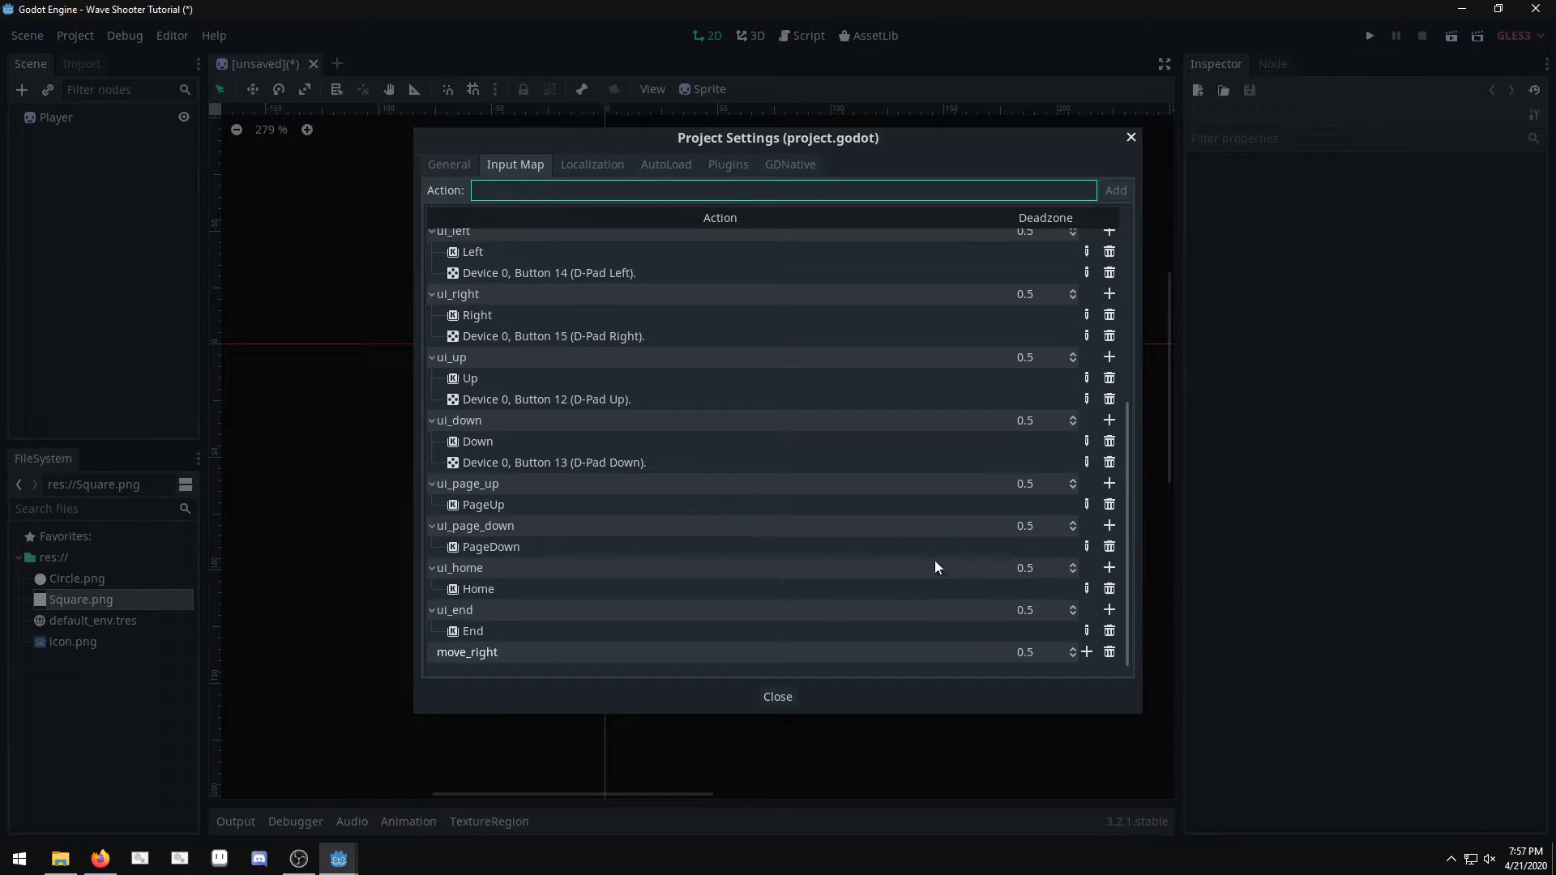
key("d")
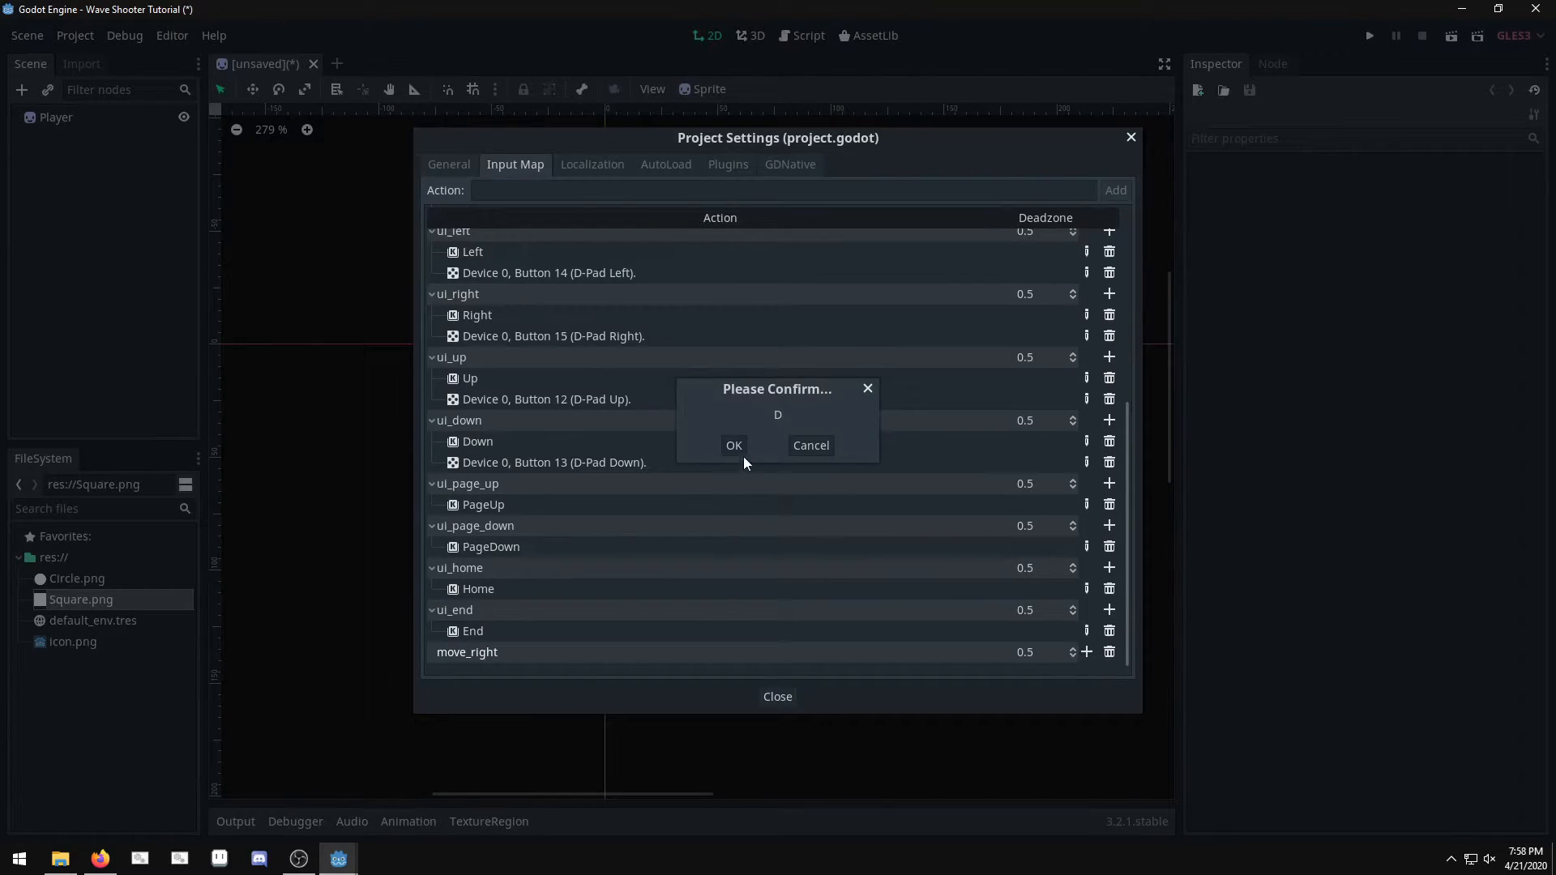
left_click(733, 445)
type("m")
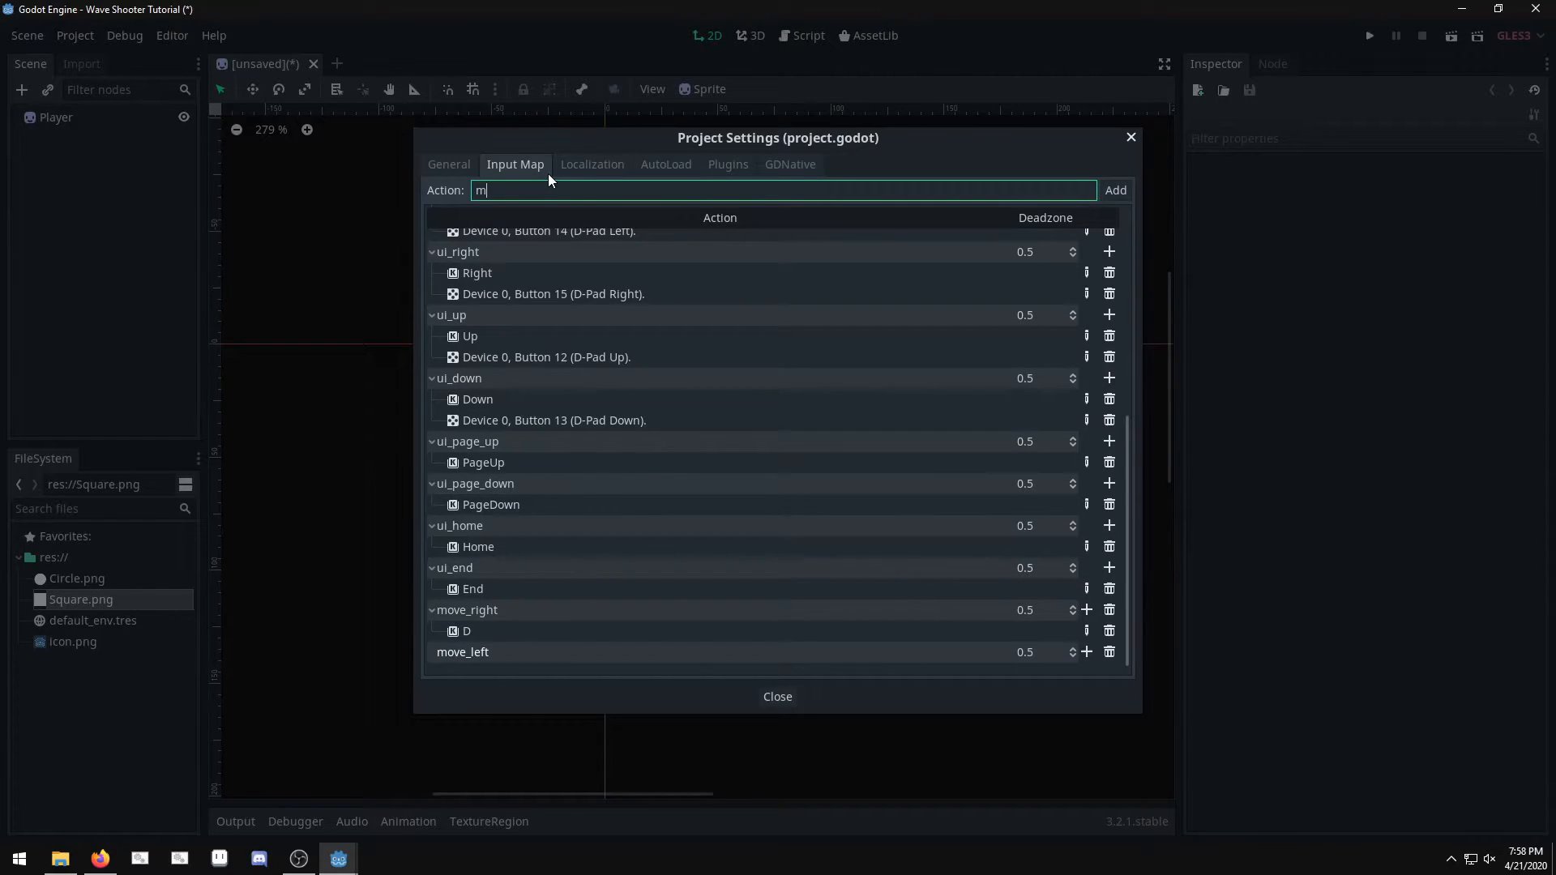
scroll("down", 3)
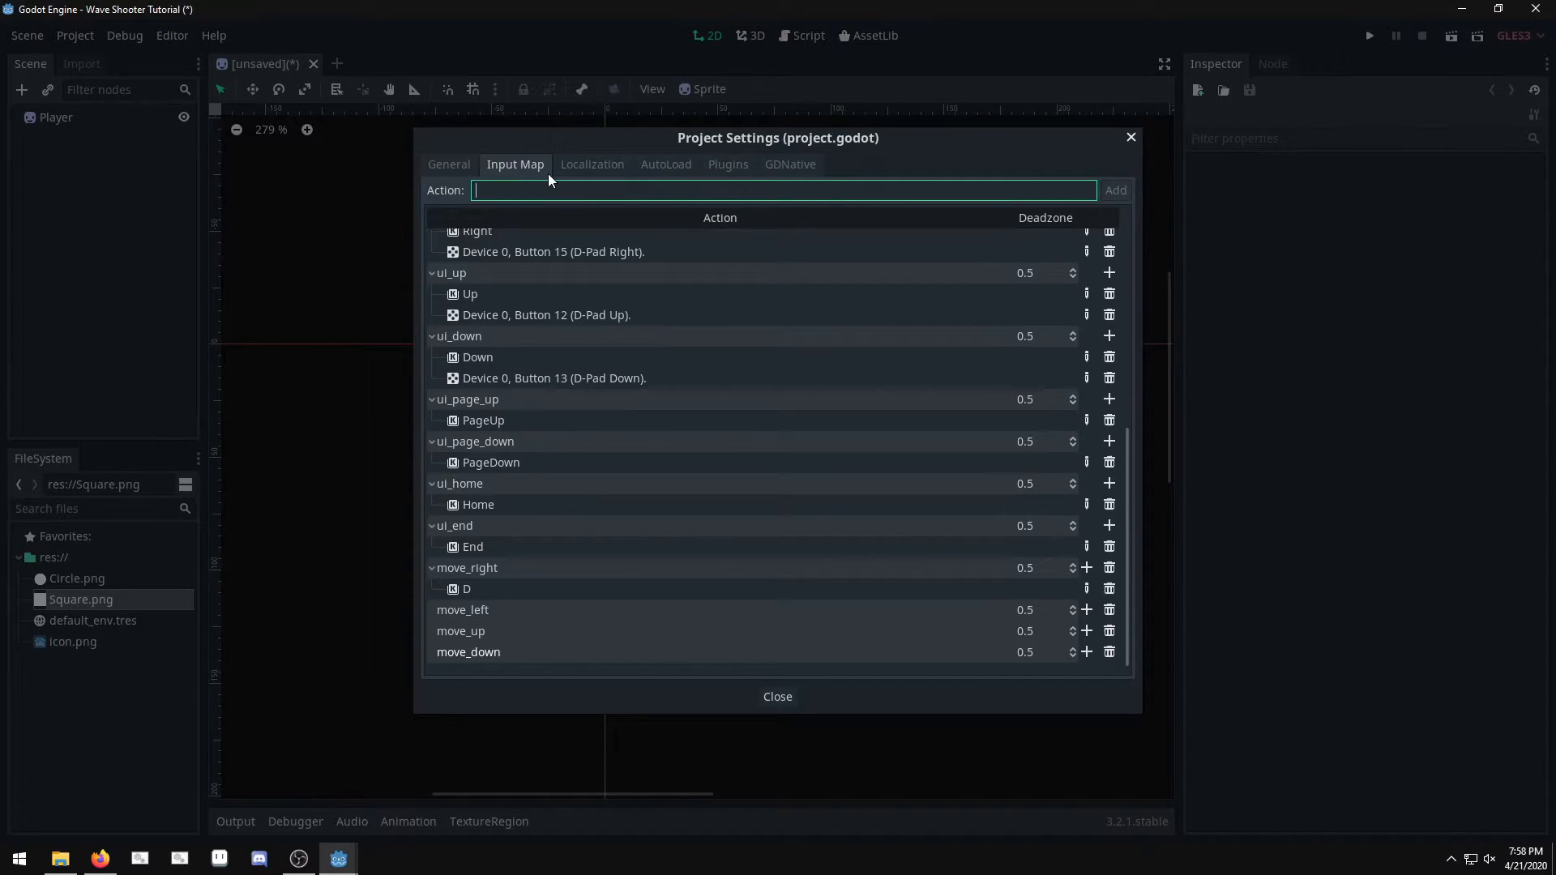
left_click(1086, 631)
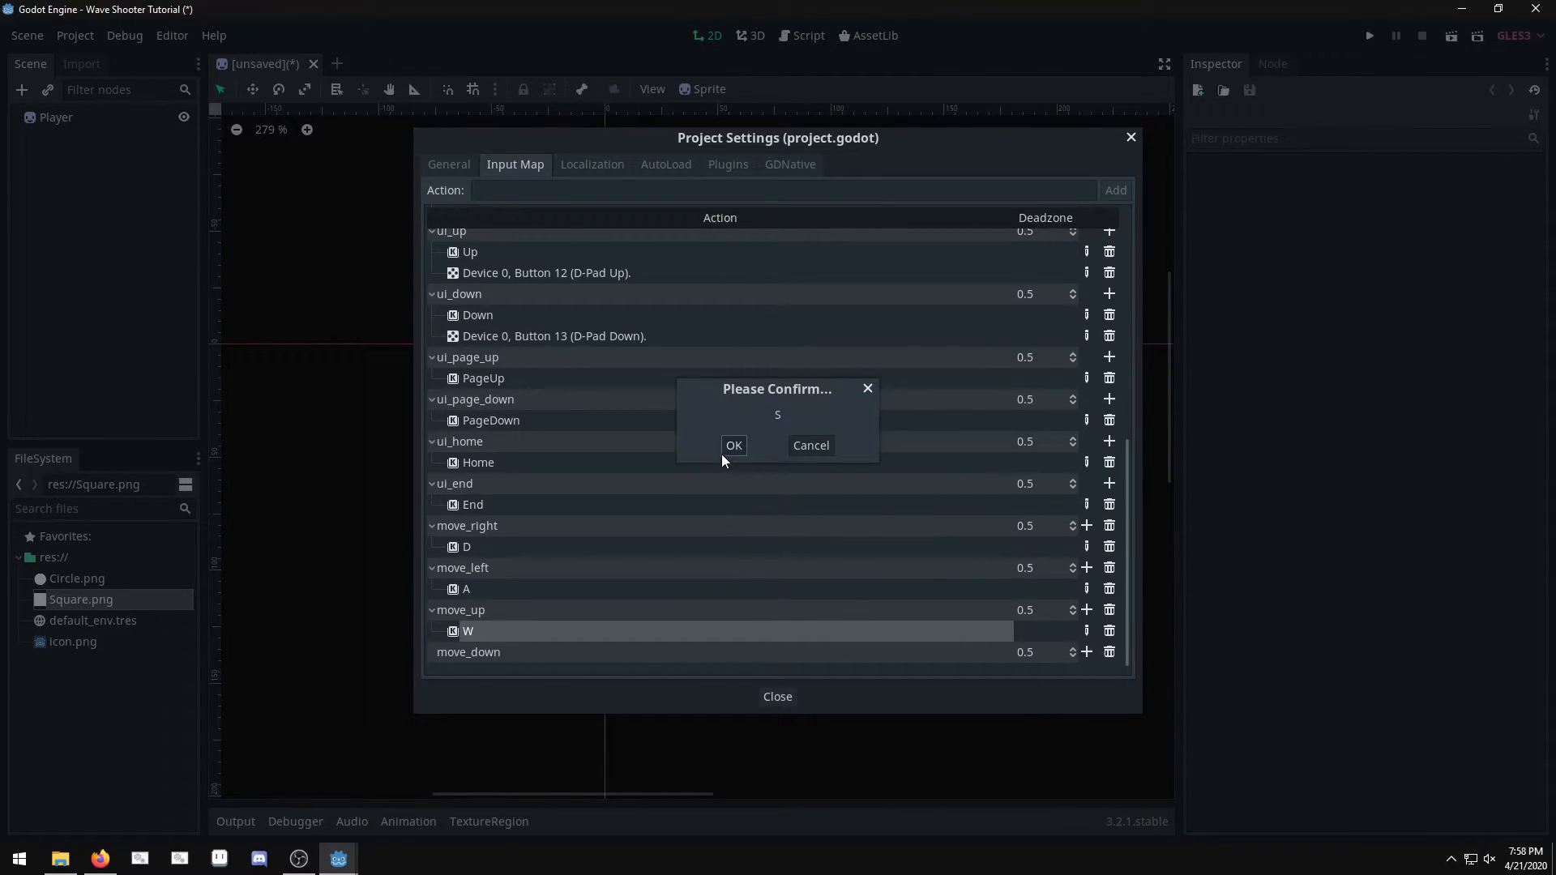
left_click(733, 444)
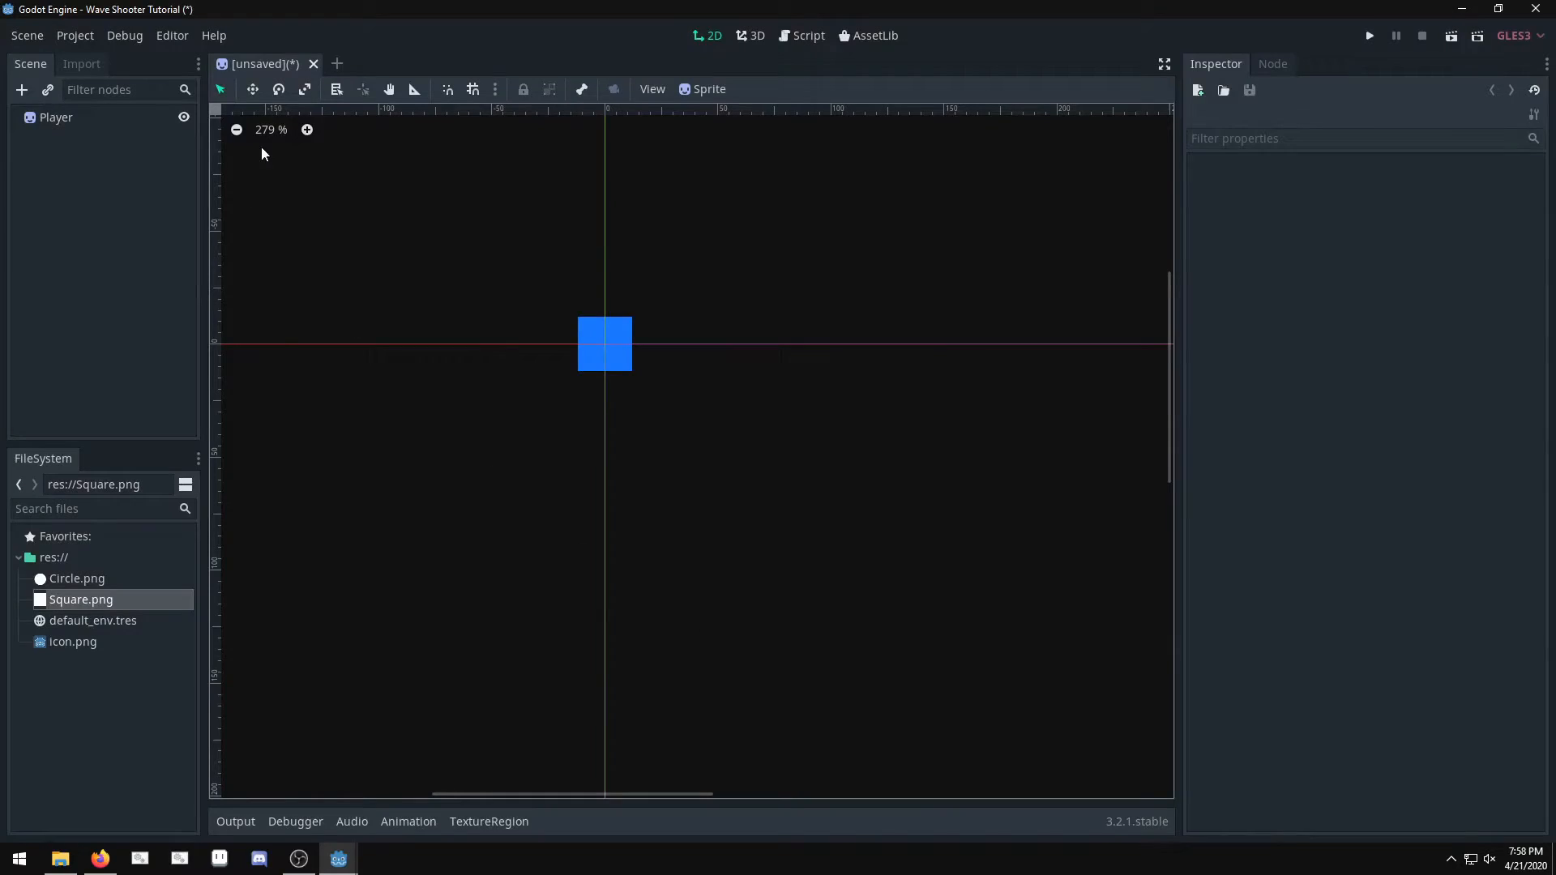
Step: Attach a new Player.gd script and declare speed and velocity = Vector2() variables
left_click(56, 117)
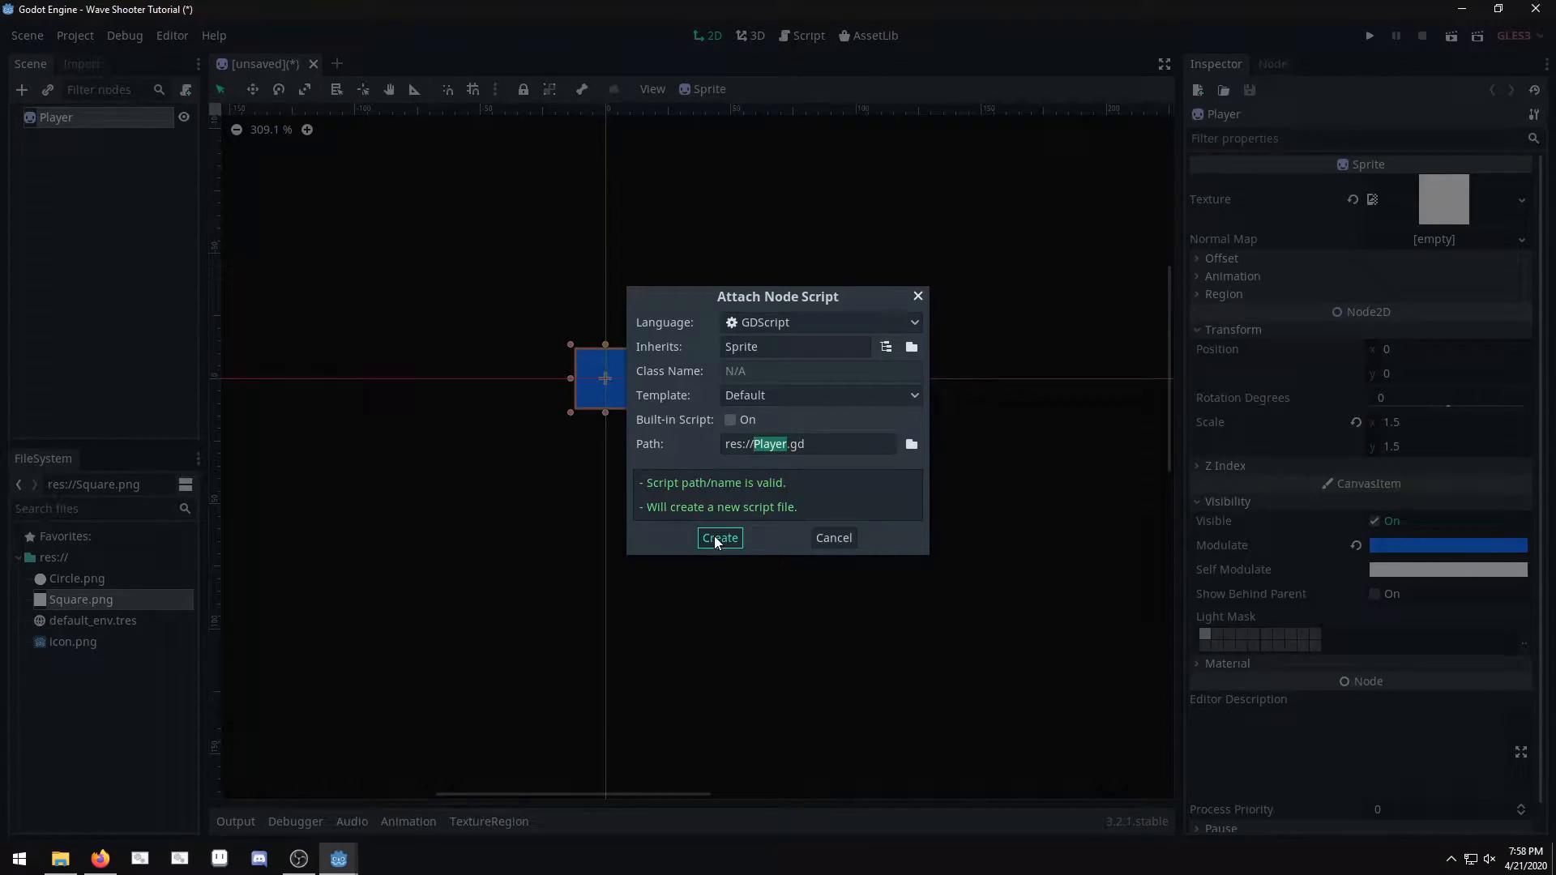
left_click(720, 537)
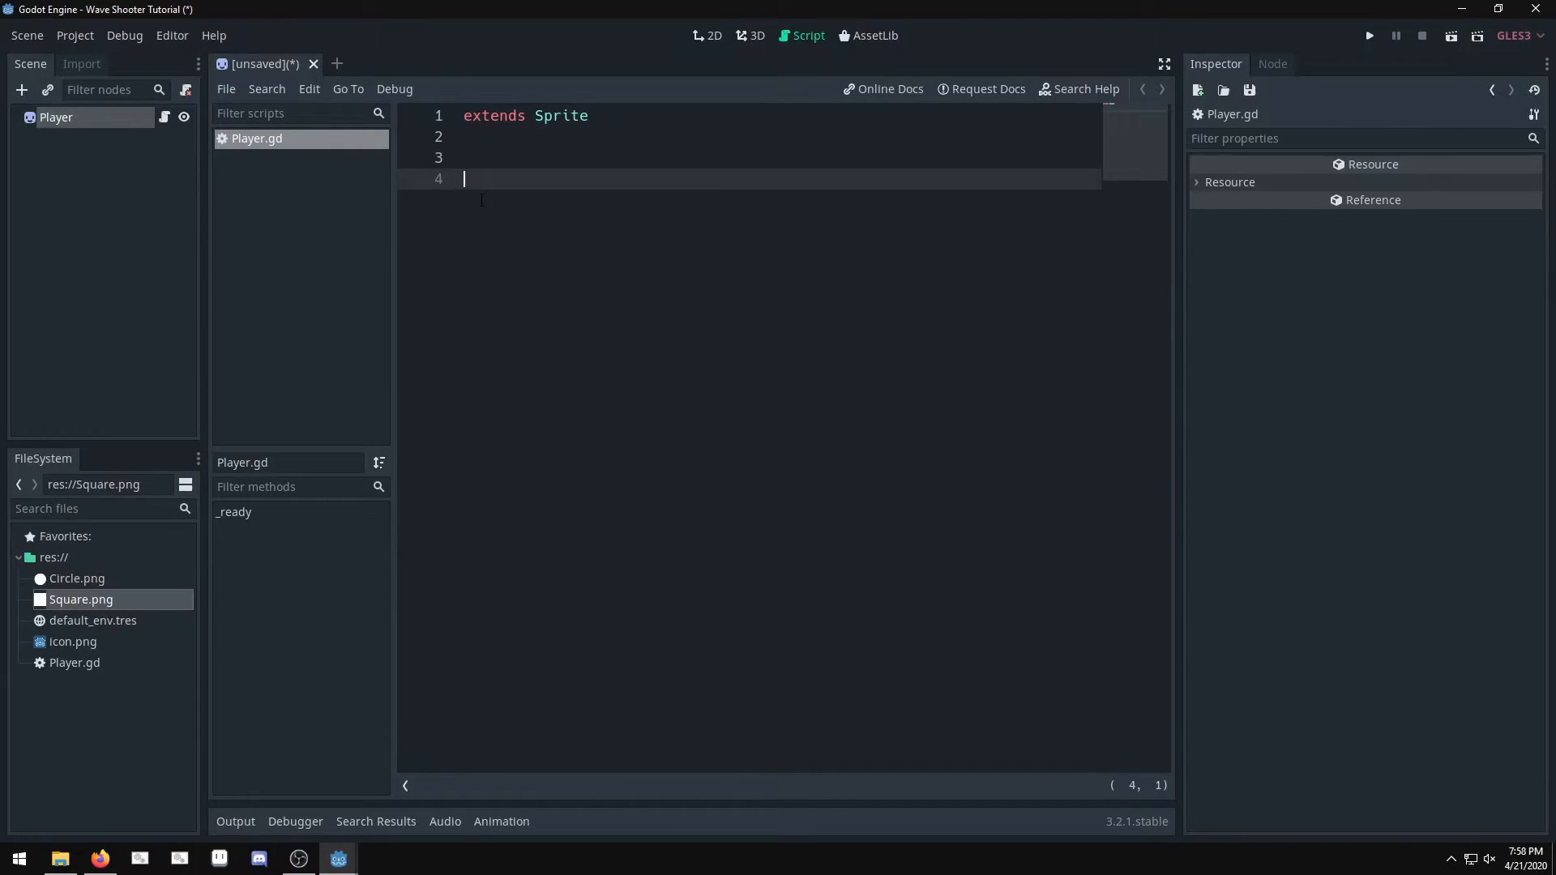
type("var")
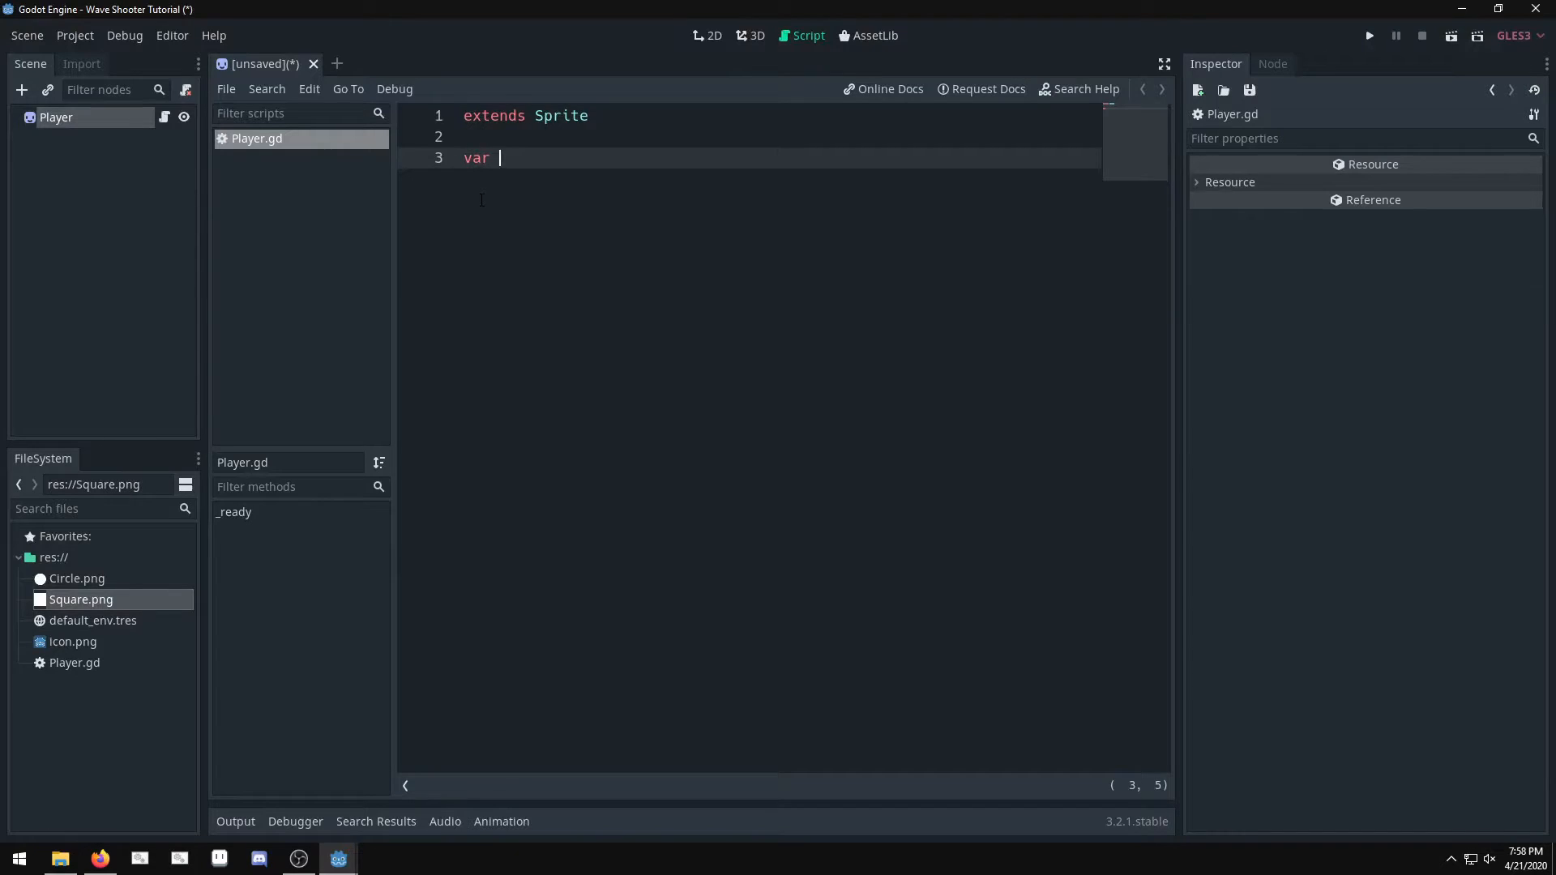
type("speed = 150")
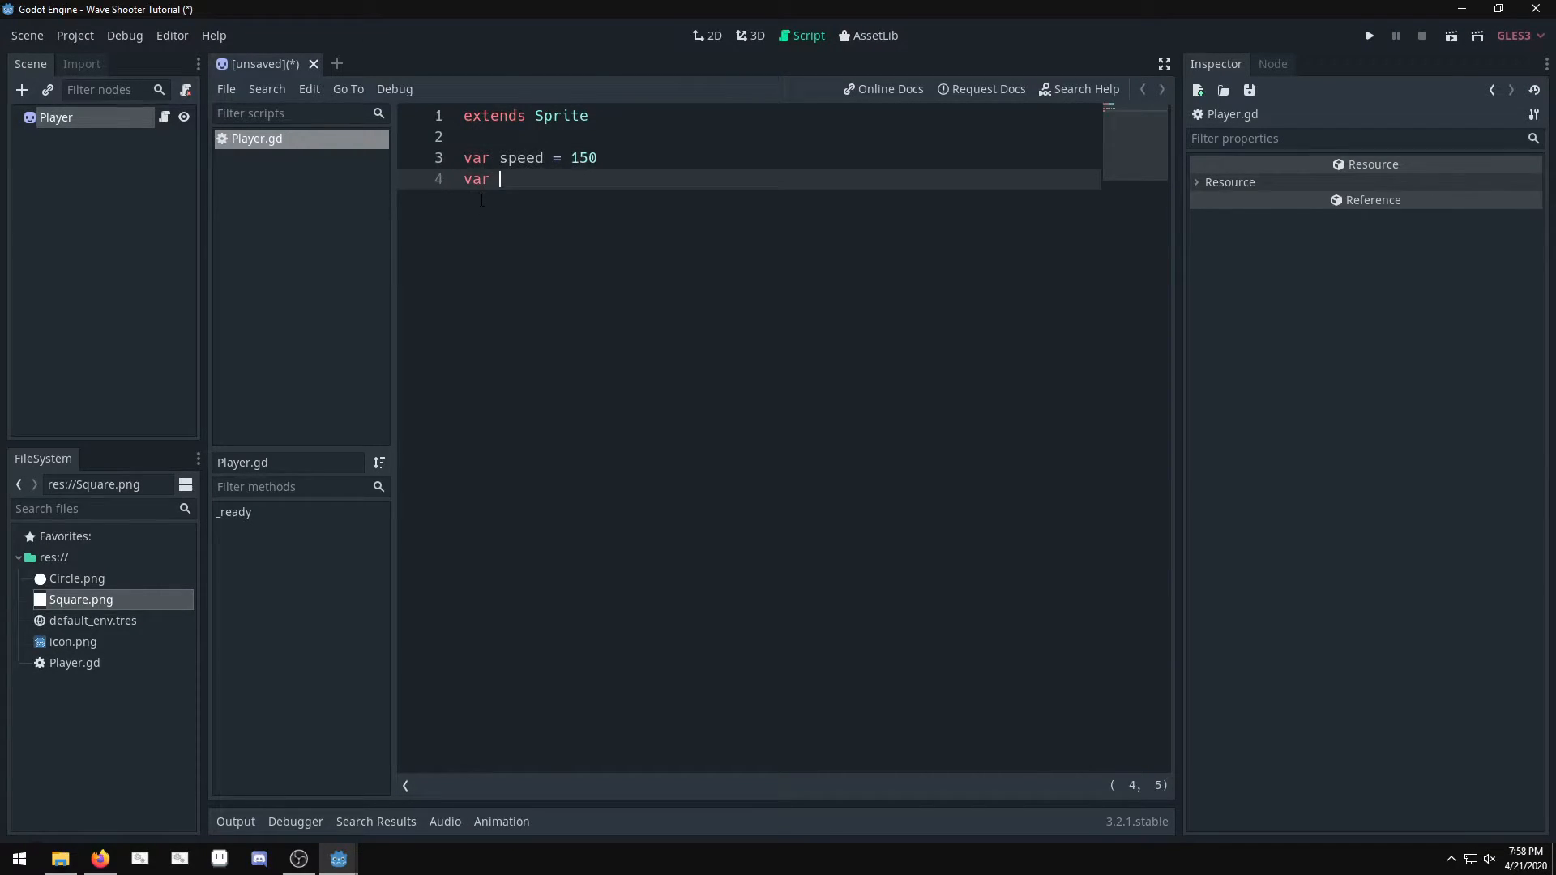
type("velocity = Vect")
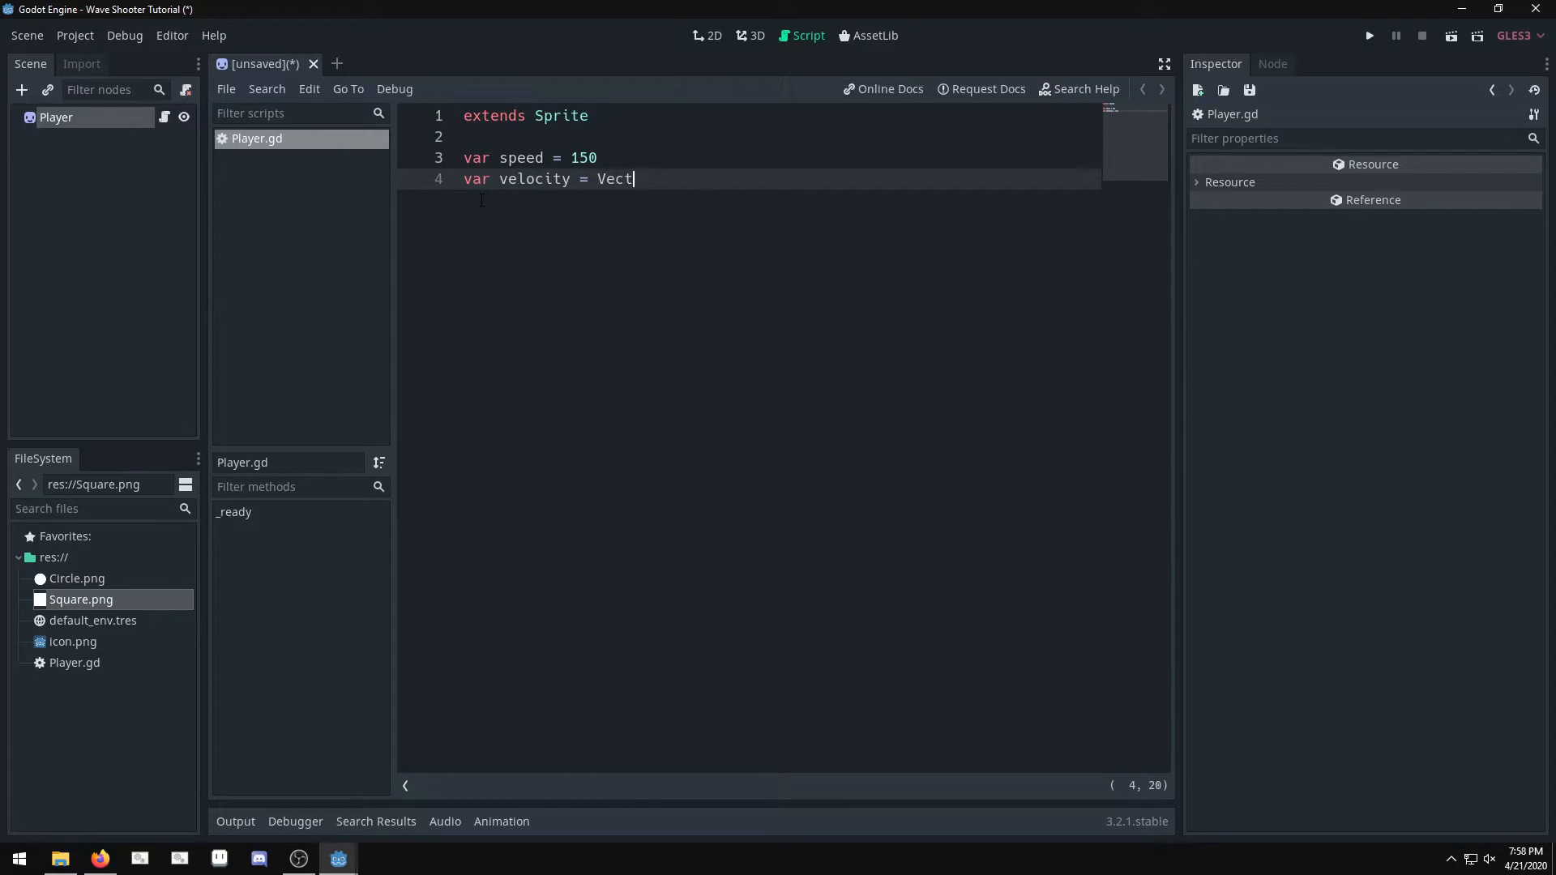
type("or2()")
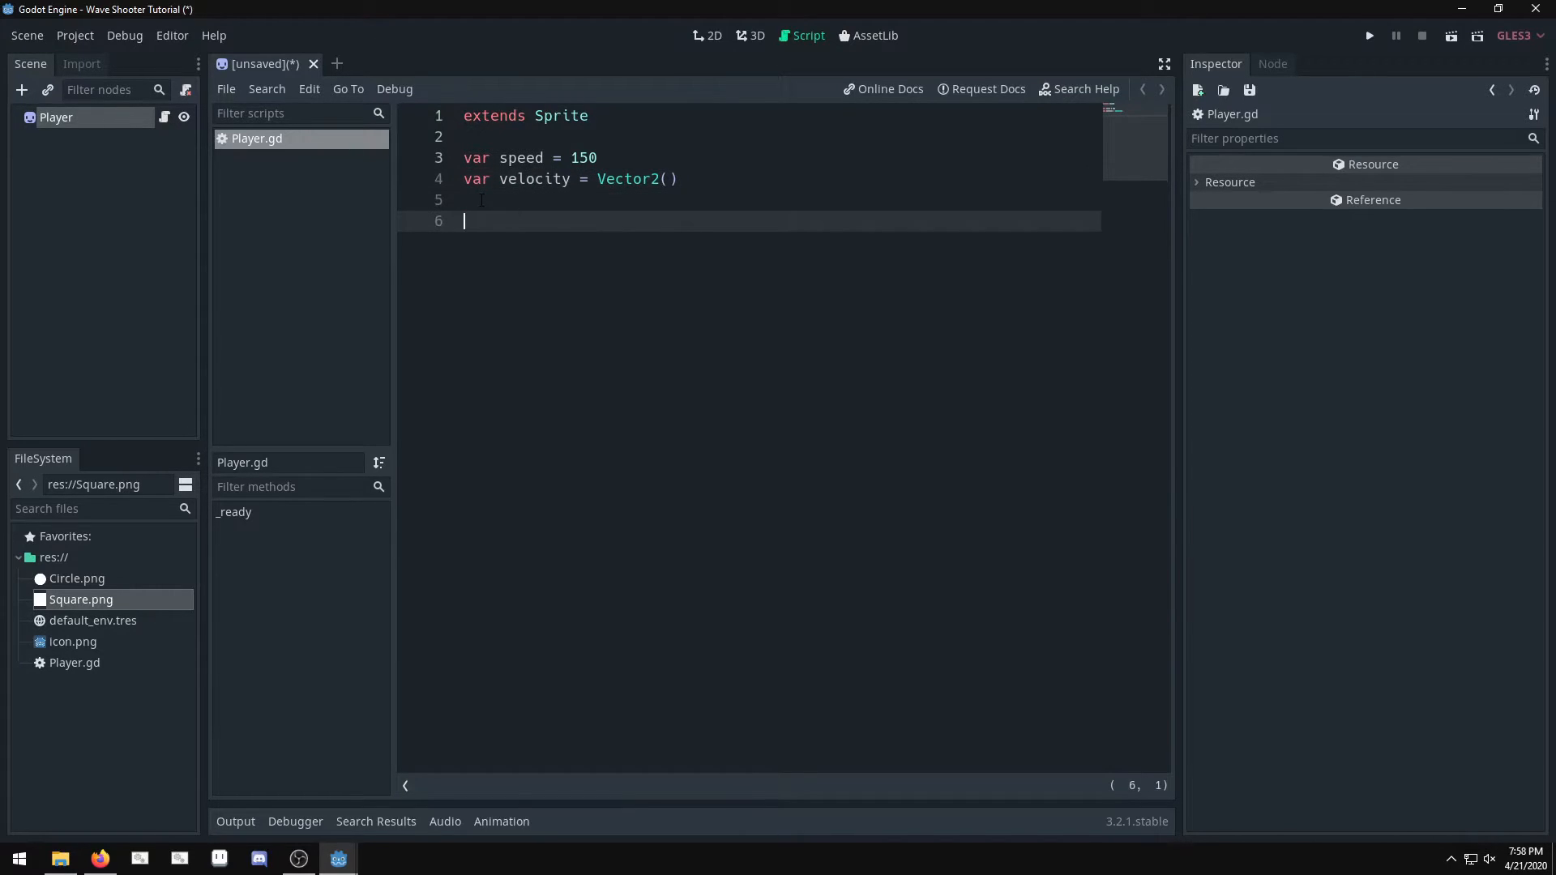
Step: Begin func _process(delta) with velocity.x set from int(Input.is_action_pressed("move_right"))
type("func")
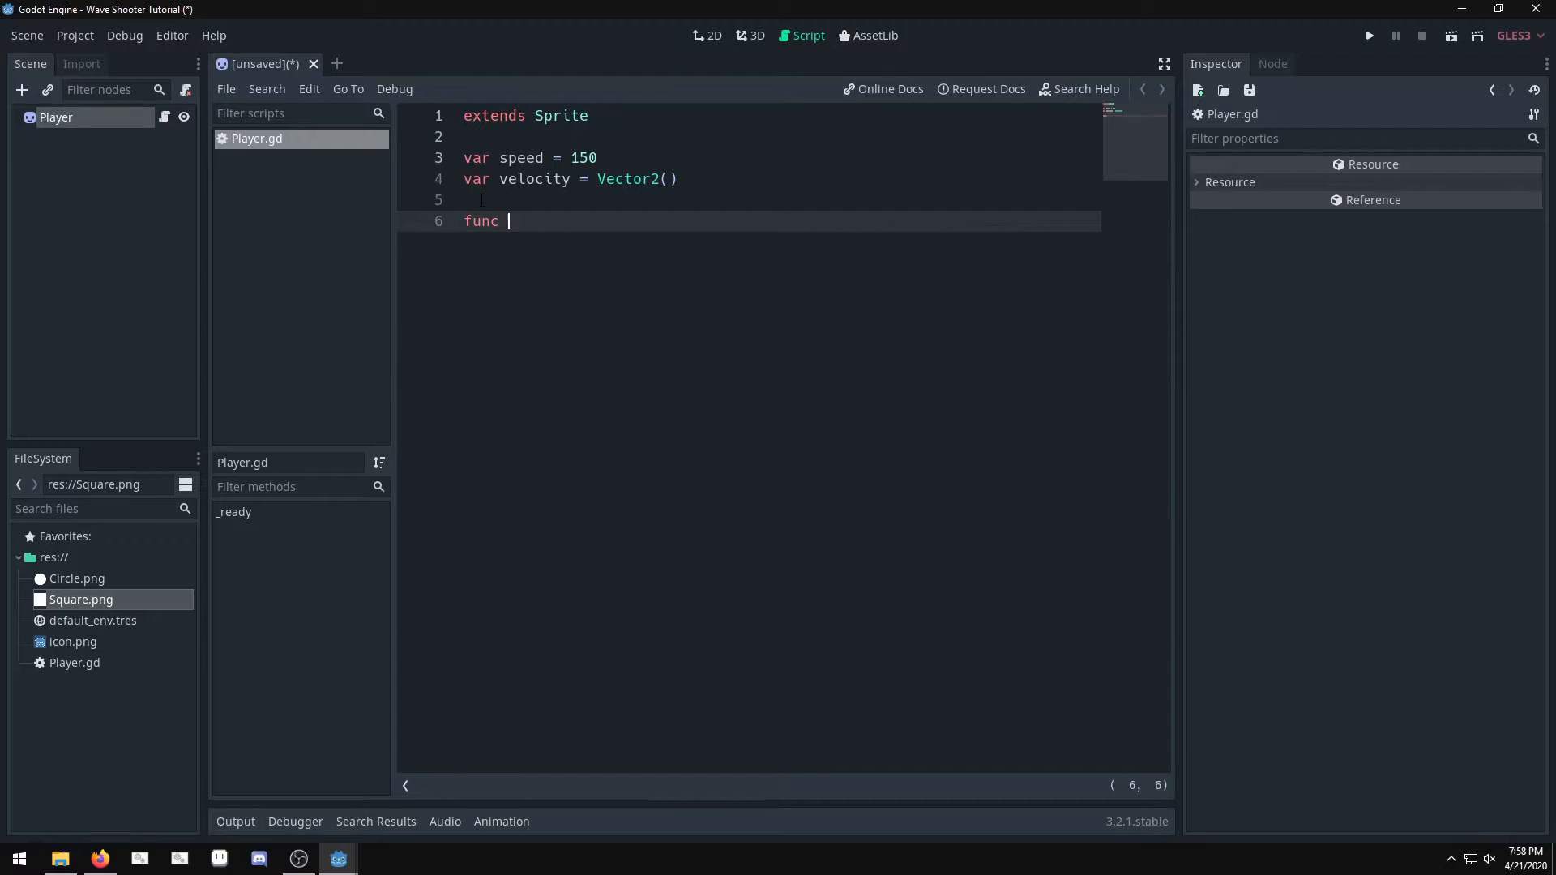
type("_process(delta):")
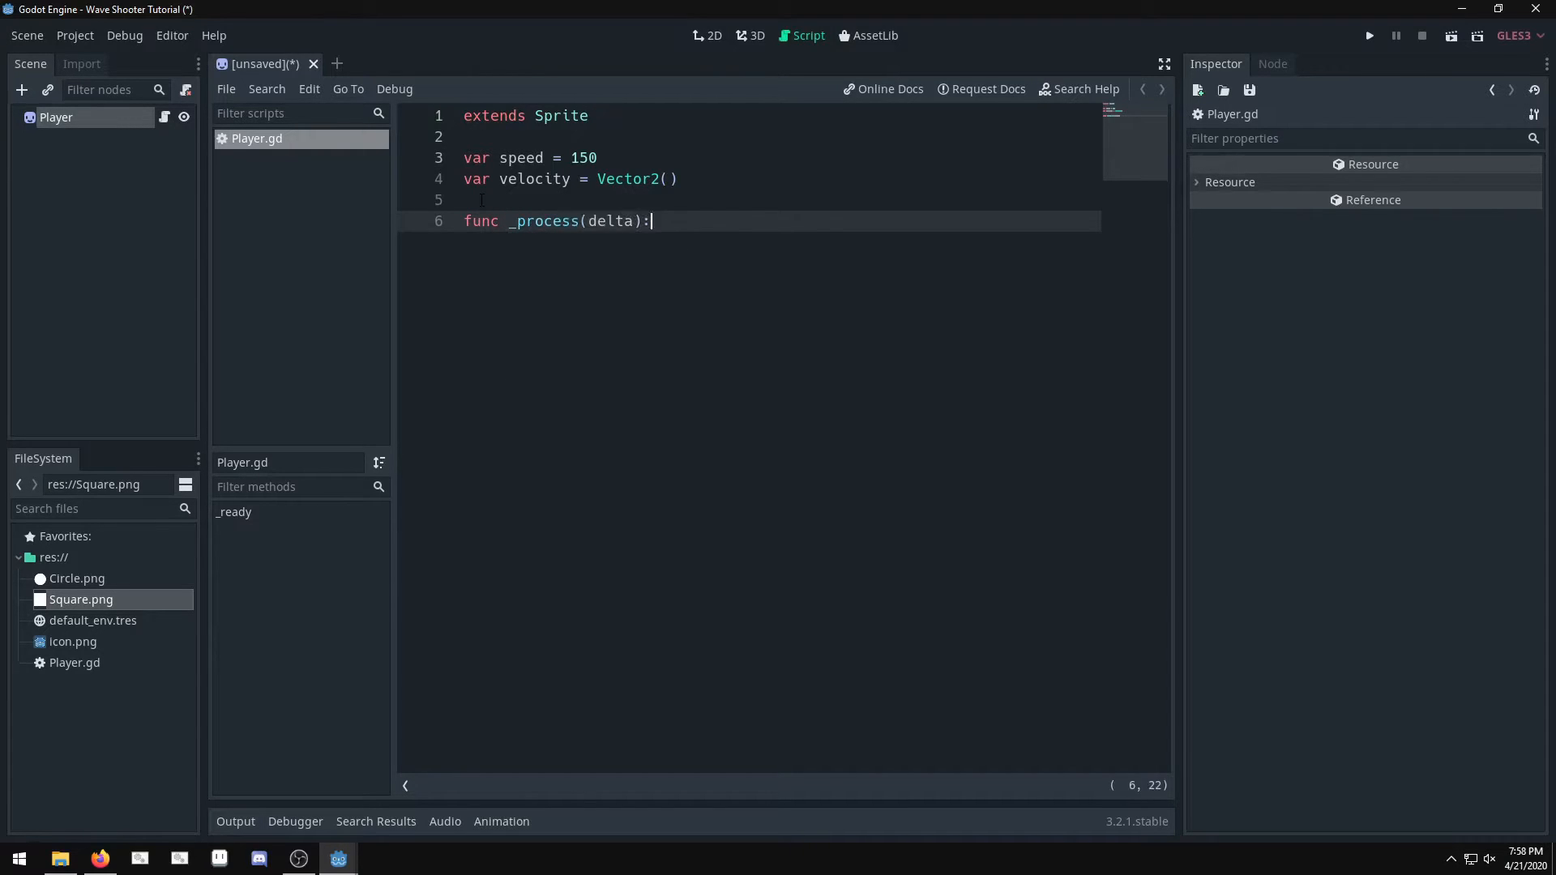
key("enter")
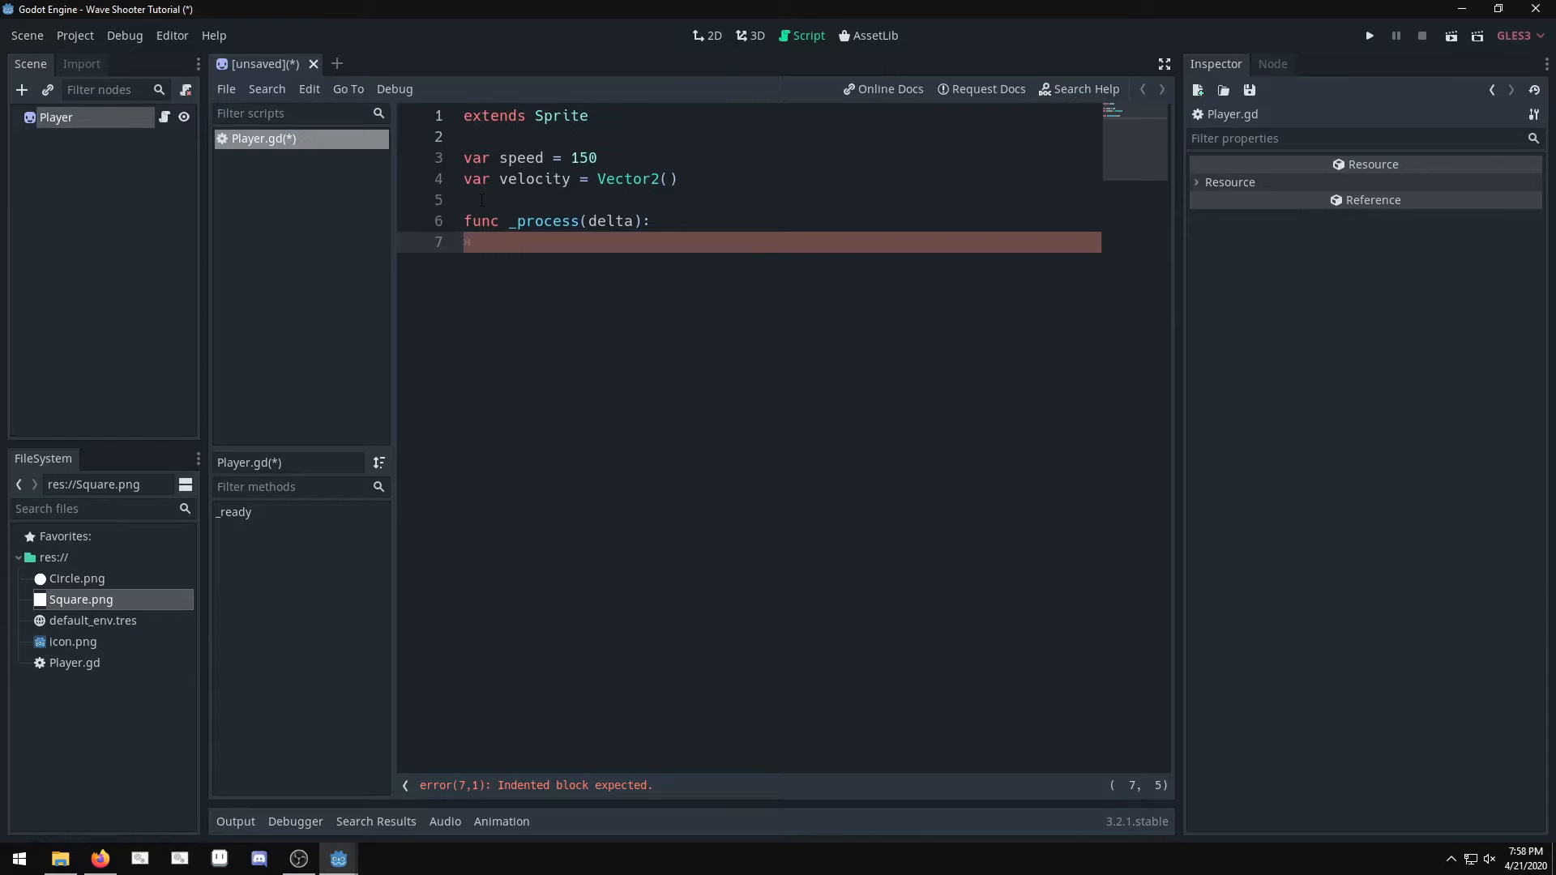
type("ve")
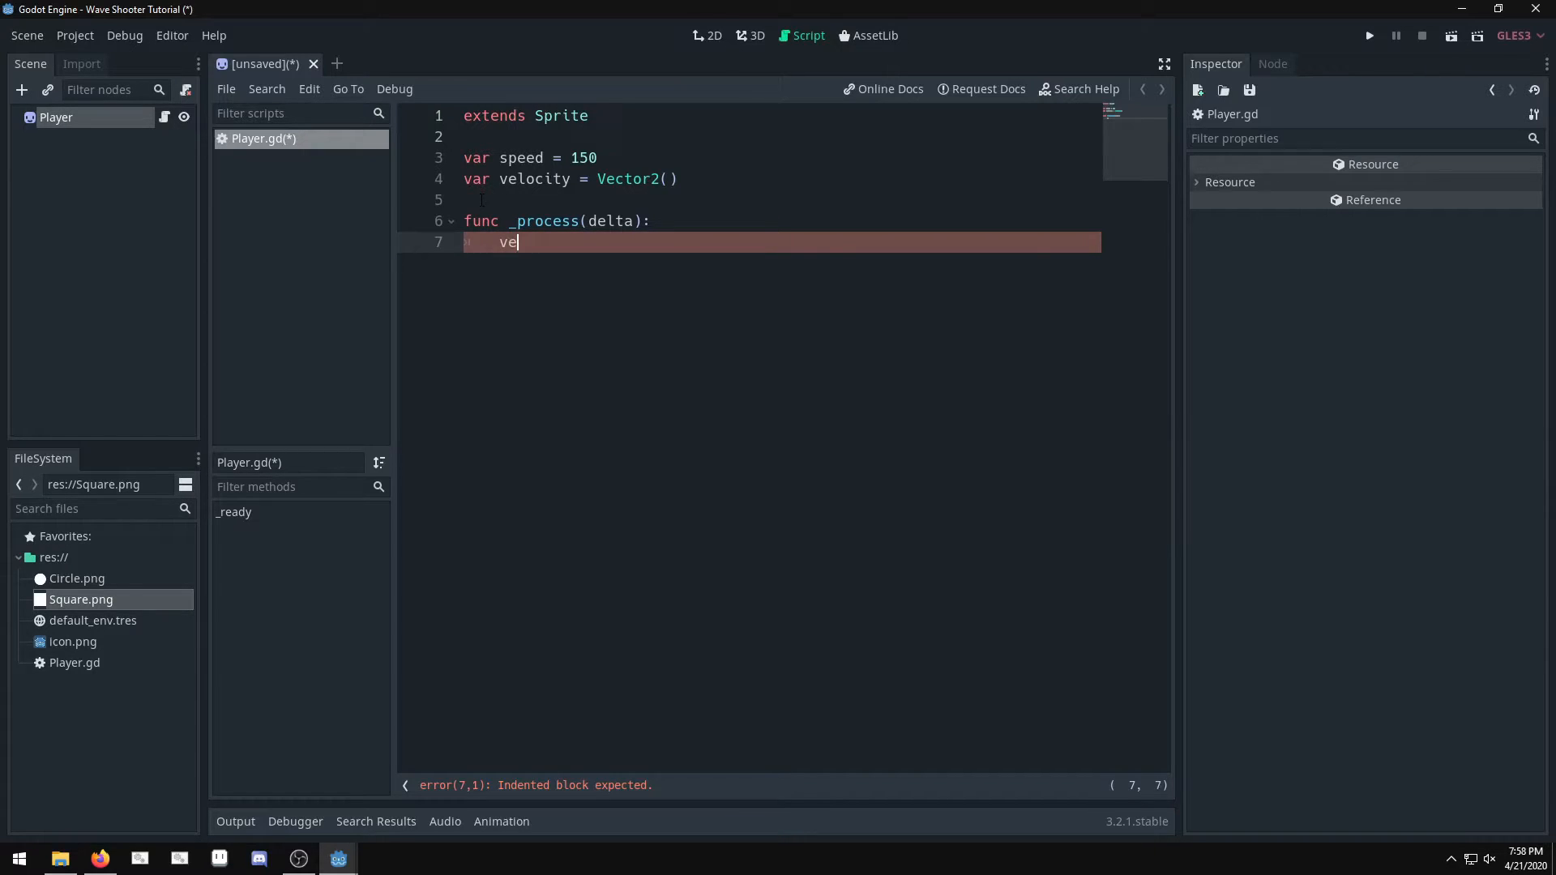
type("locity.x =")
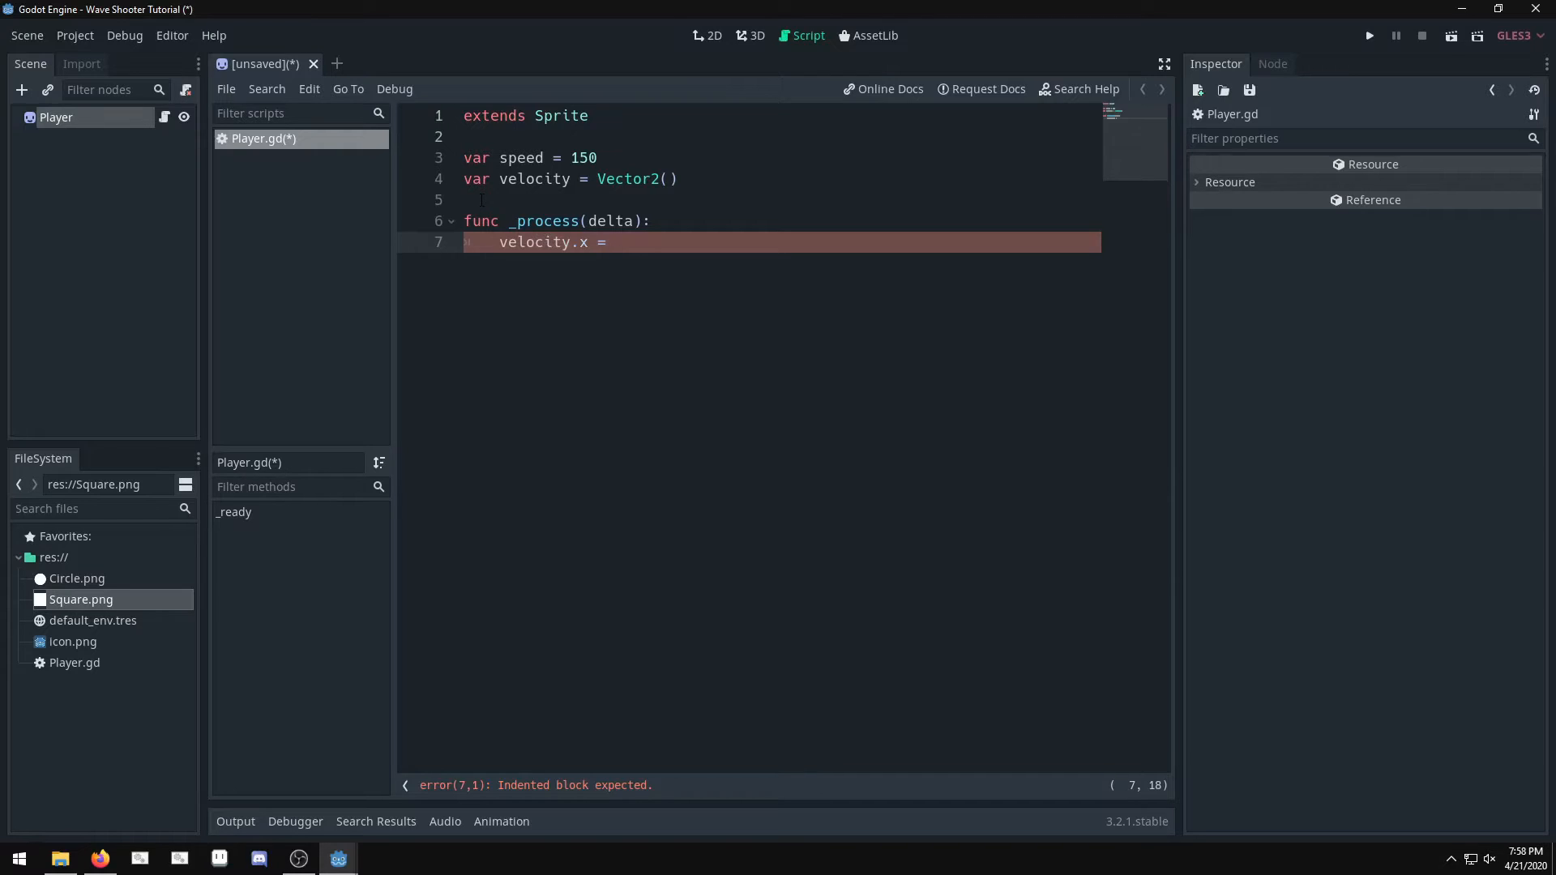
type("int(get")
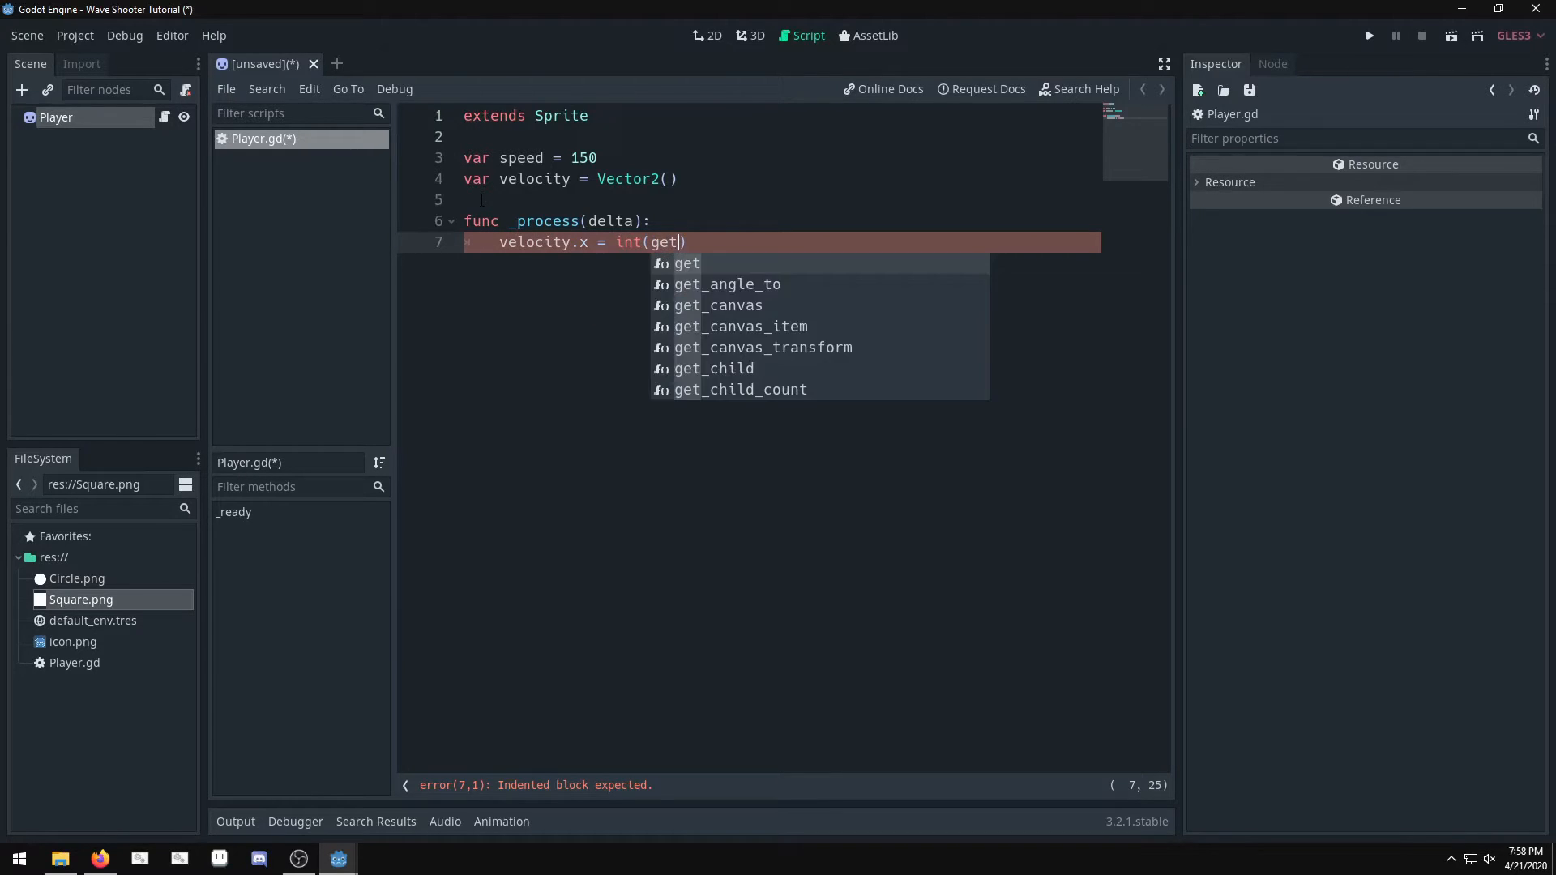
type("Input.is_action_pressed(")
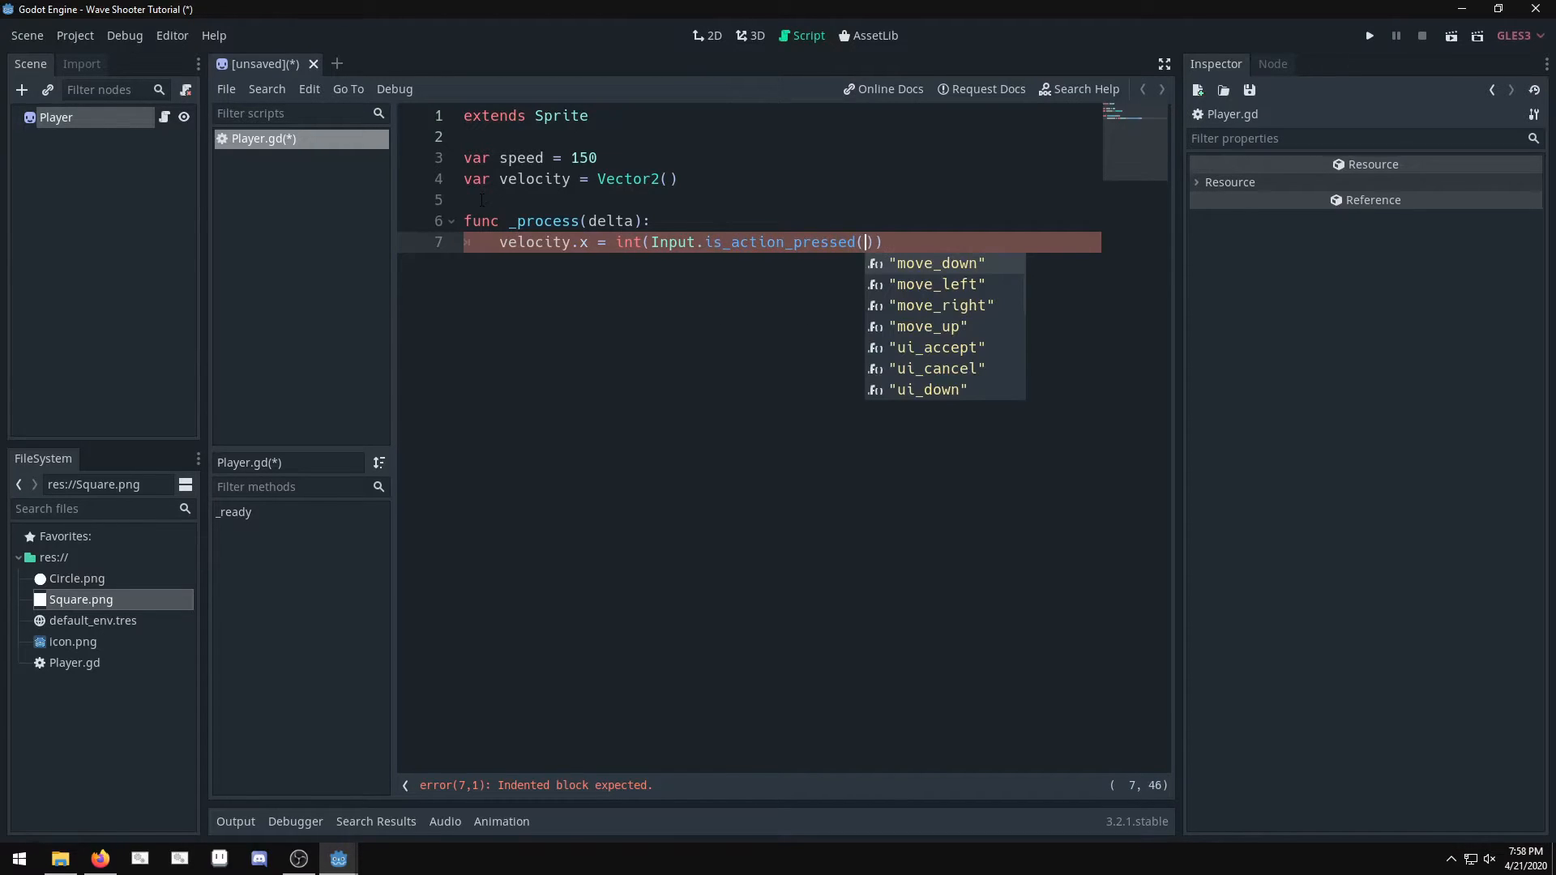
type("\"move_right\"")
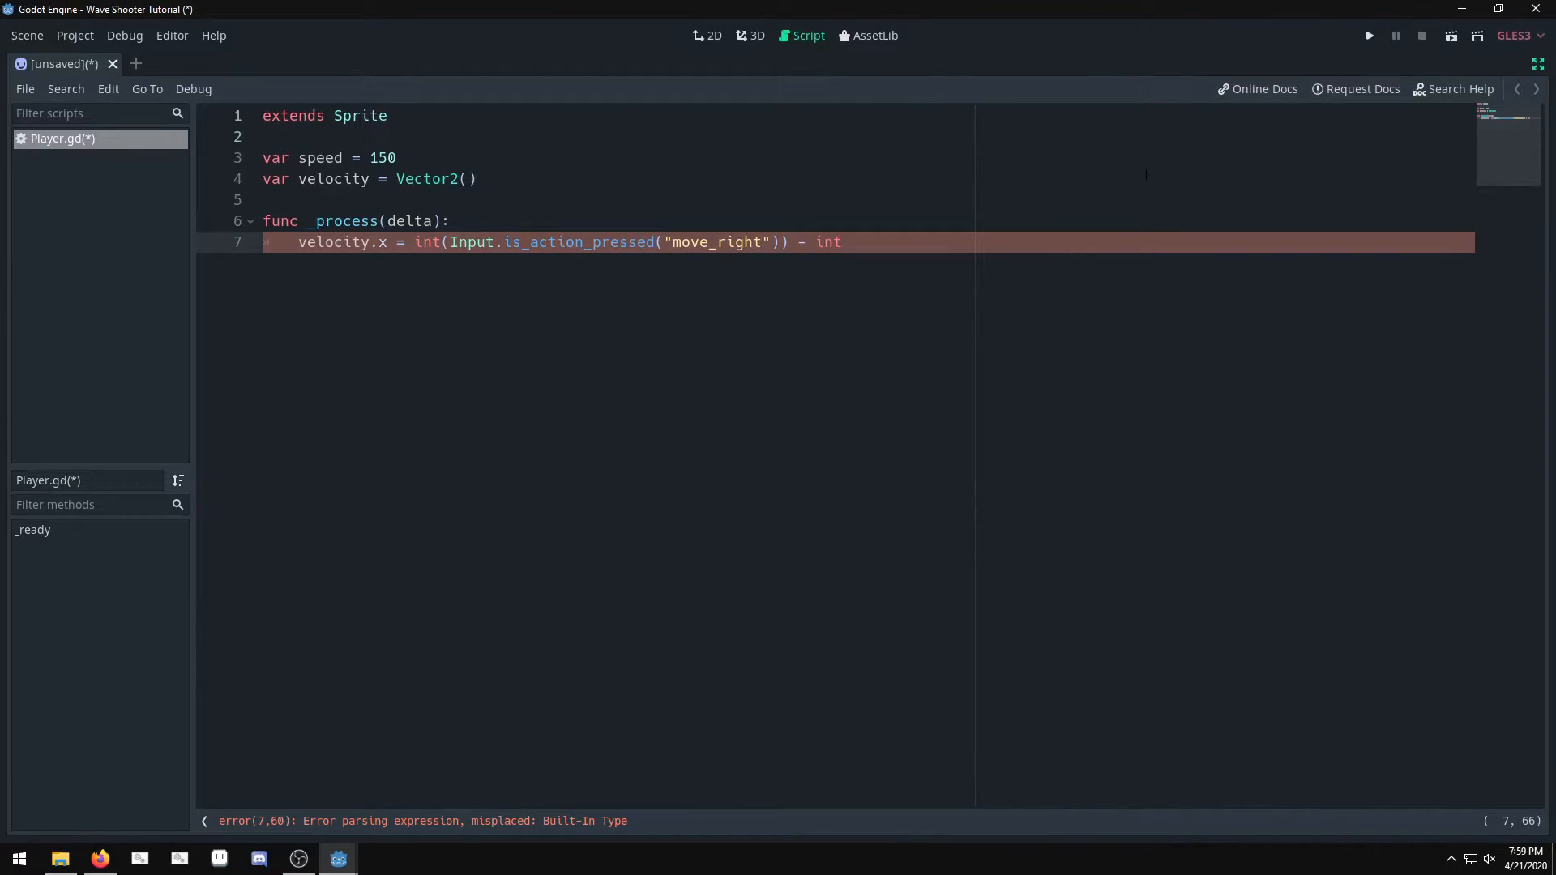
Step: Complete velocity.x as move_right minus int(Input.is_action_pressed("move_left")) and start a new line
type("(Input.i")
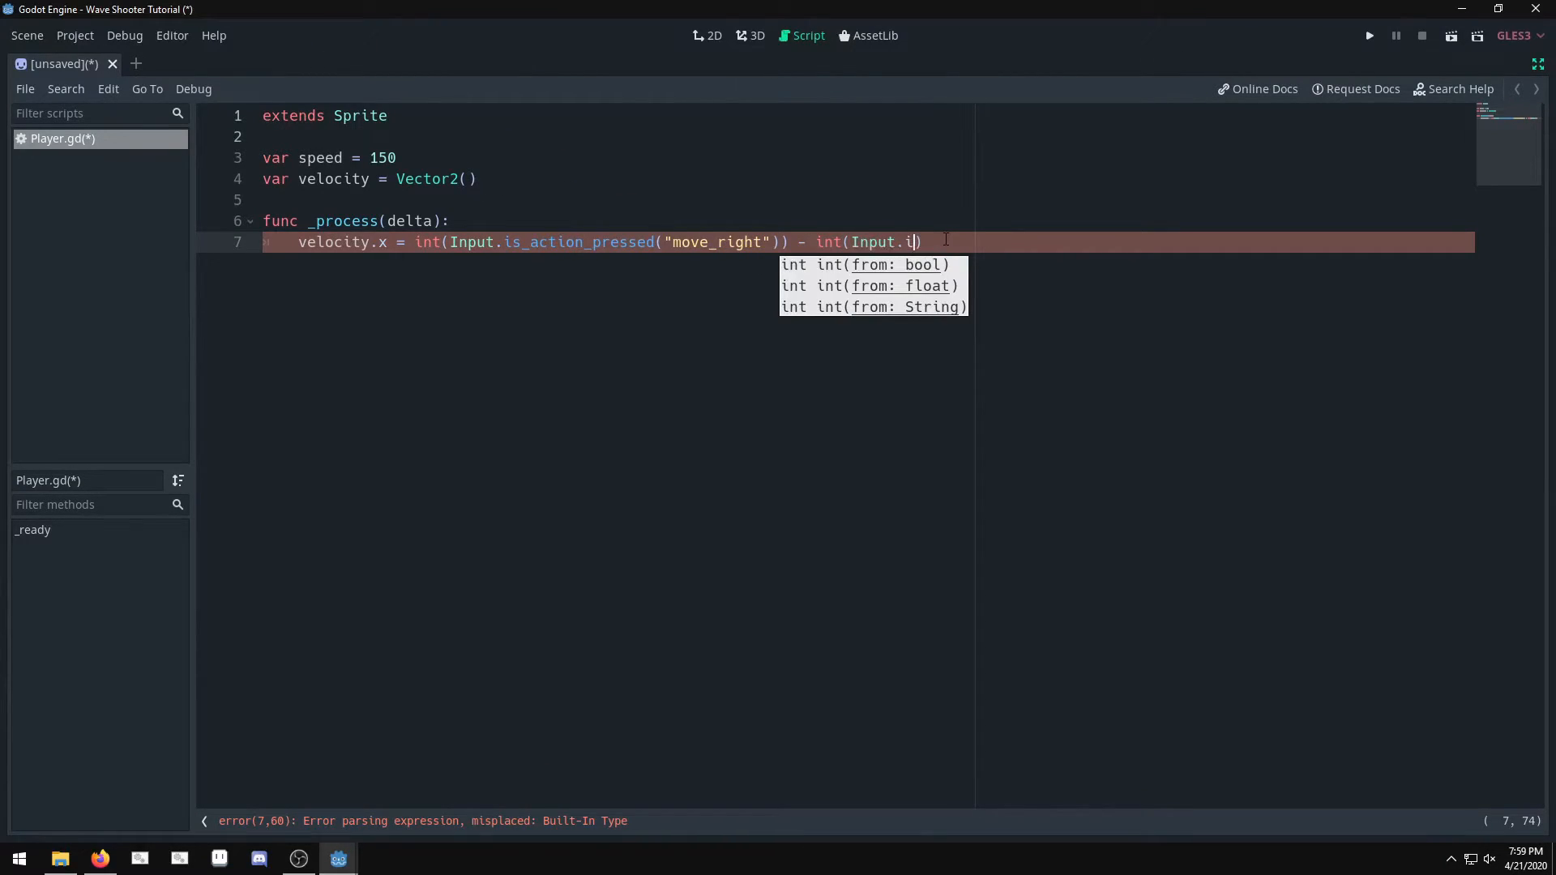
type("s_action_pressed(\"move_left")
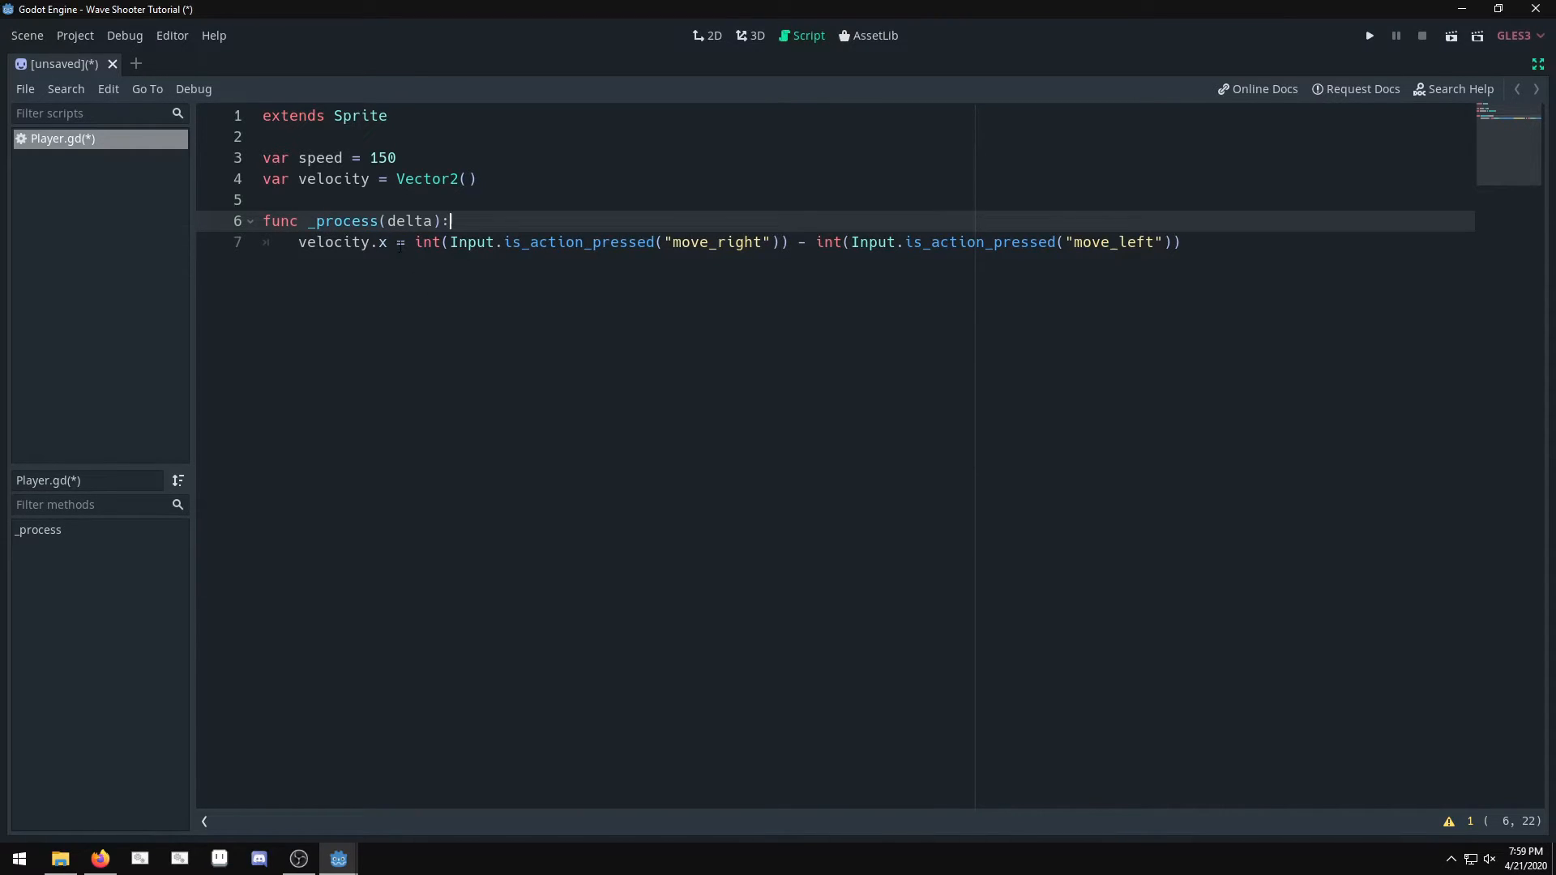
left_click(379, 241)
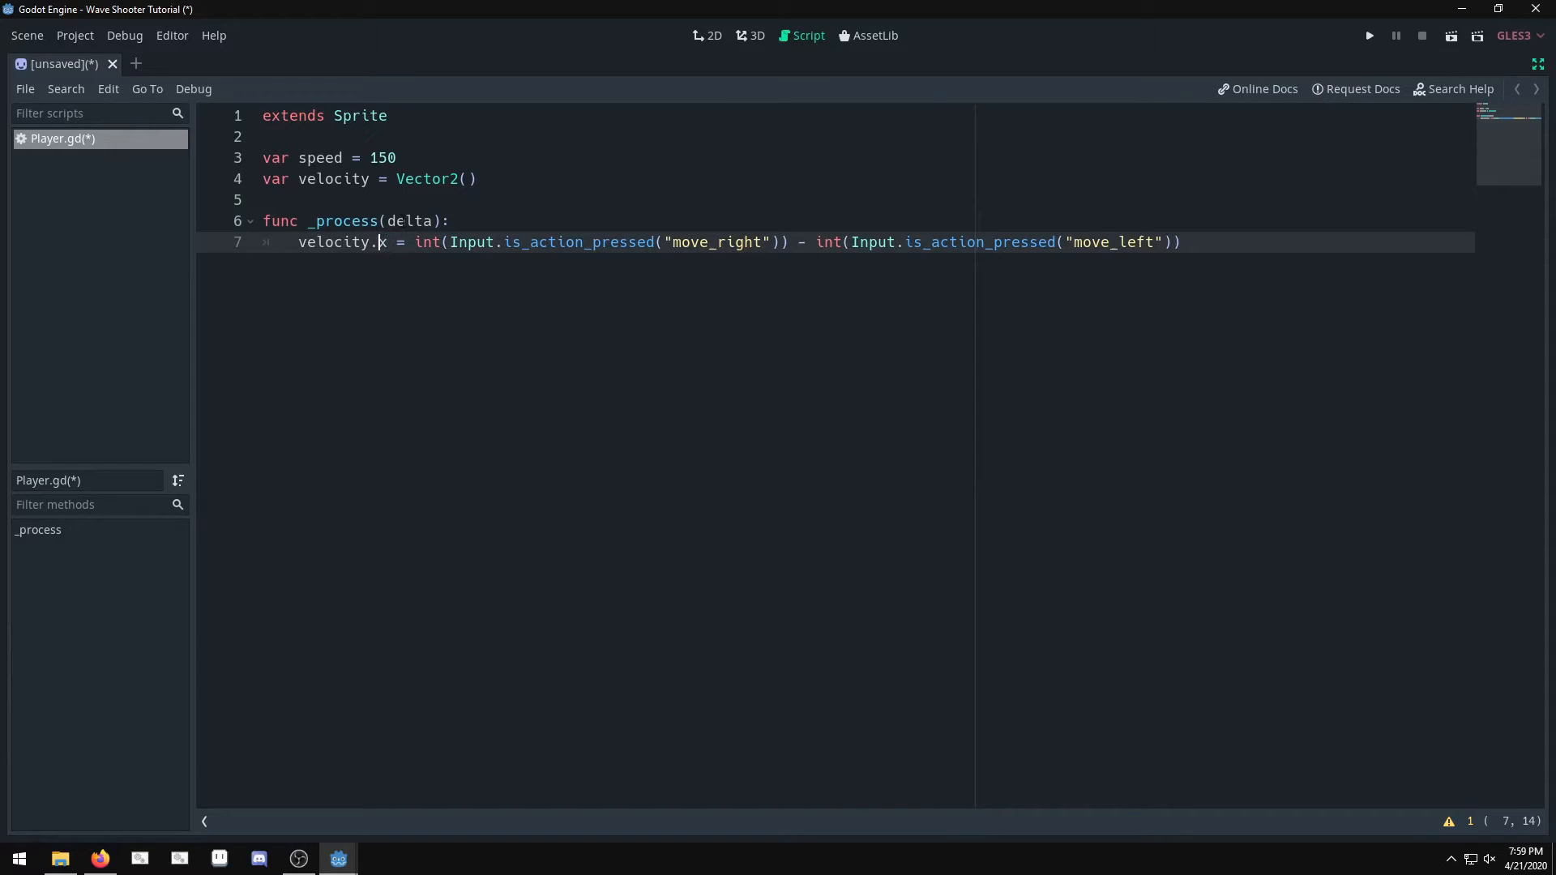
left_click(468, 178)
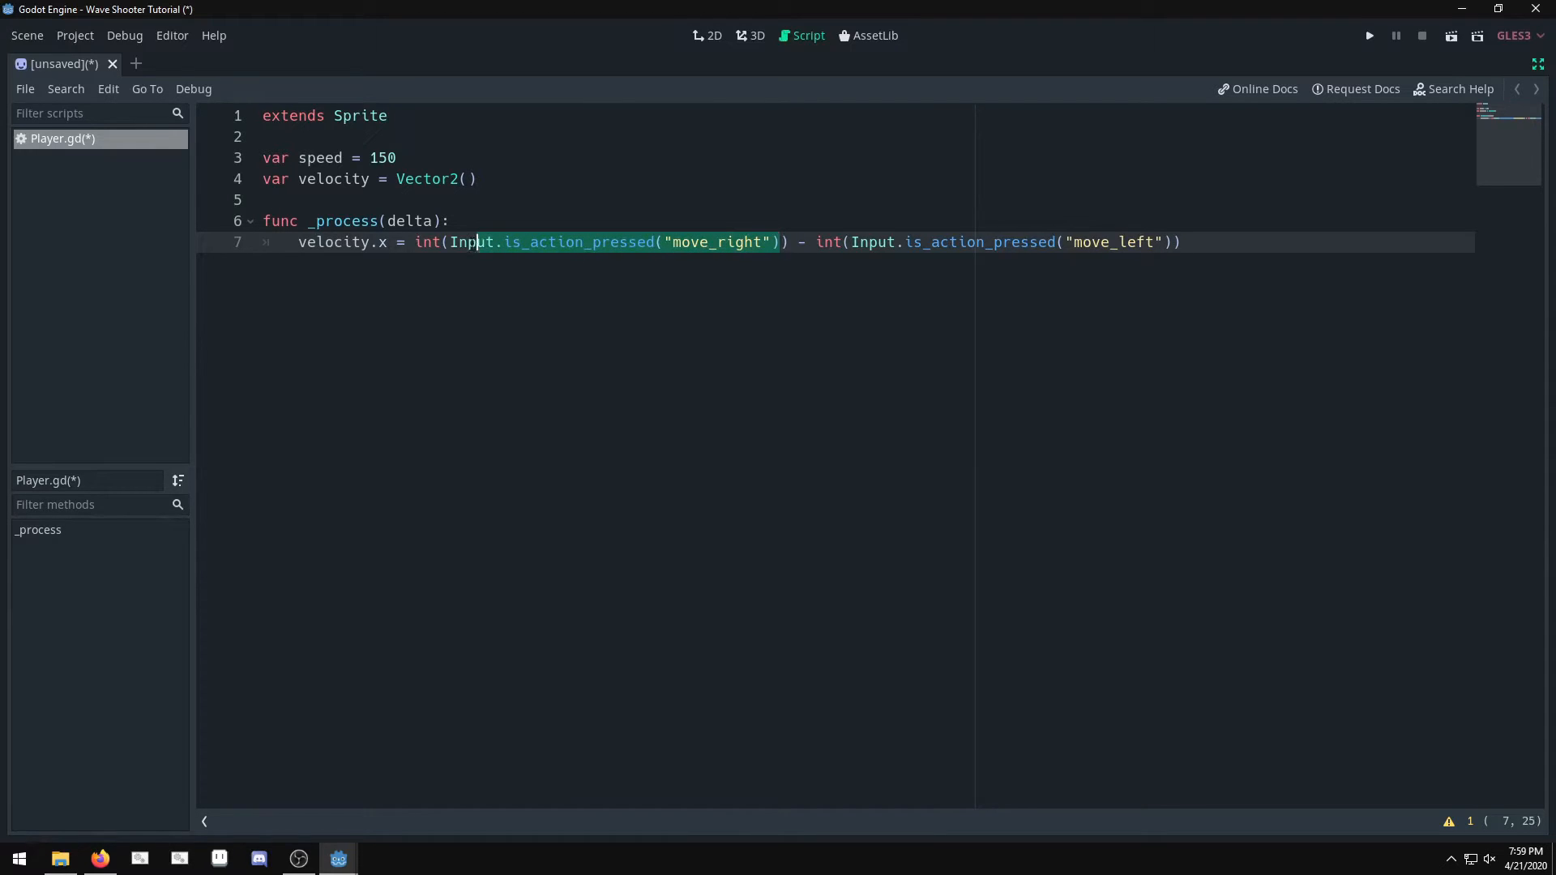
left_click(452, 220)
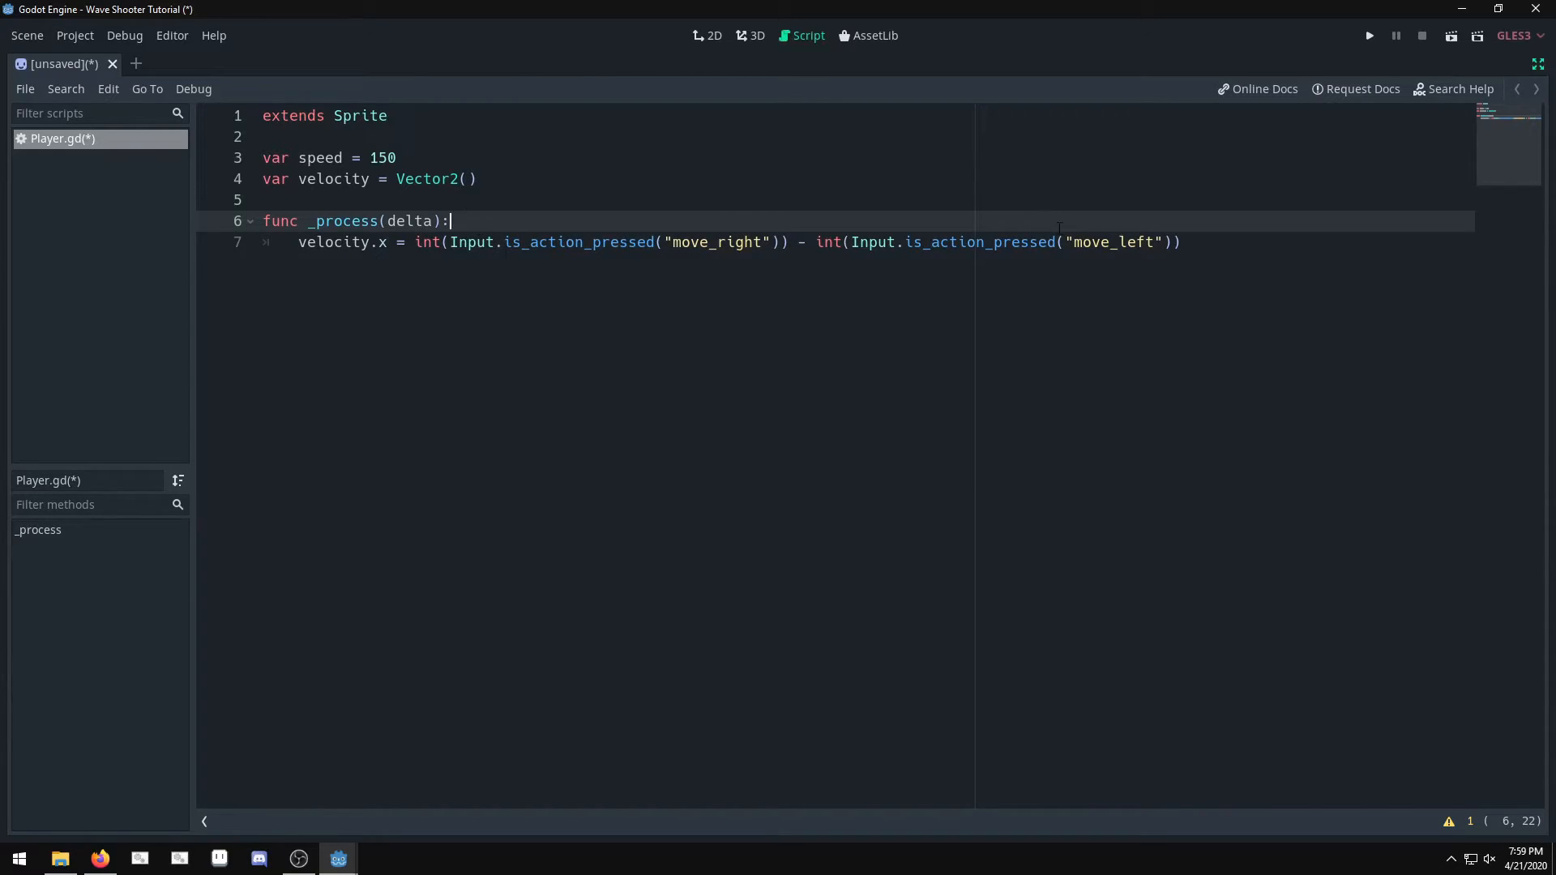
mouse_move(991, 304)
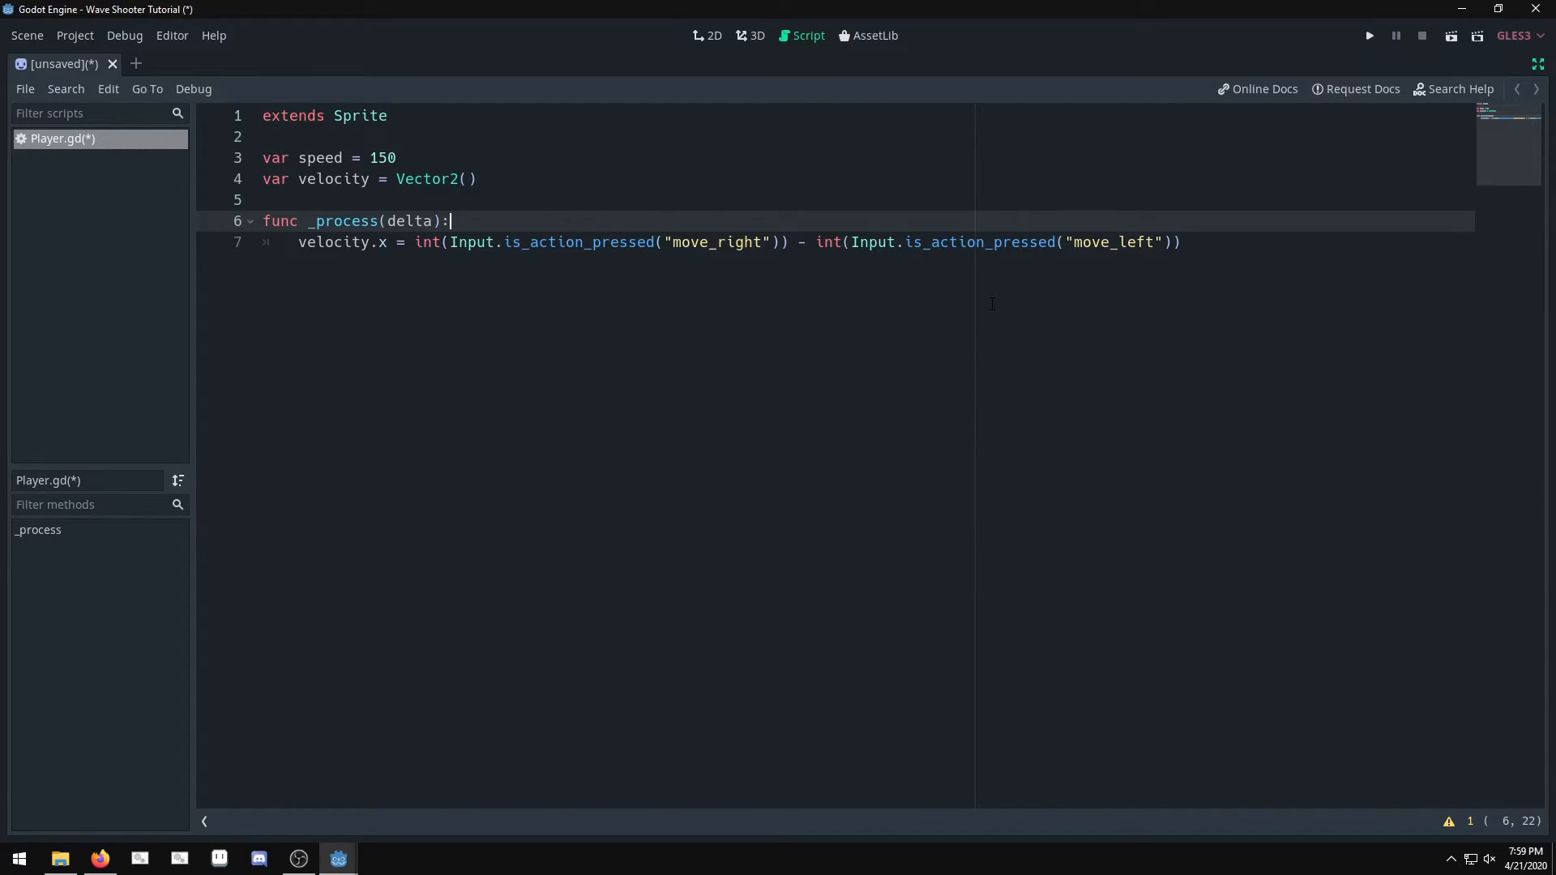
key("enter")
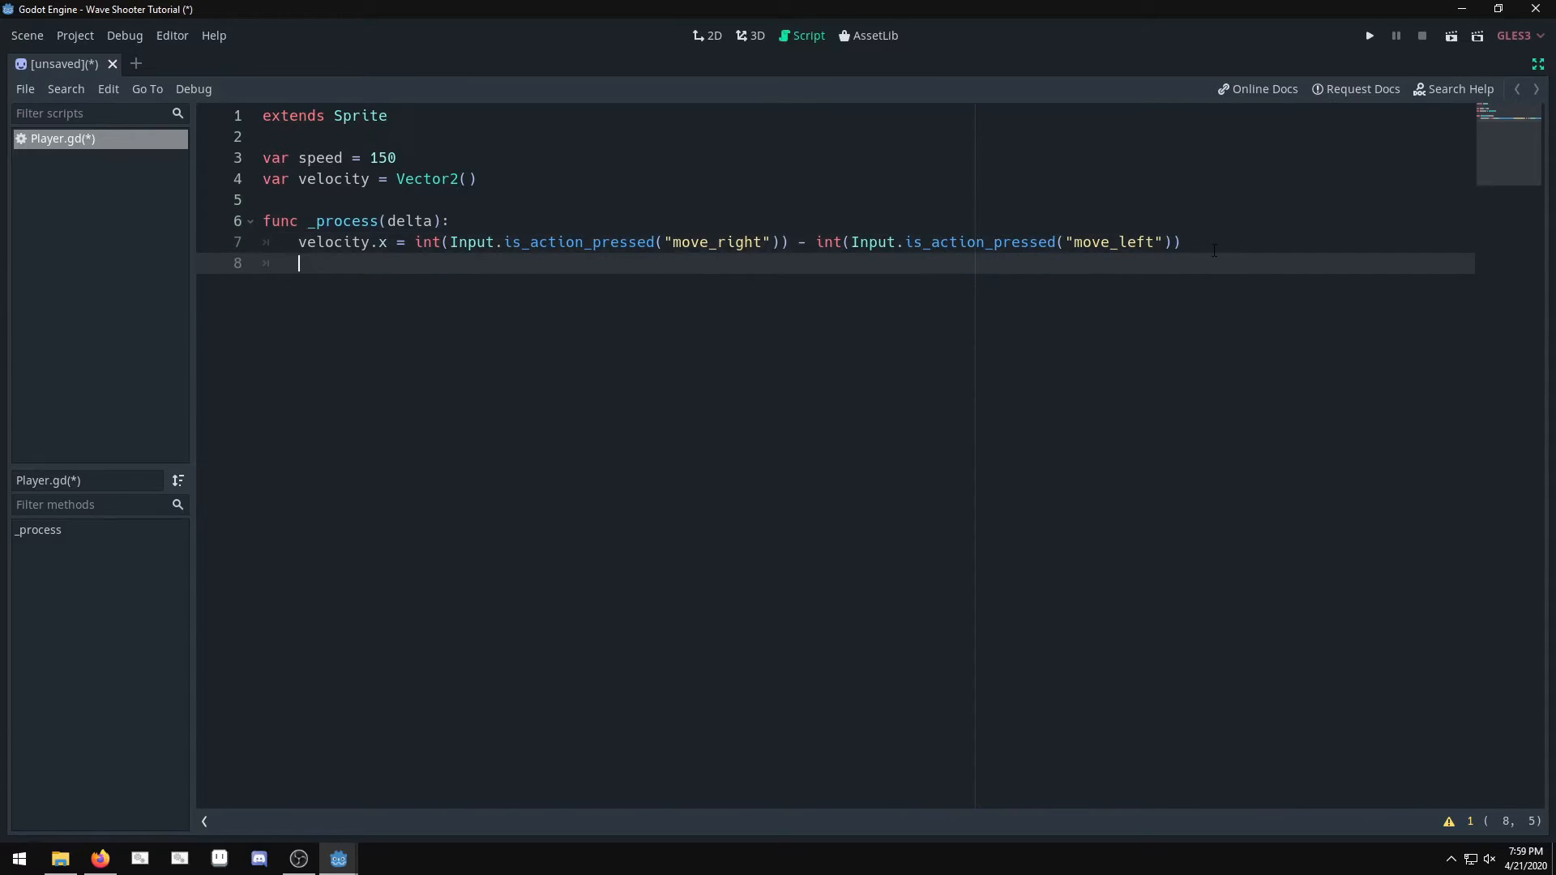
Step: Write velocity.y = int(Input.is_action_pressed("move_down")) - int(Input.is_action_pressed("move_up"))
type("velocity.y =")
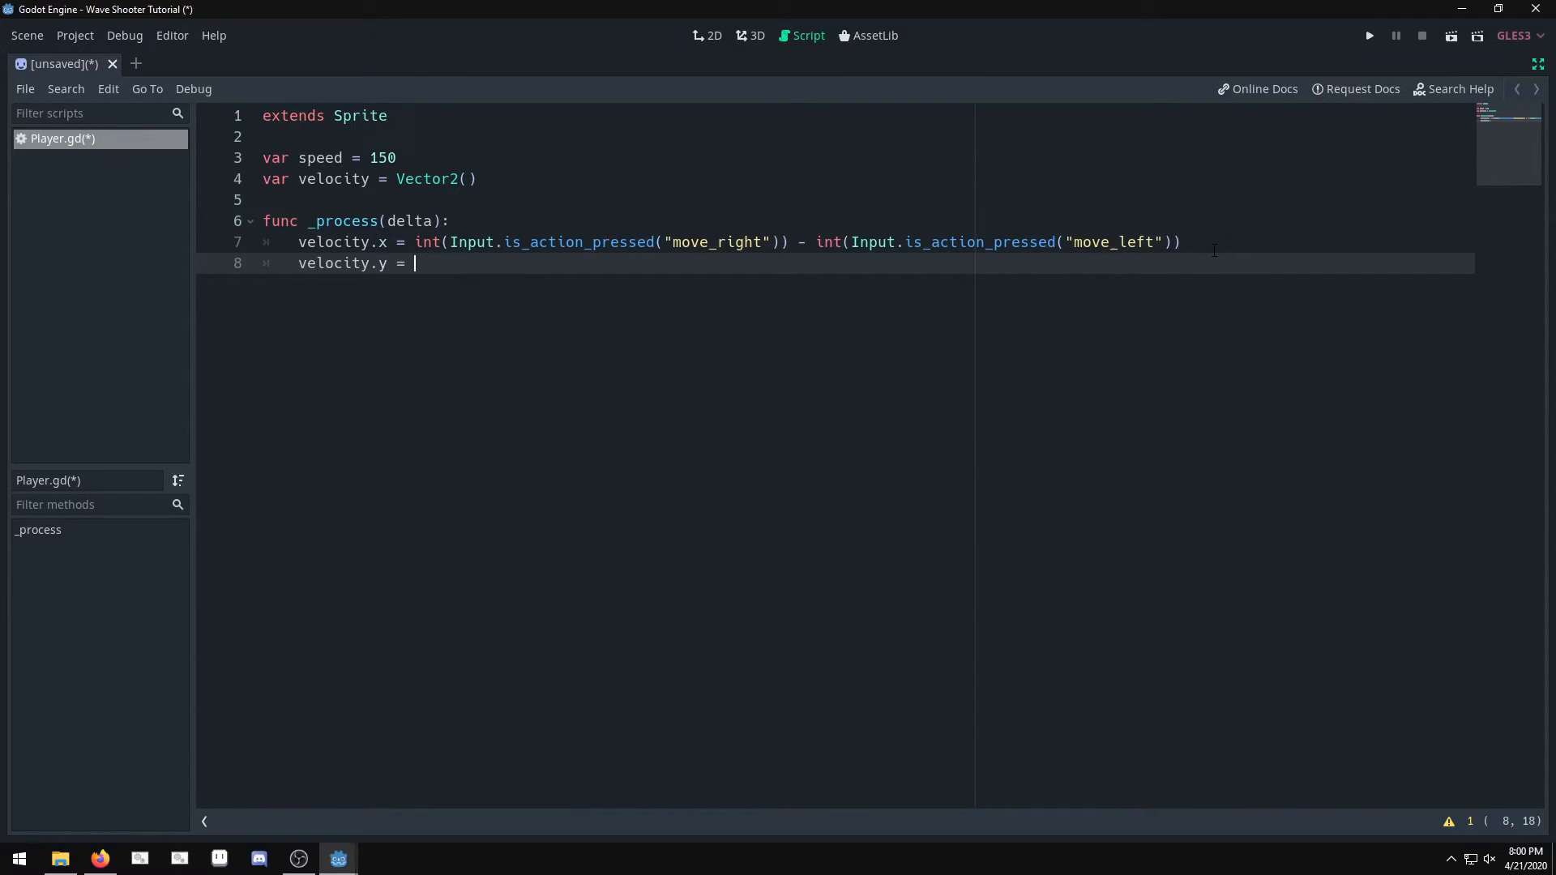
type("int(Inn")
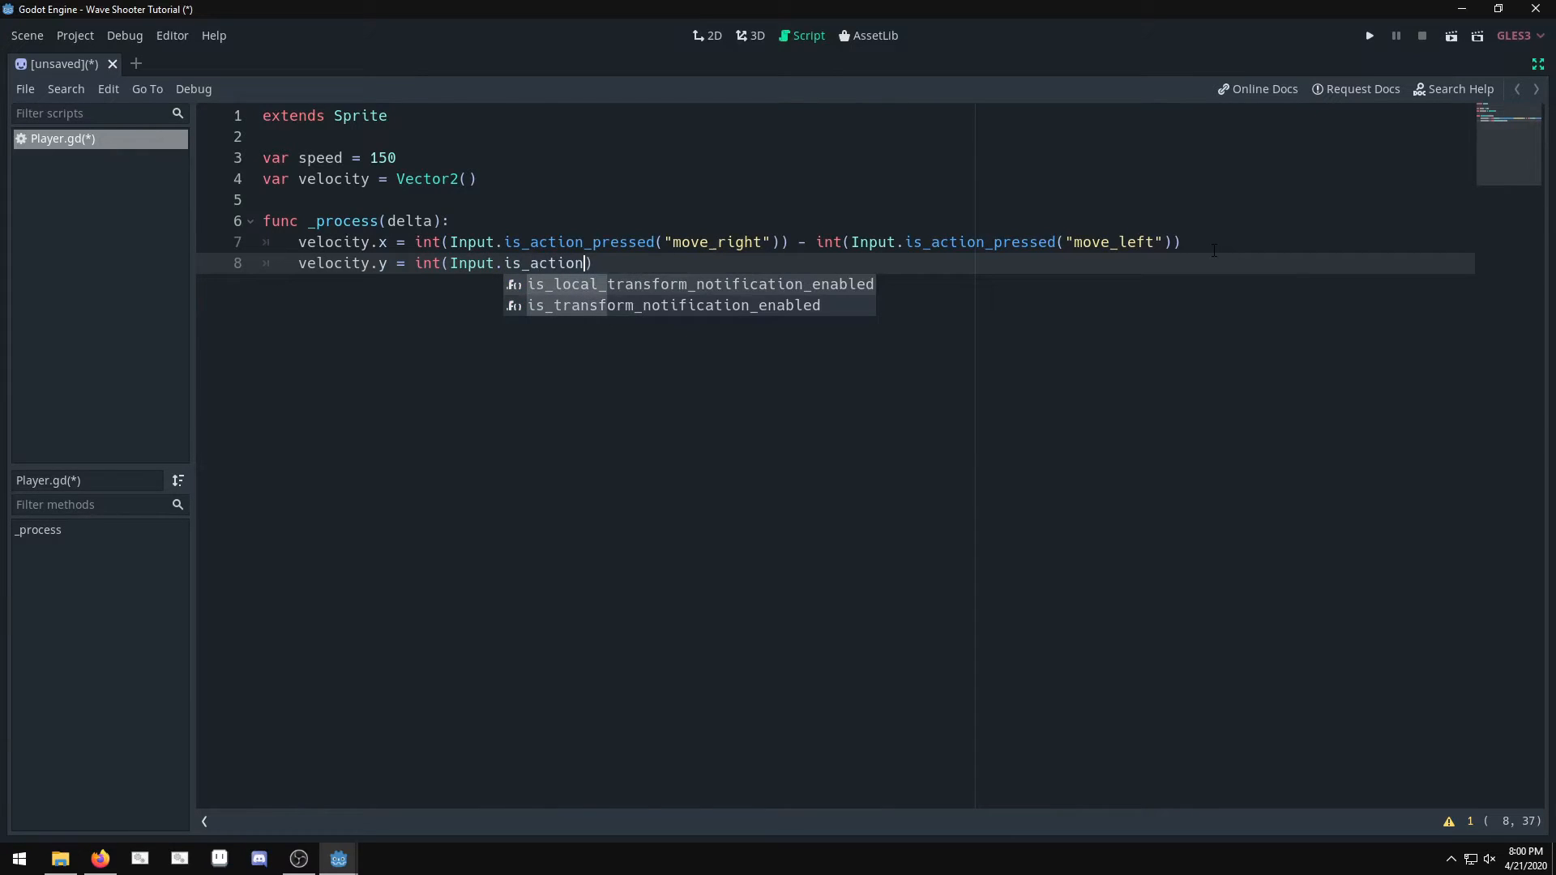
type("_pressed(")
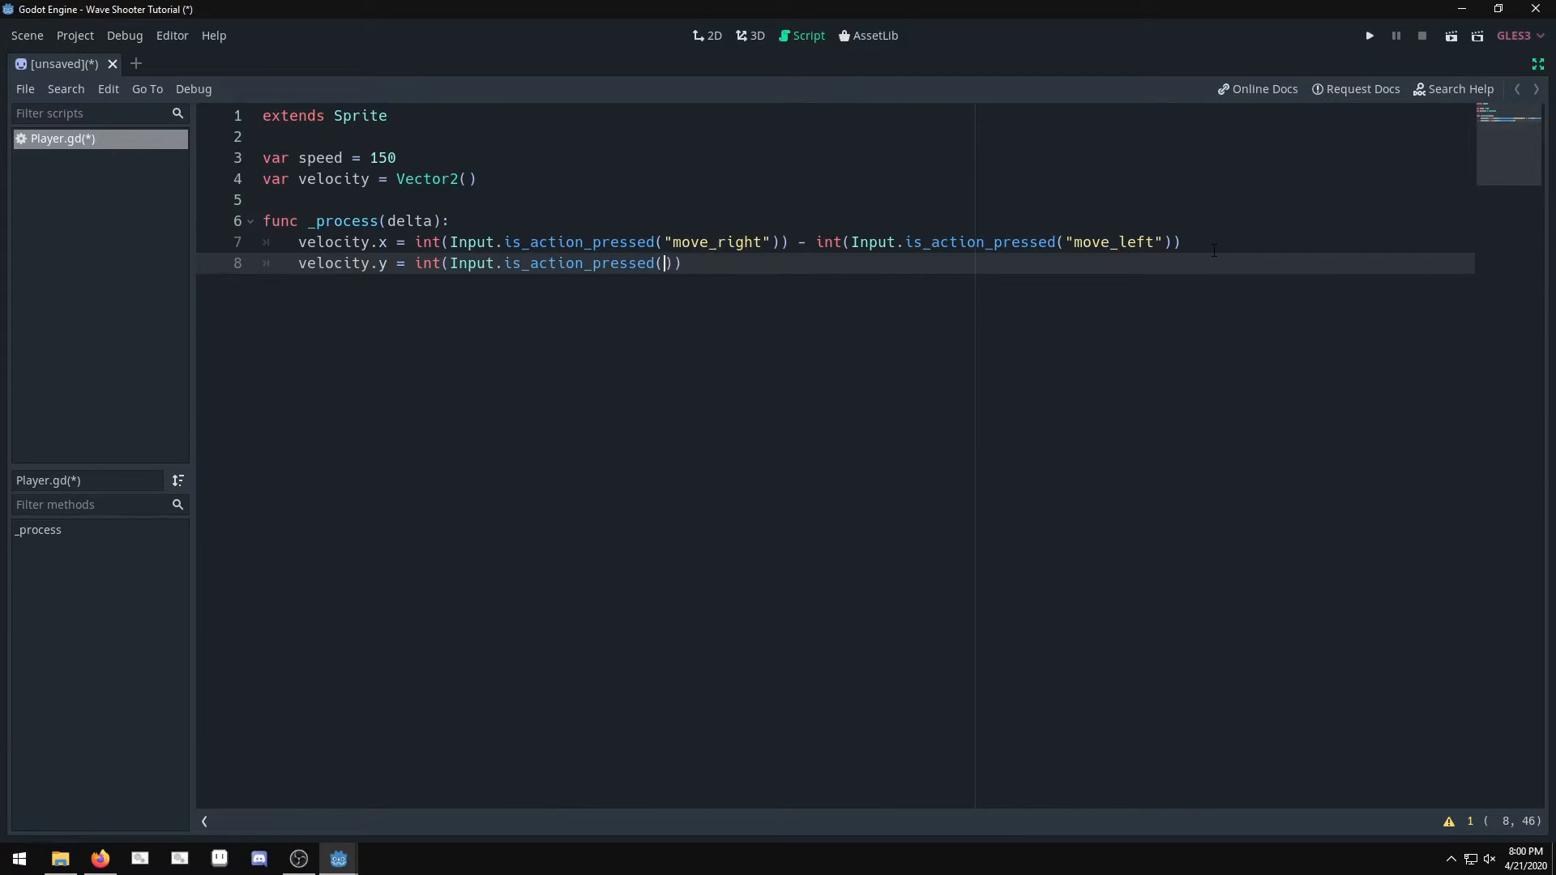
type("ove_down\"")
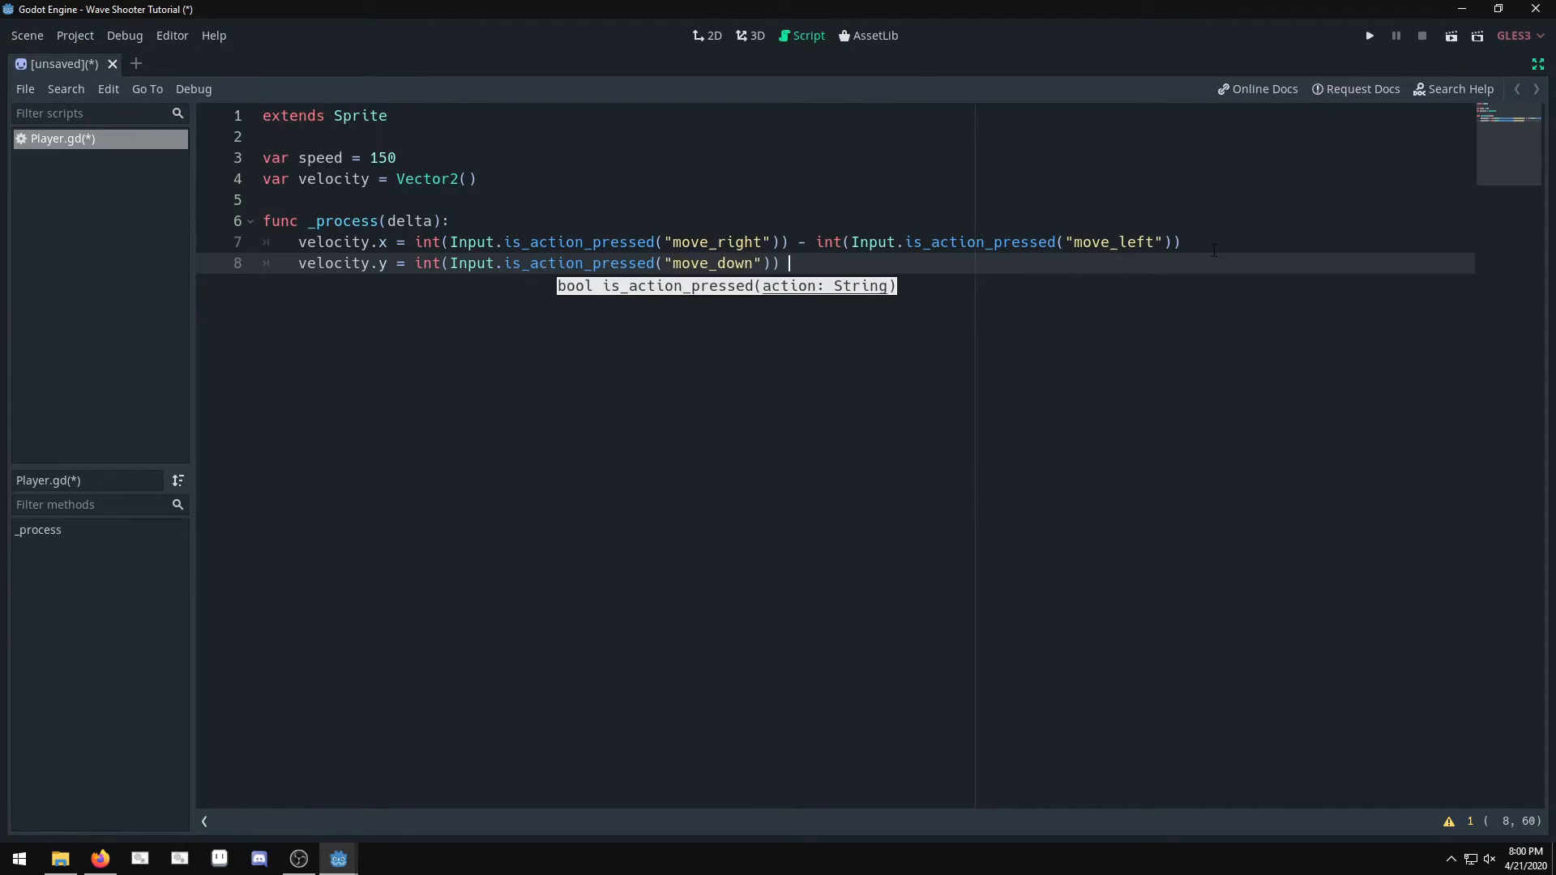
type("- int(Input")
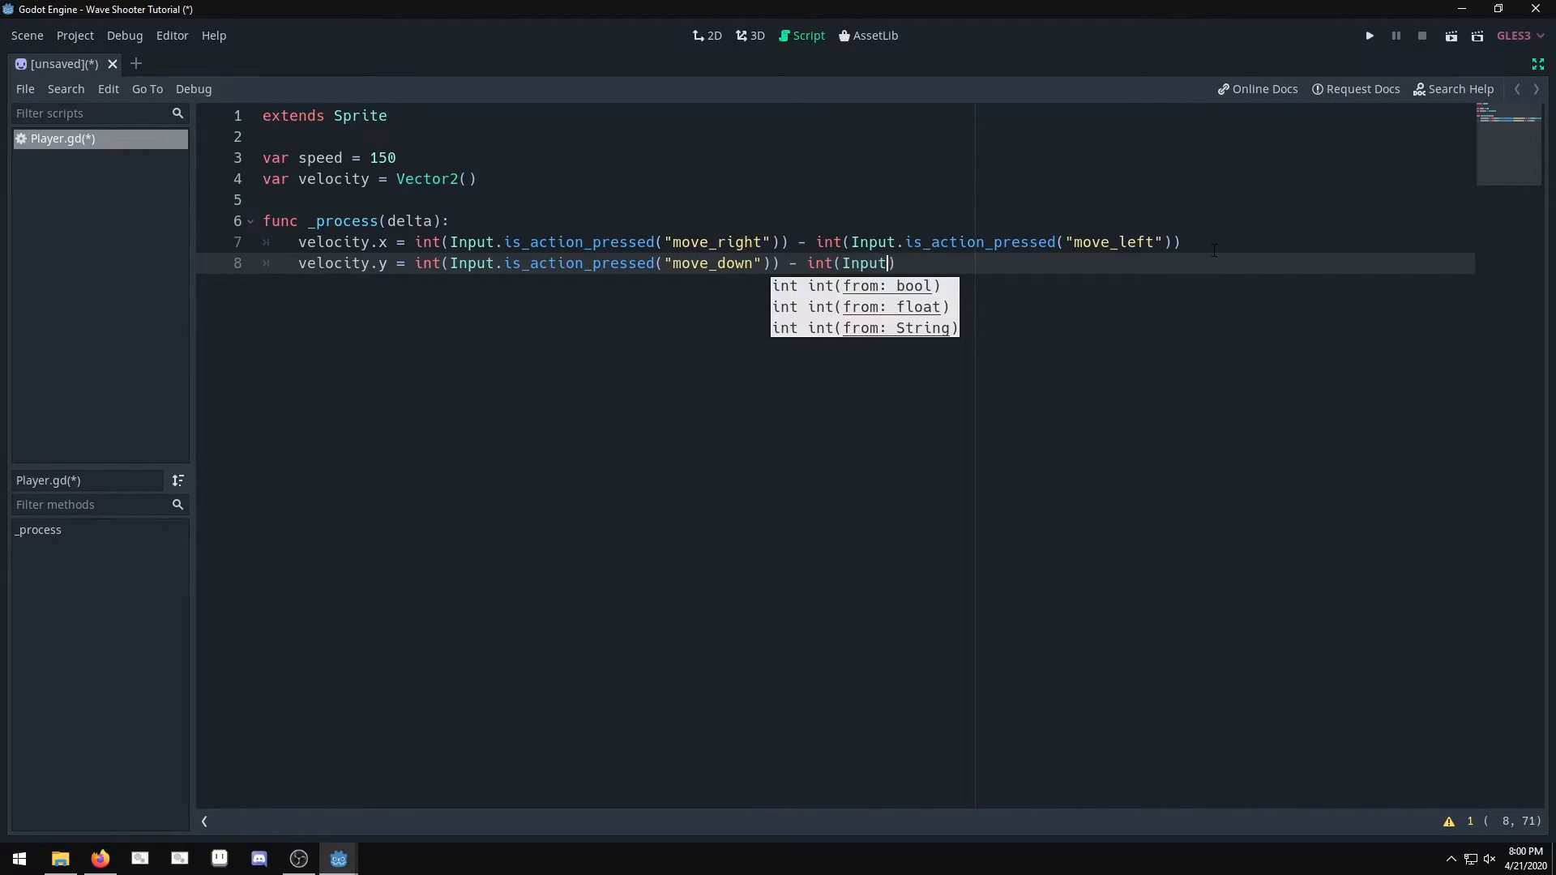
type(".is_action_pressed")
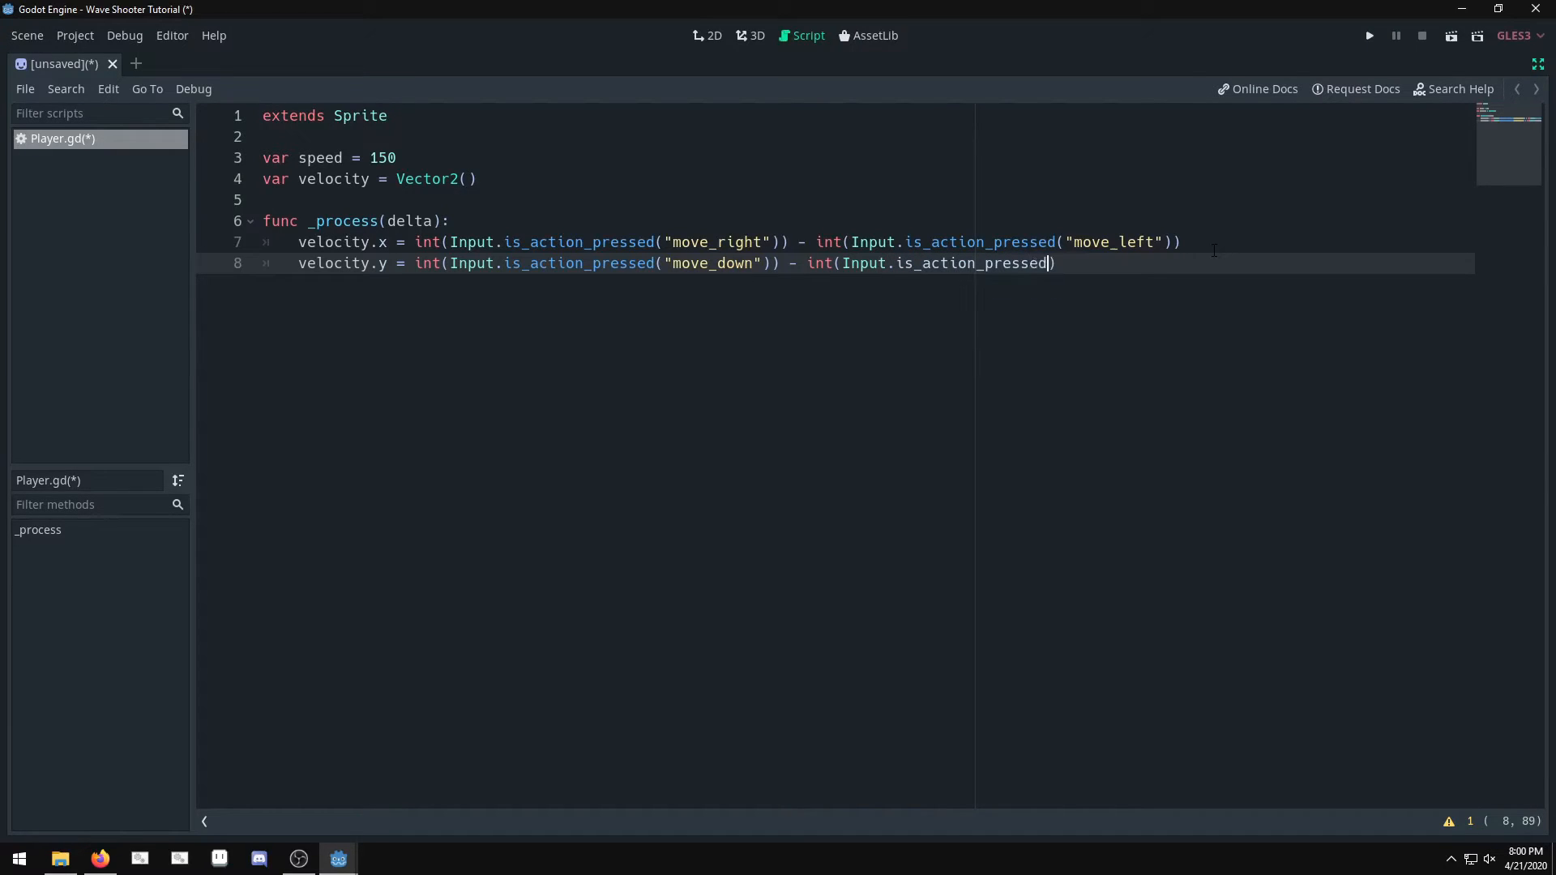
type("(\"move_up\")")
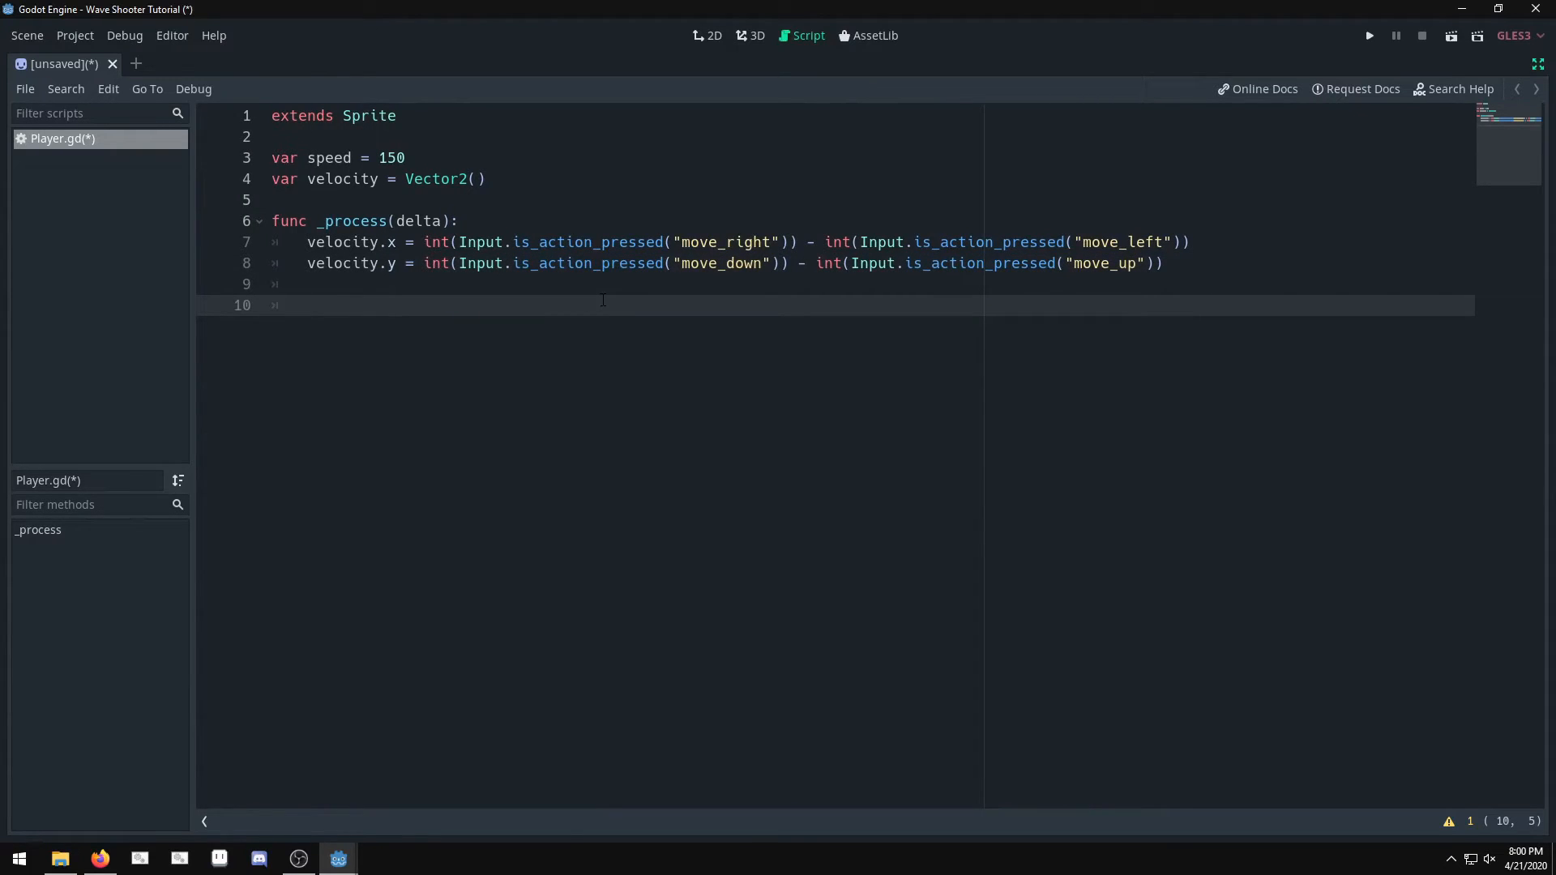
Step: Write global_position += speed * velocity * delta so the player moves each frame
type("global_po")
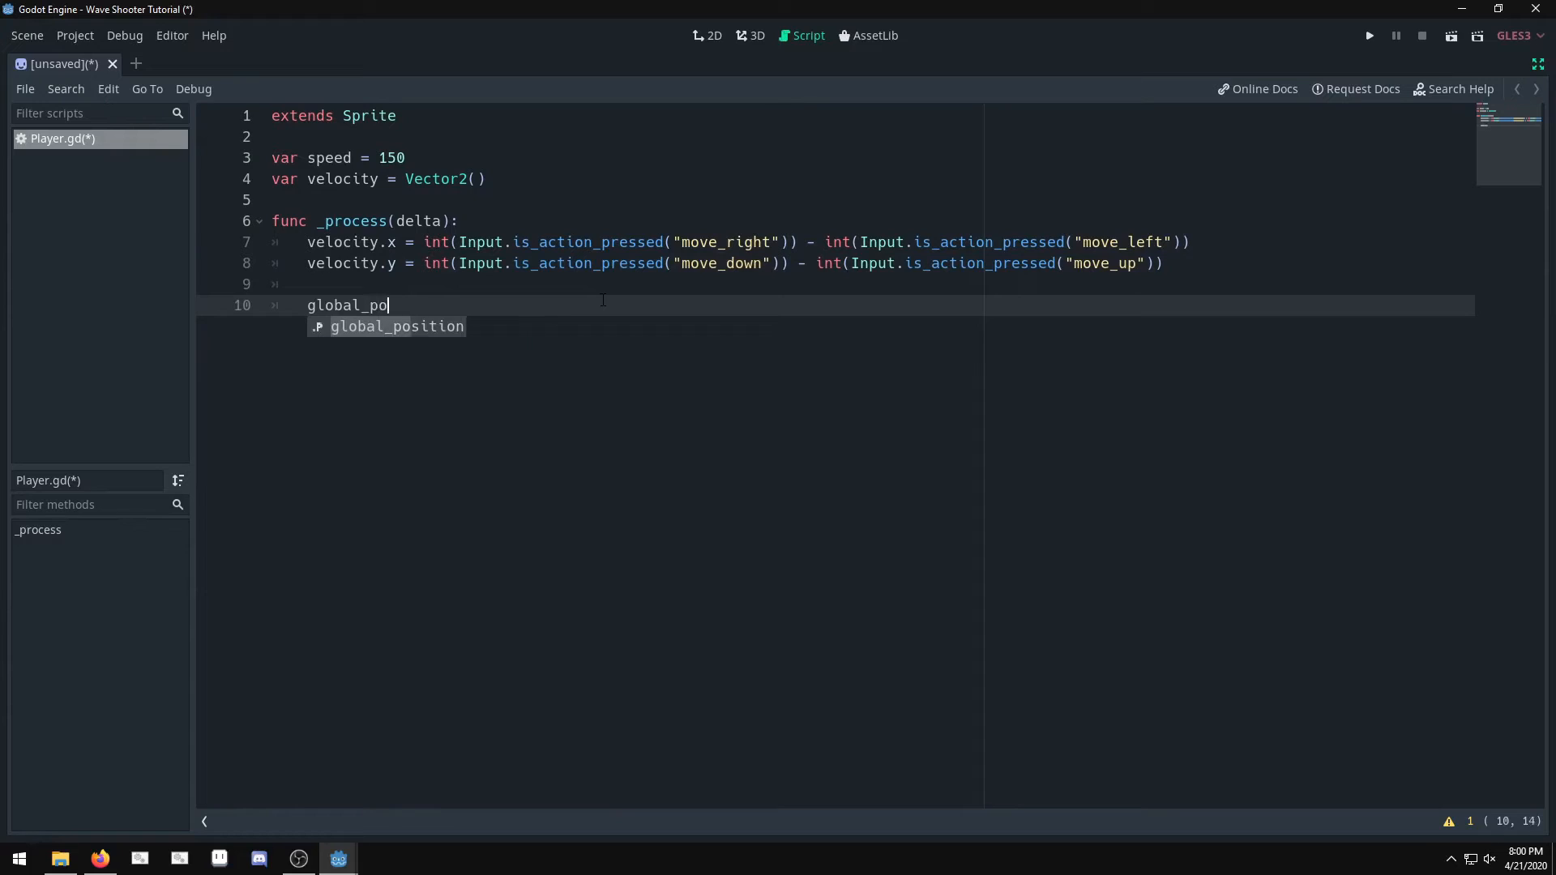
key("Tab")
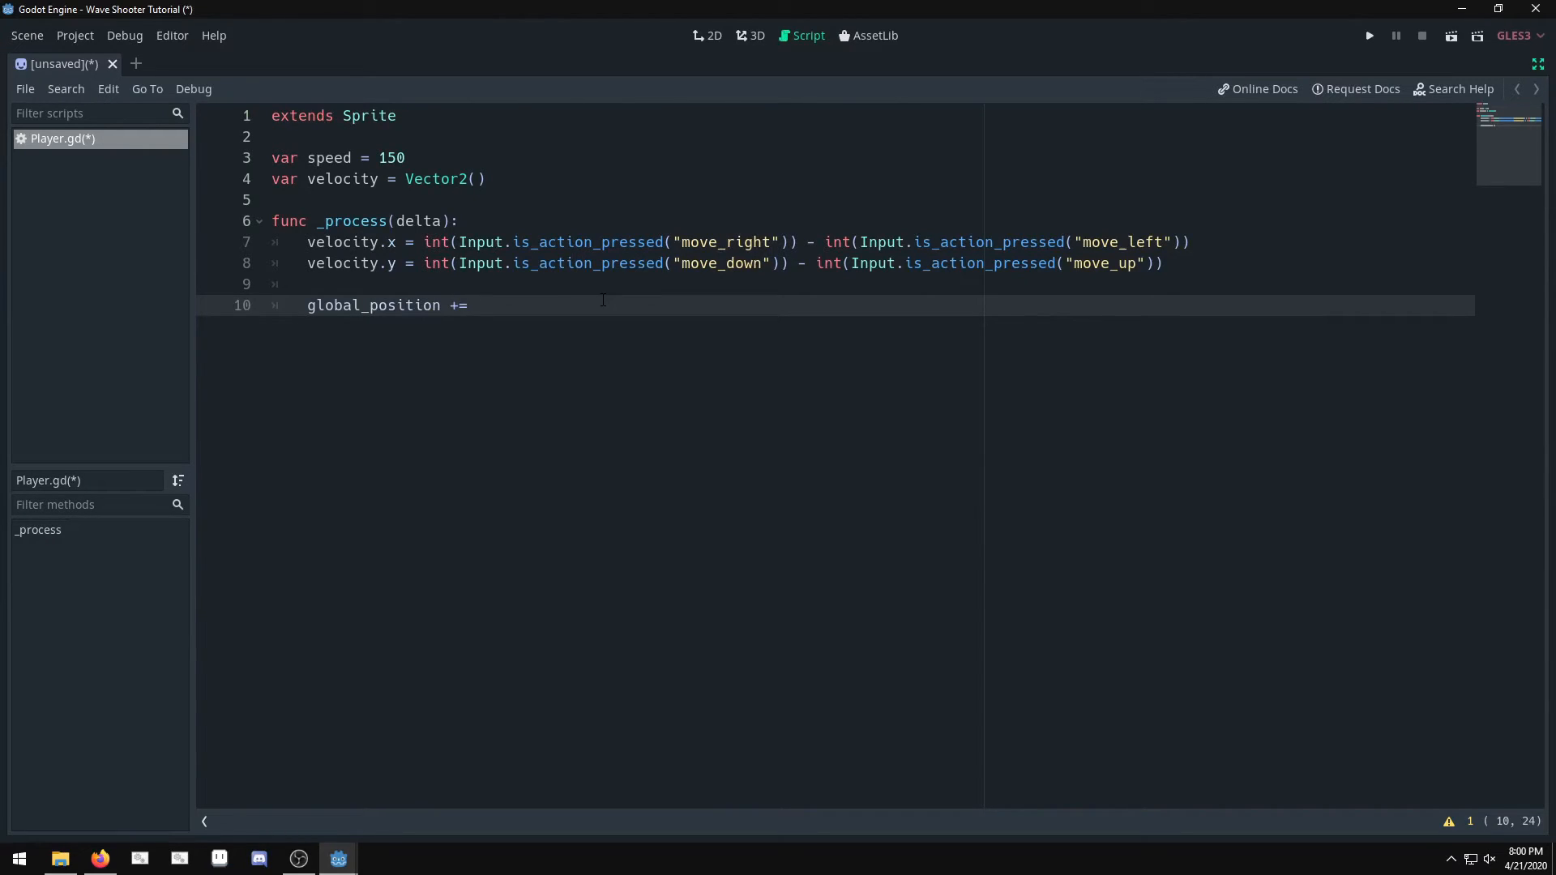
type("velo")
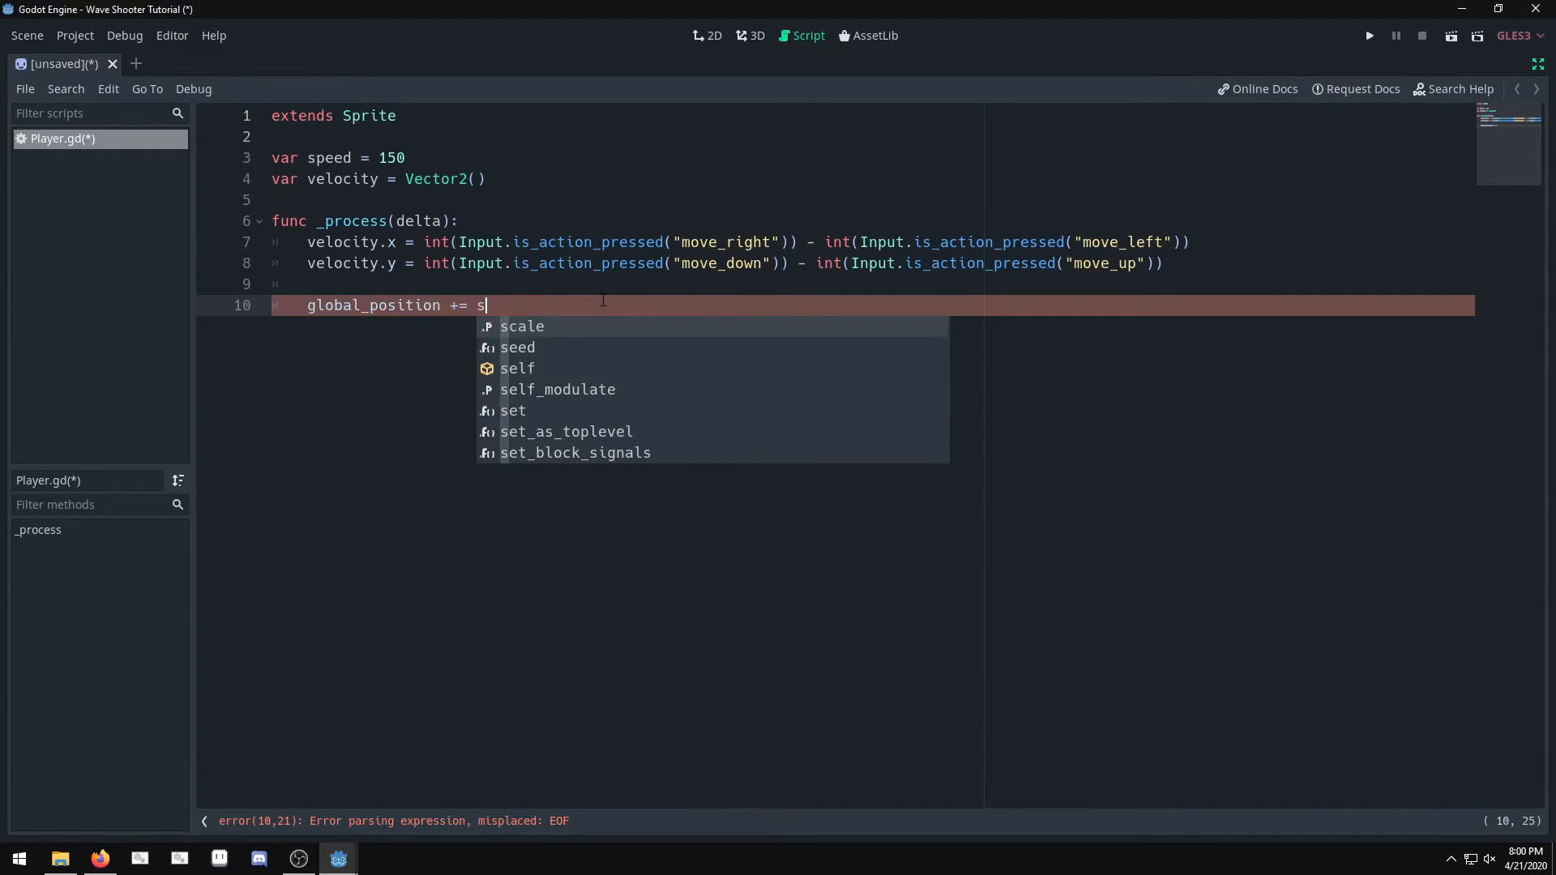
type("peed * v")
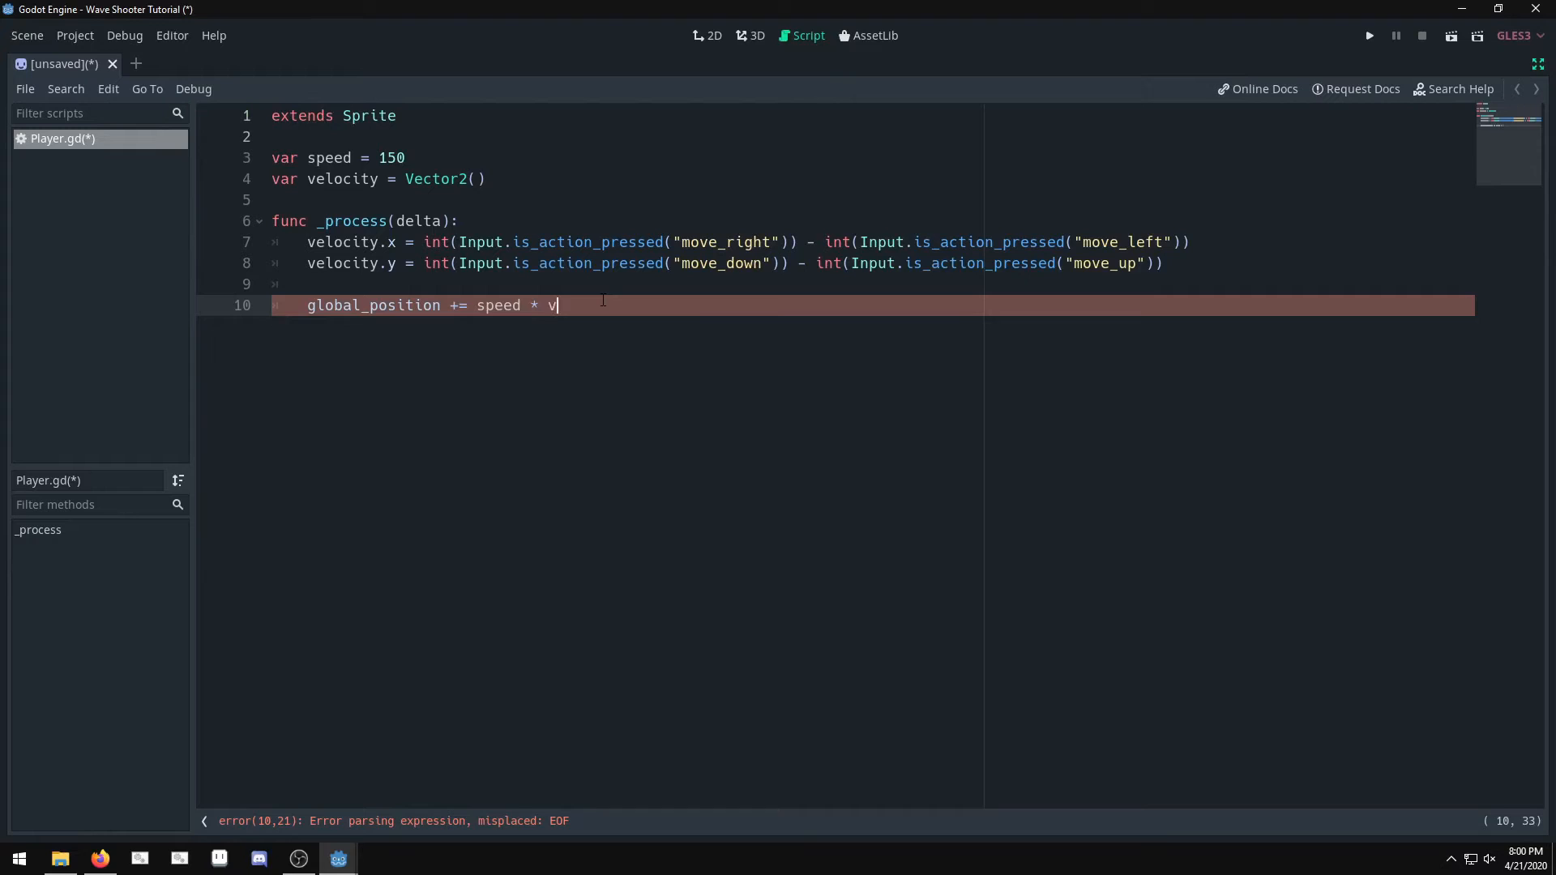
type("elocity")
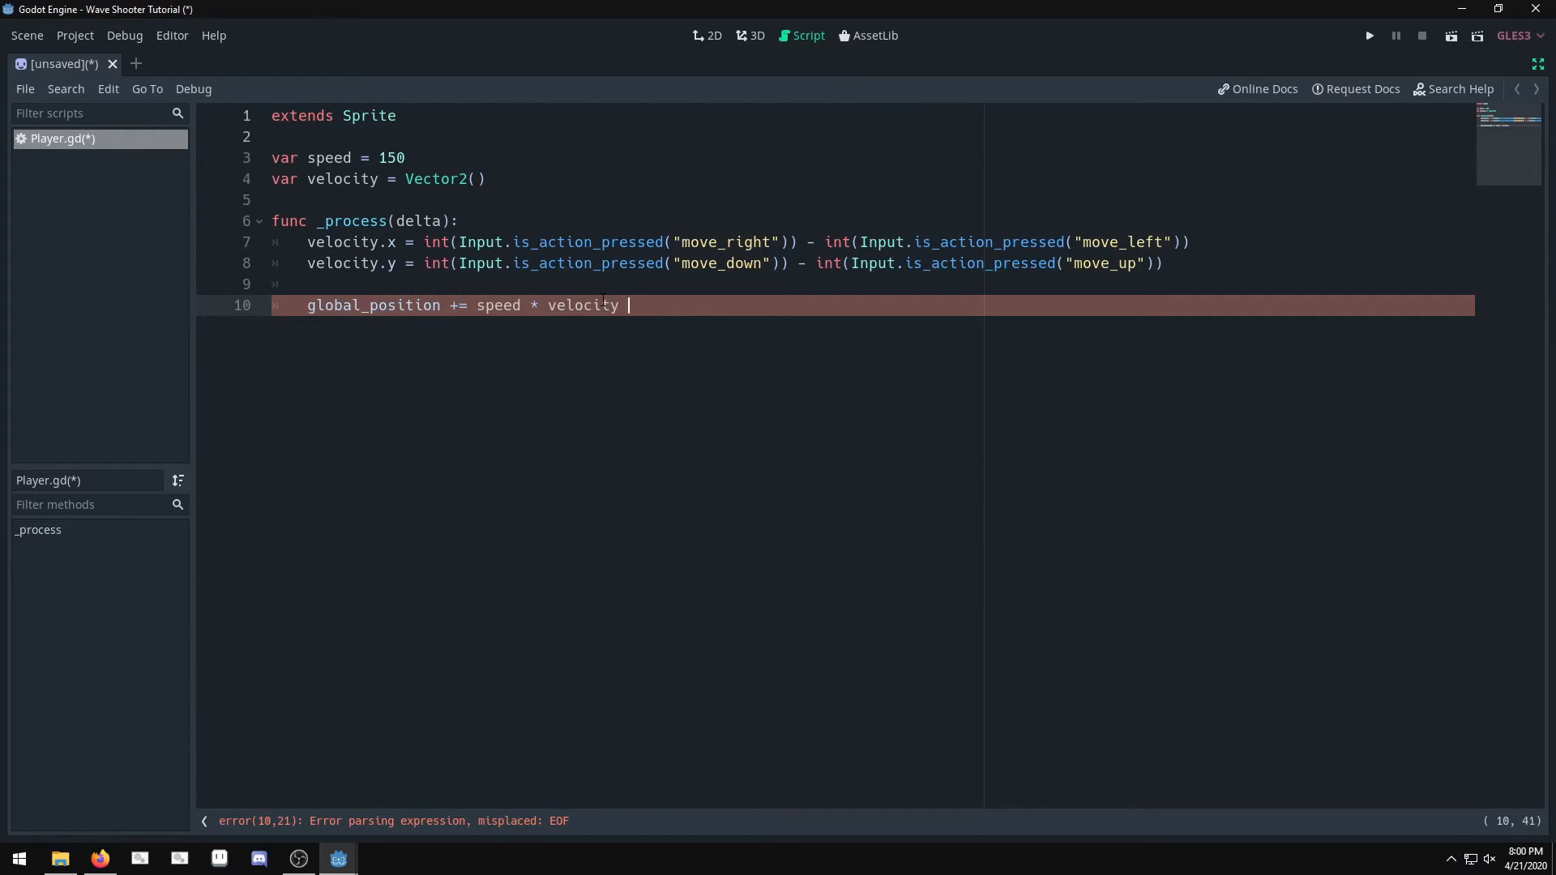
type("* delta")
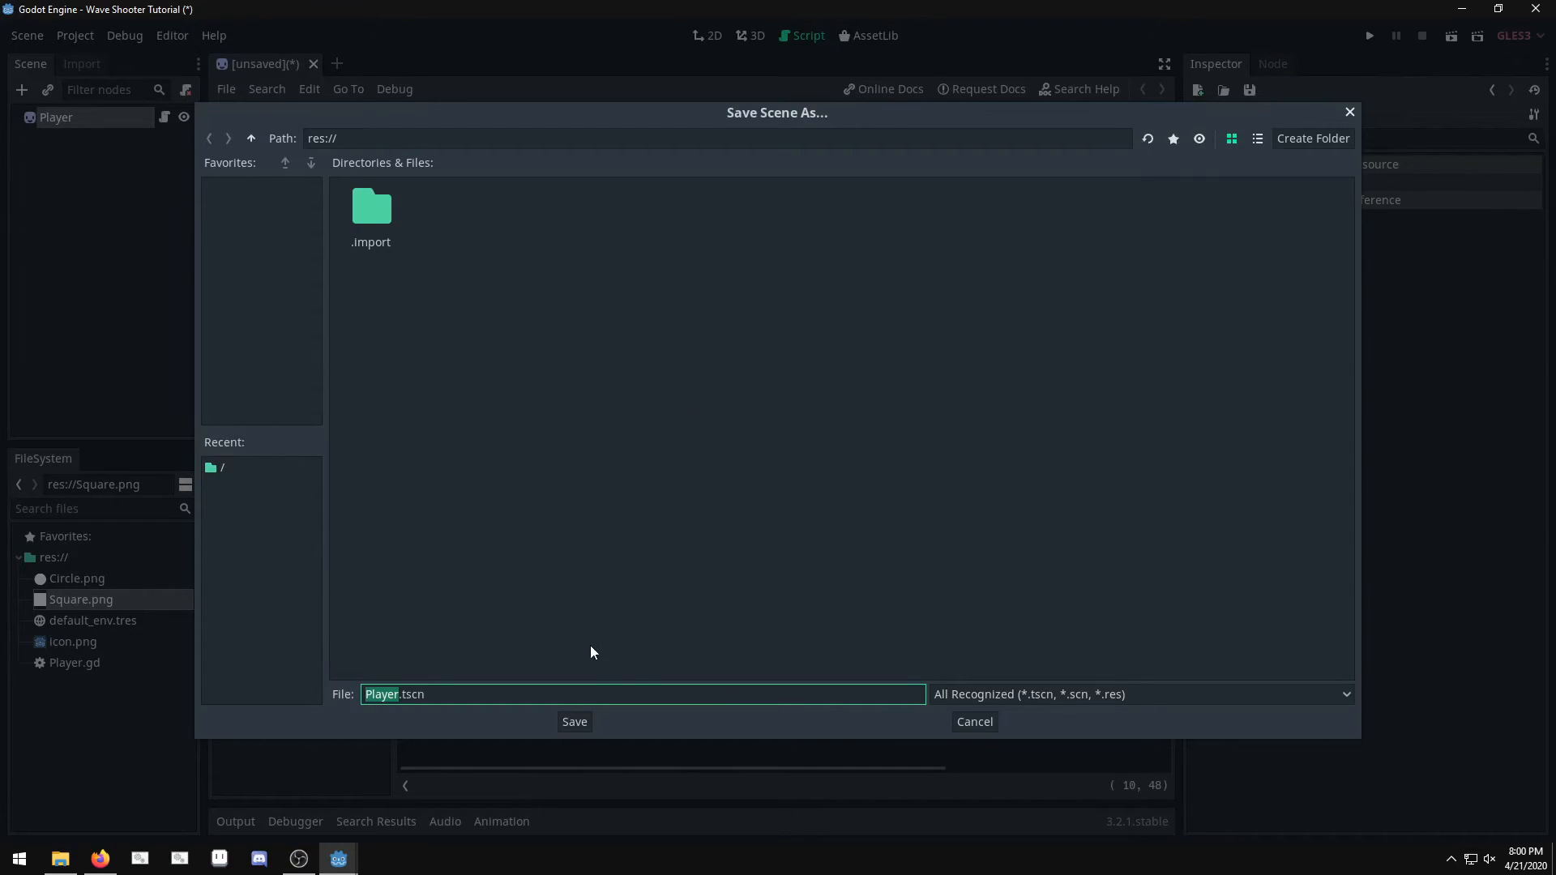
Step: Save as Player.tscn, run the scene showing the blue square, then close the game
left_click(573, 722)
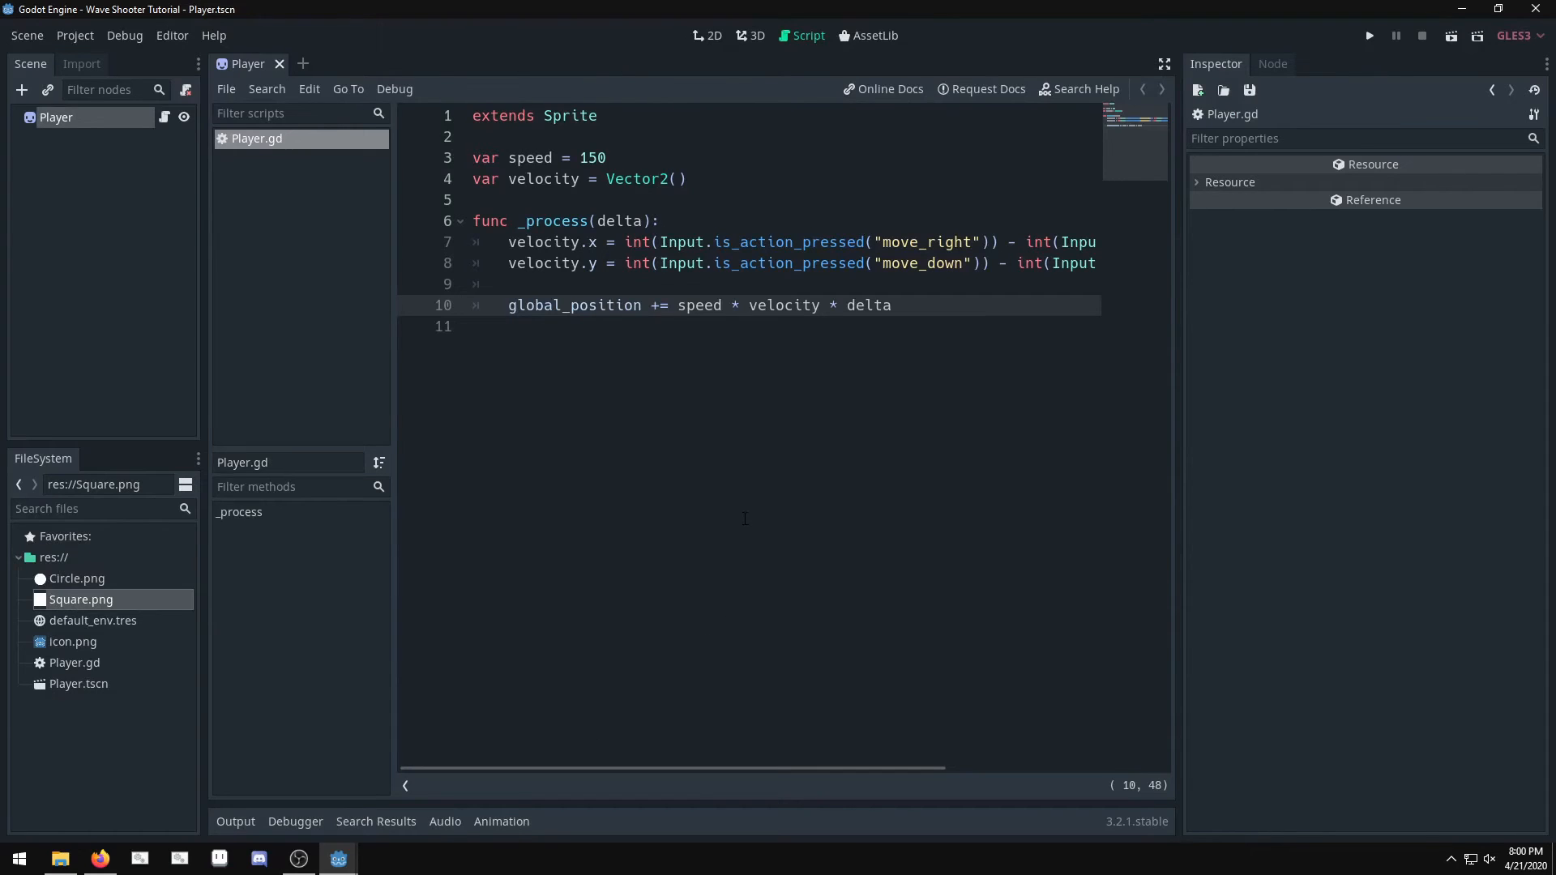
left_click(1368, 35)
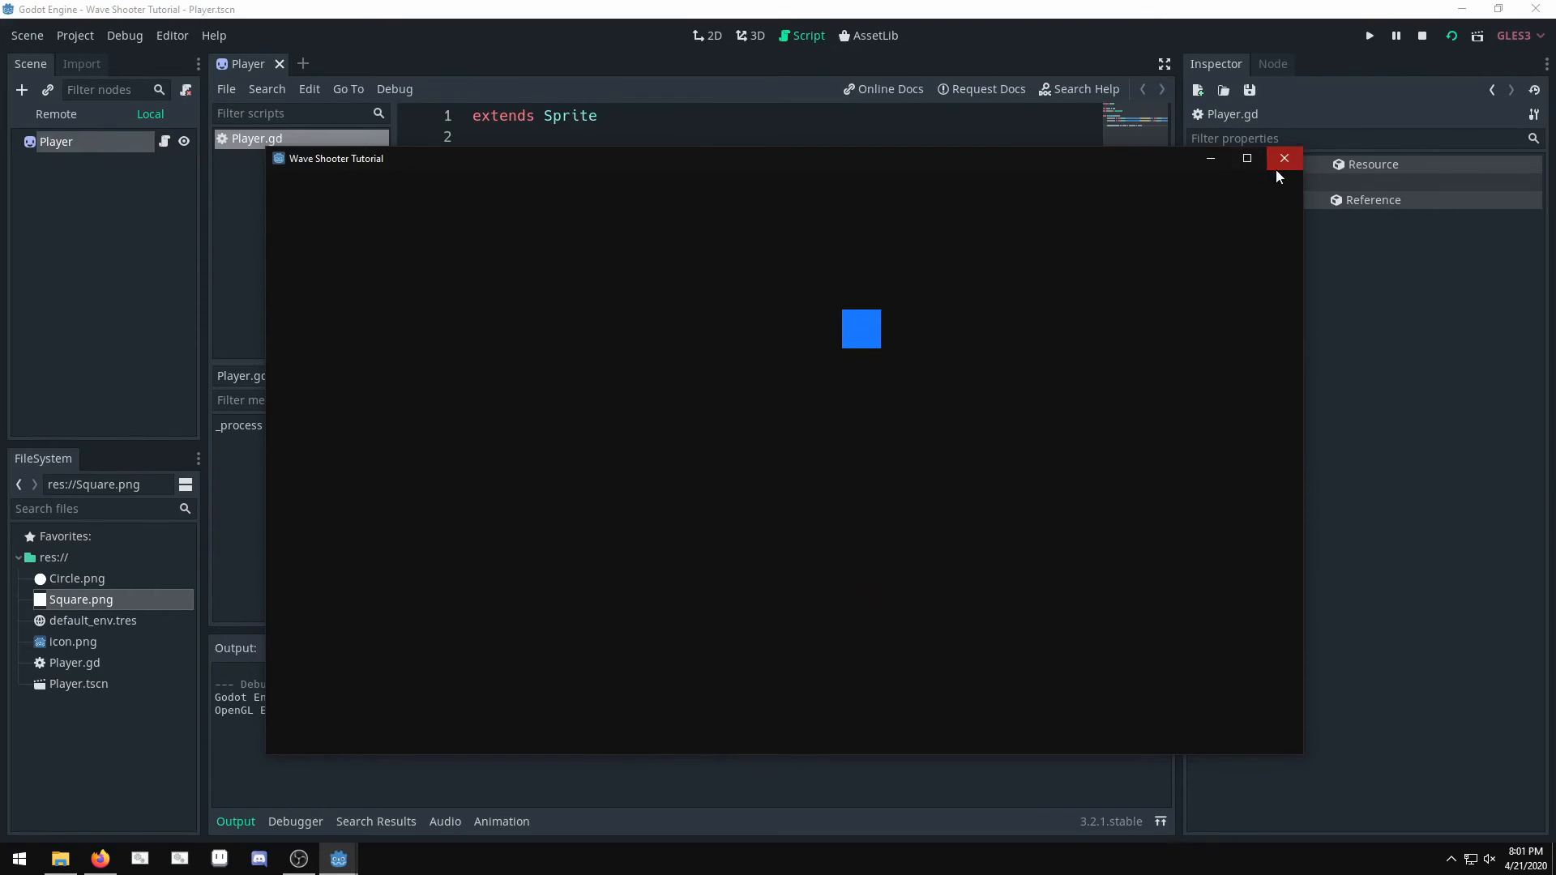
left_click(1284, 159)
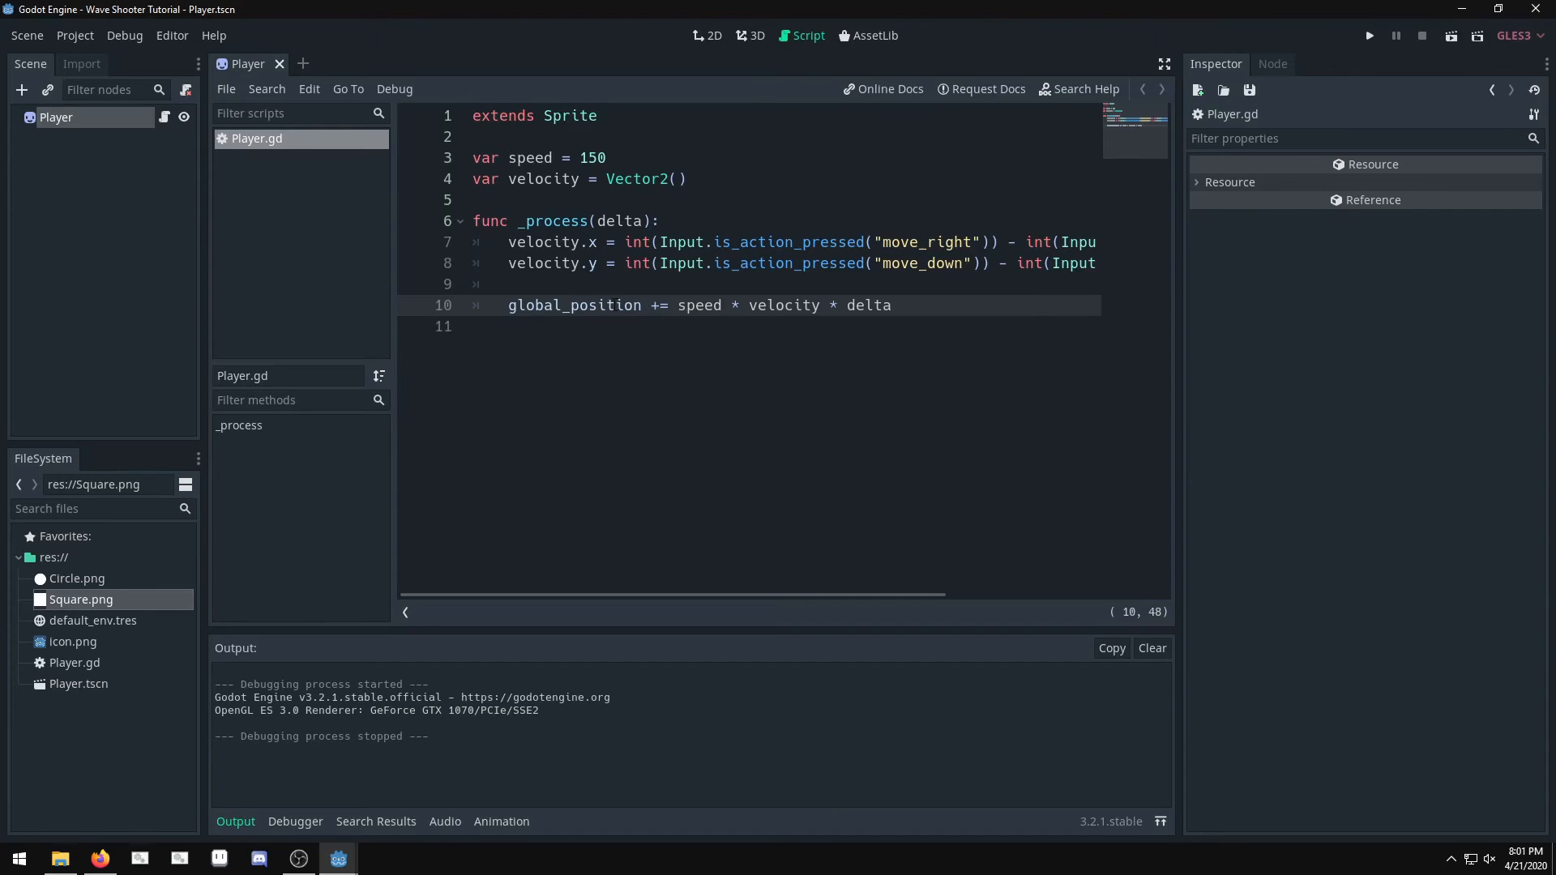
Step: In distraction-free mode, add velocity = velocity.normalized() above the global_position line
left_click(1164, 63)
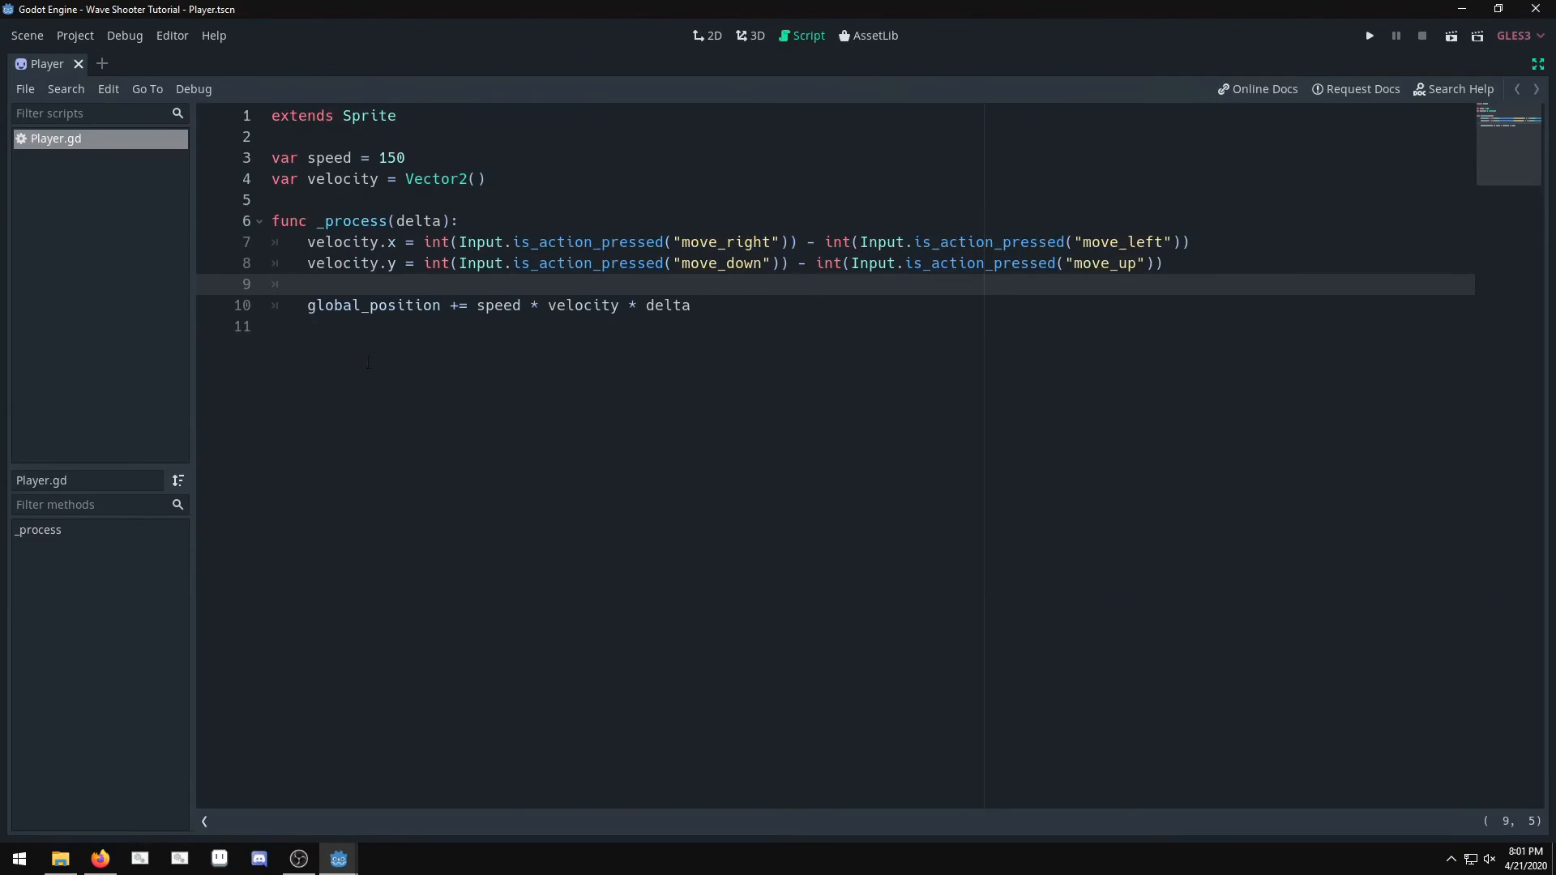
type("v")
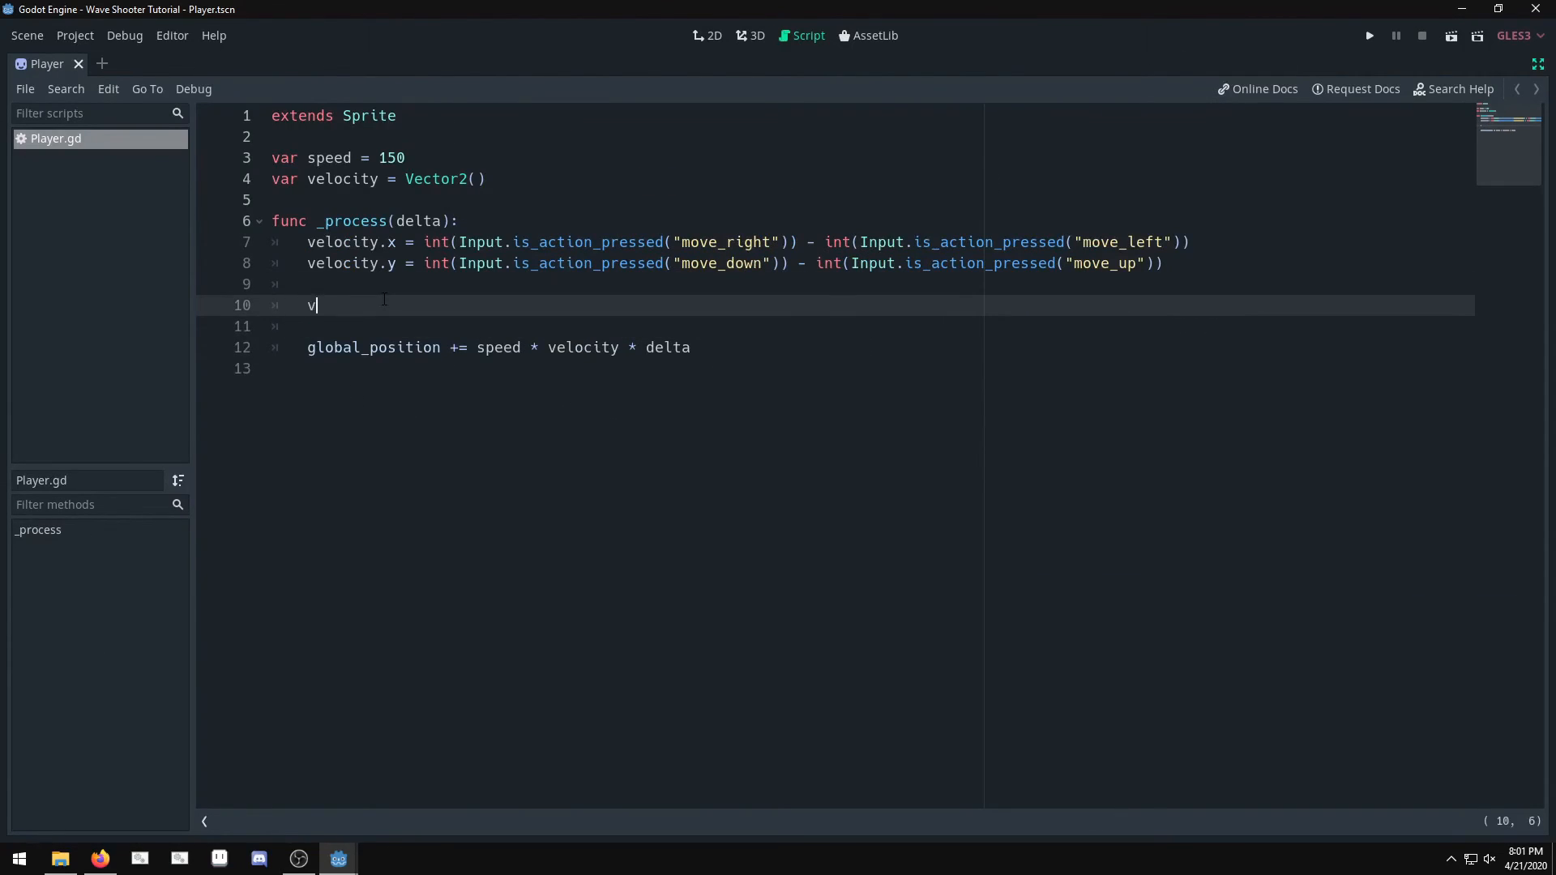
type("elocity = v")
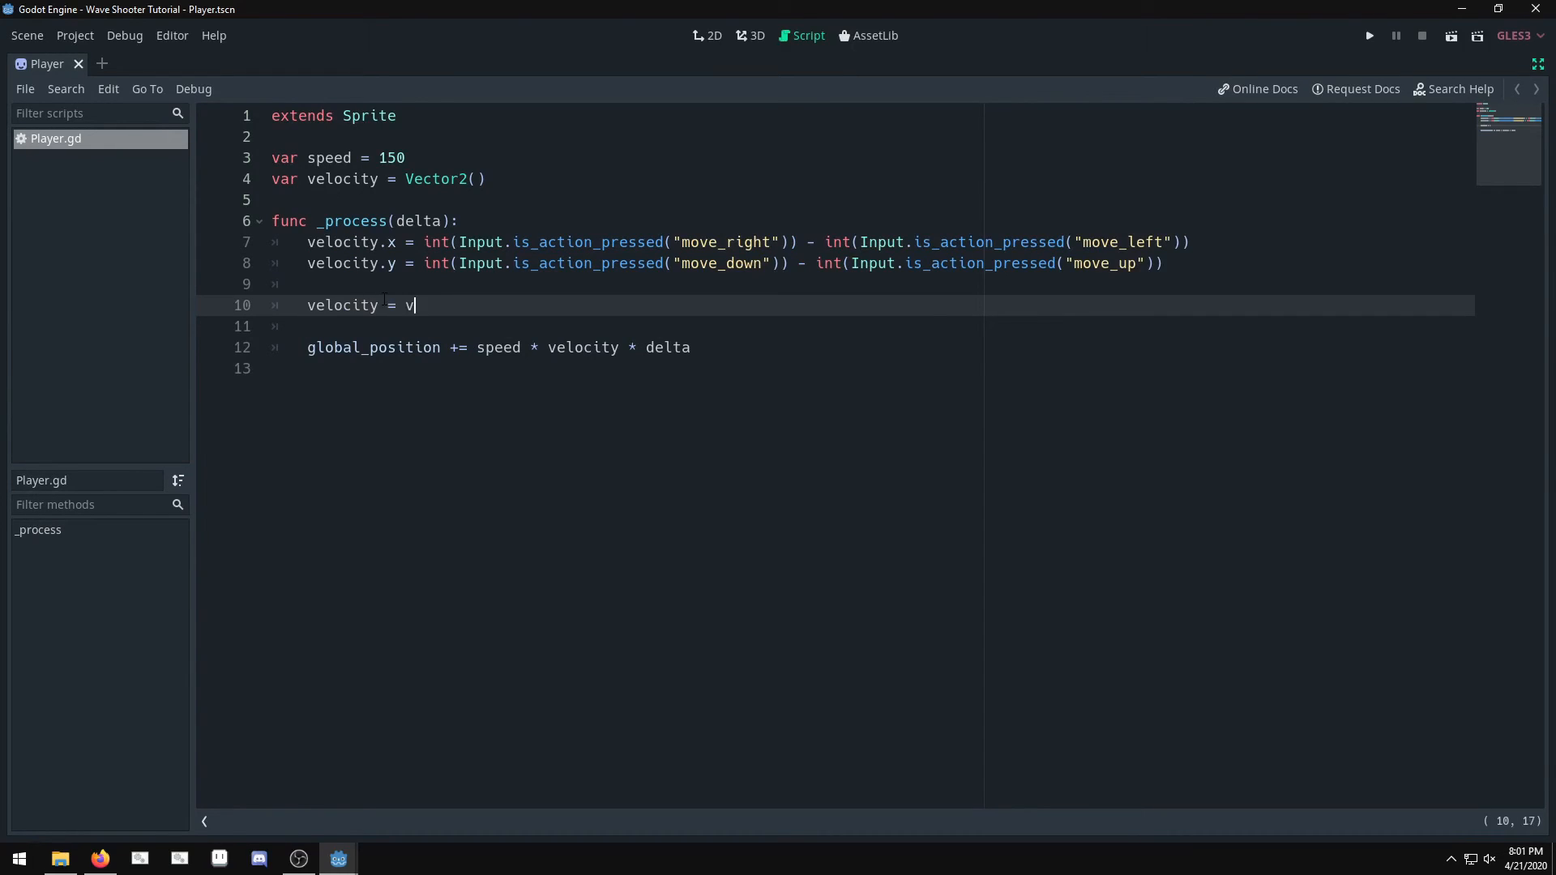
type("elocity.normalized(")
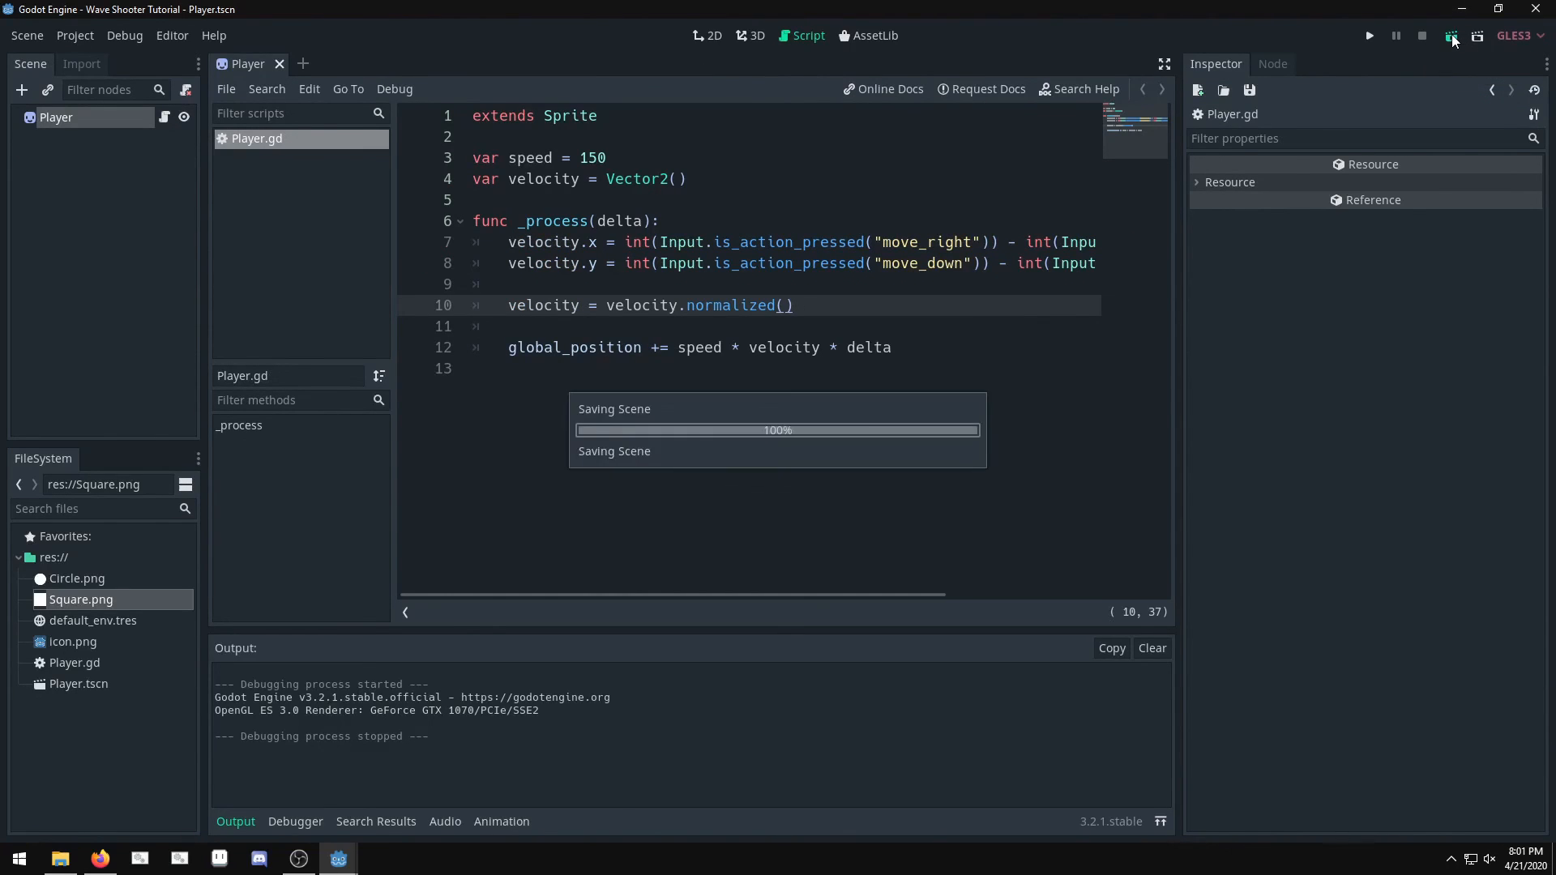
left_click(1368, 36)
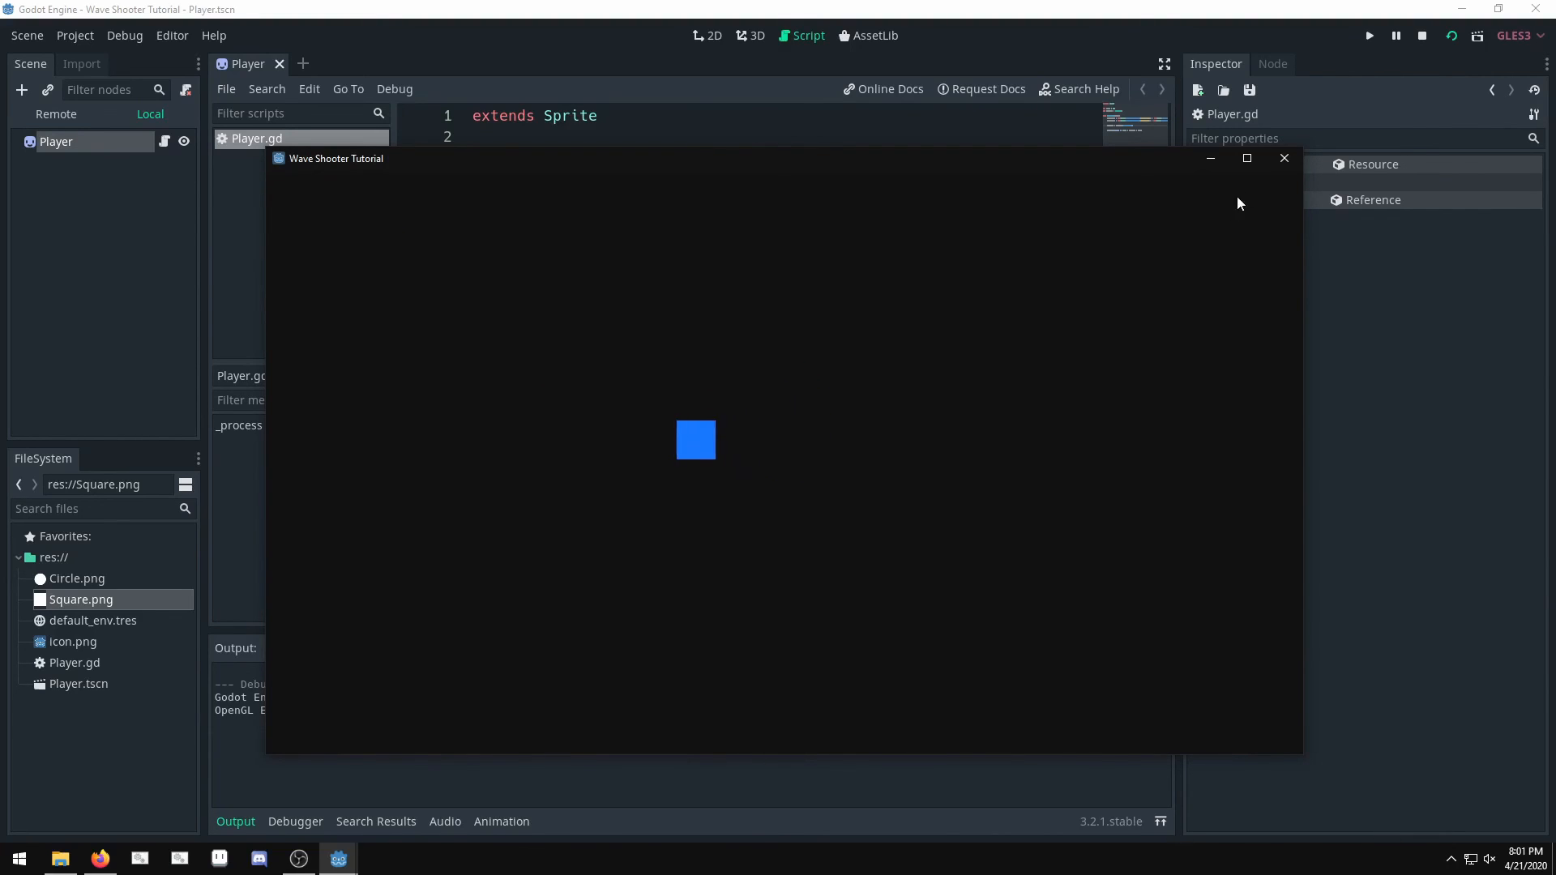
left_click(1284, 159)
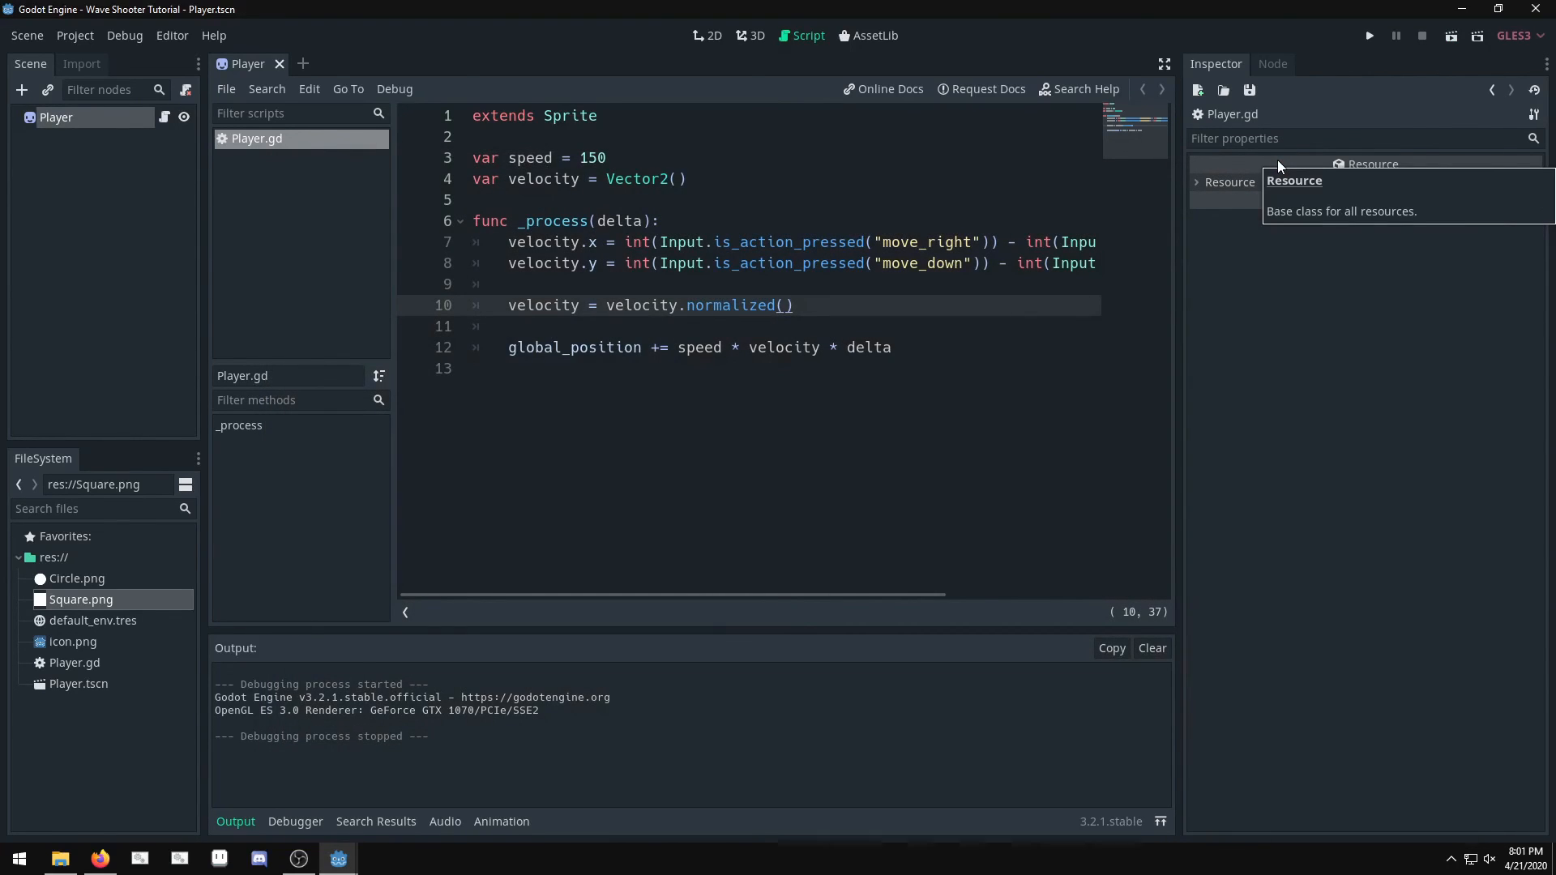